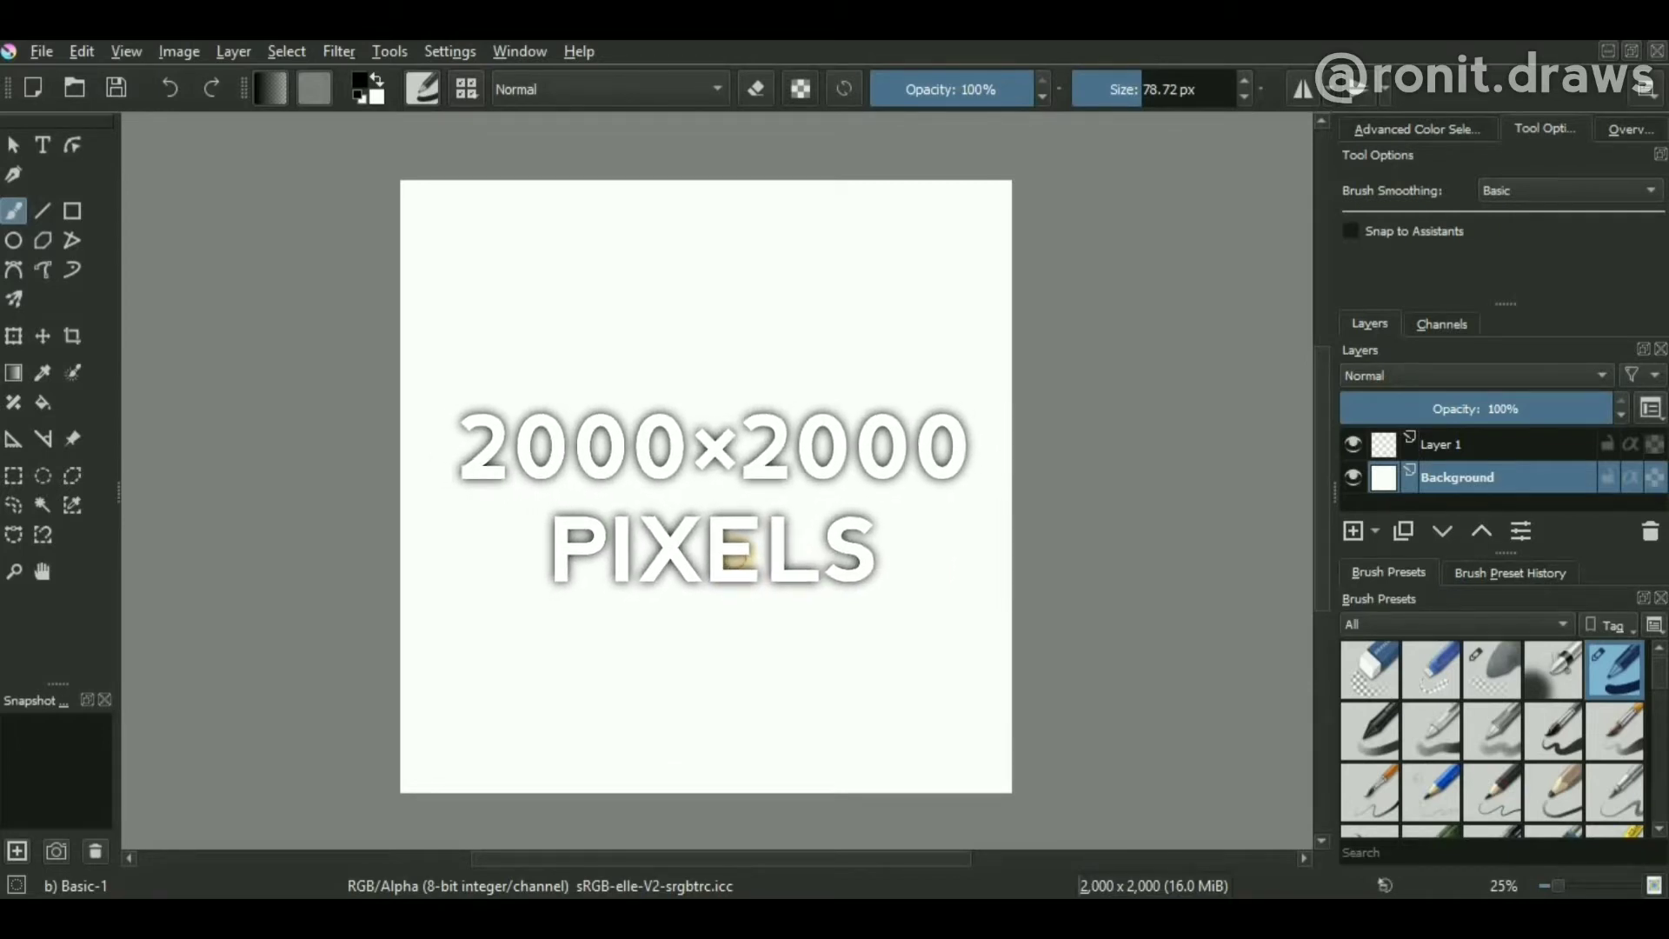
Fill the Background layer with dark navy #000420 using the Fill tool
{"action": "left_click", "coordinate": [1459, 477]}
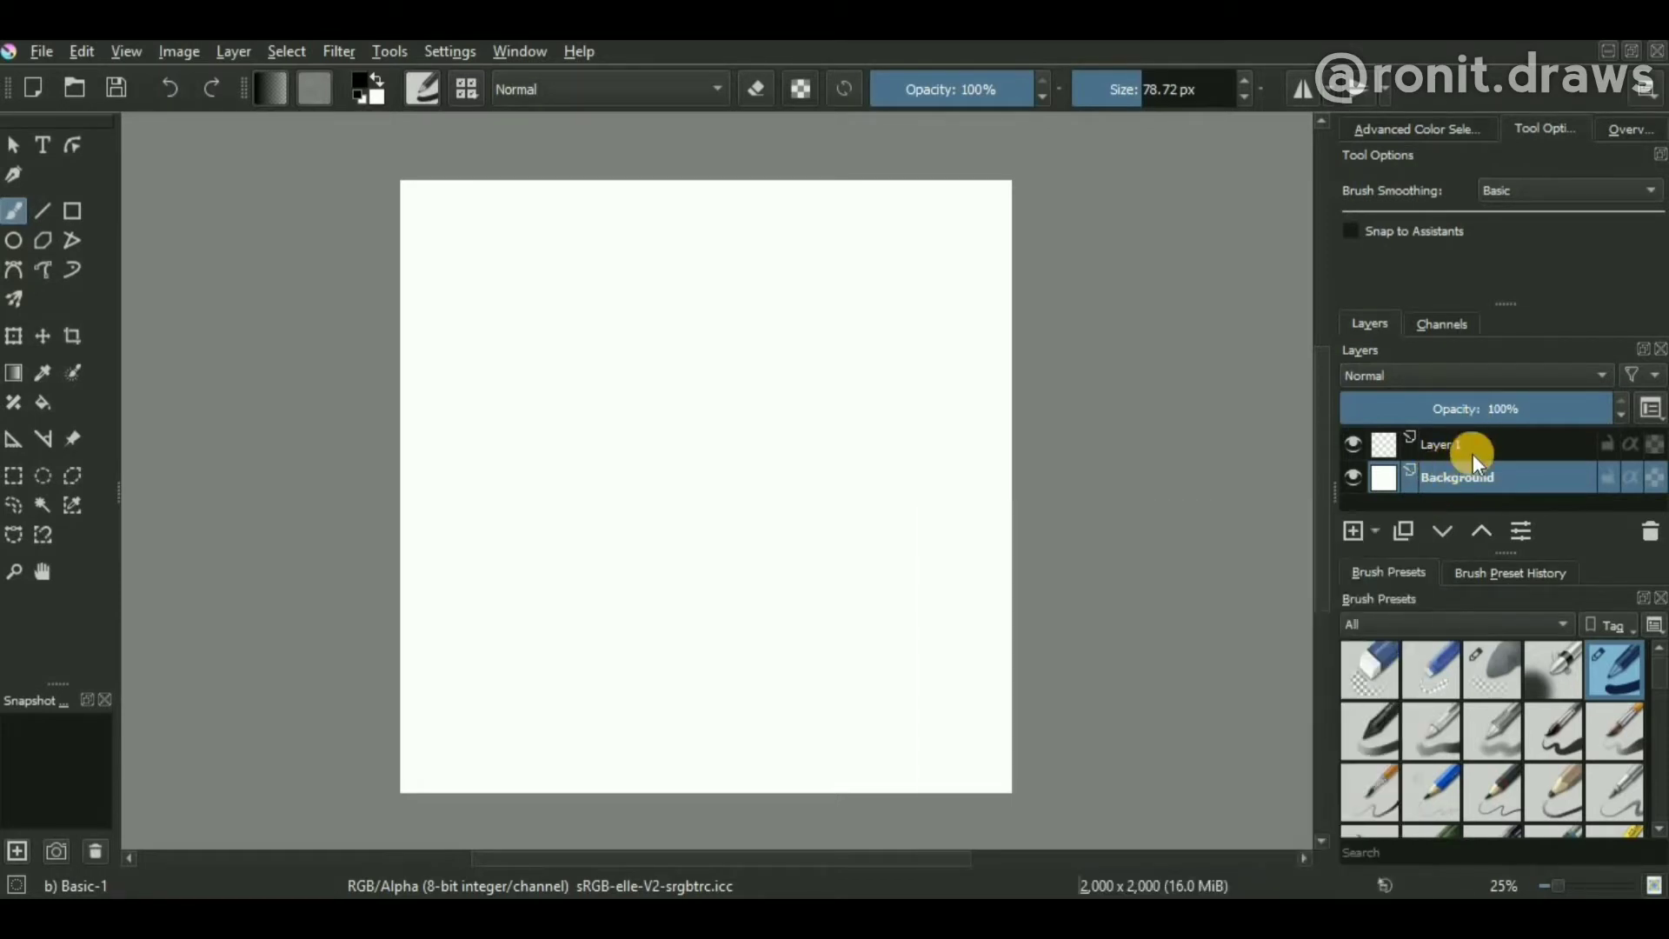
{"action": "mouse_move", "coordinate": [1214, 567]}
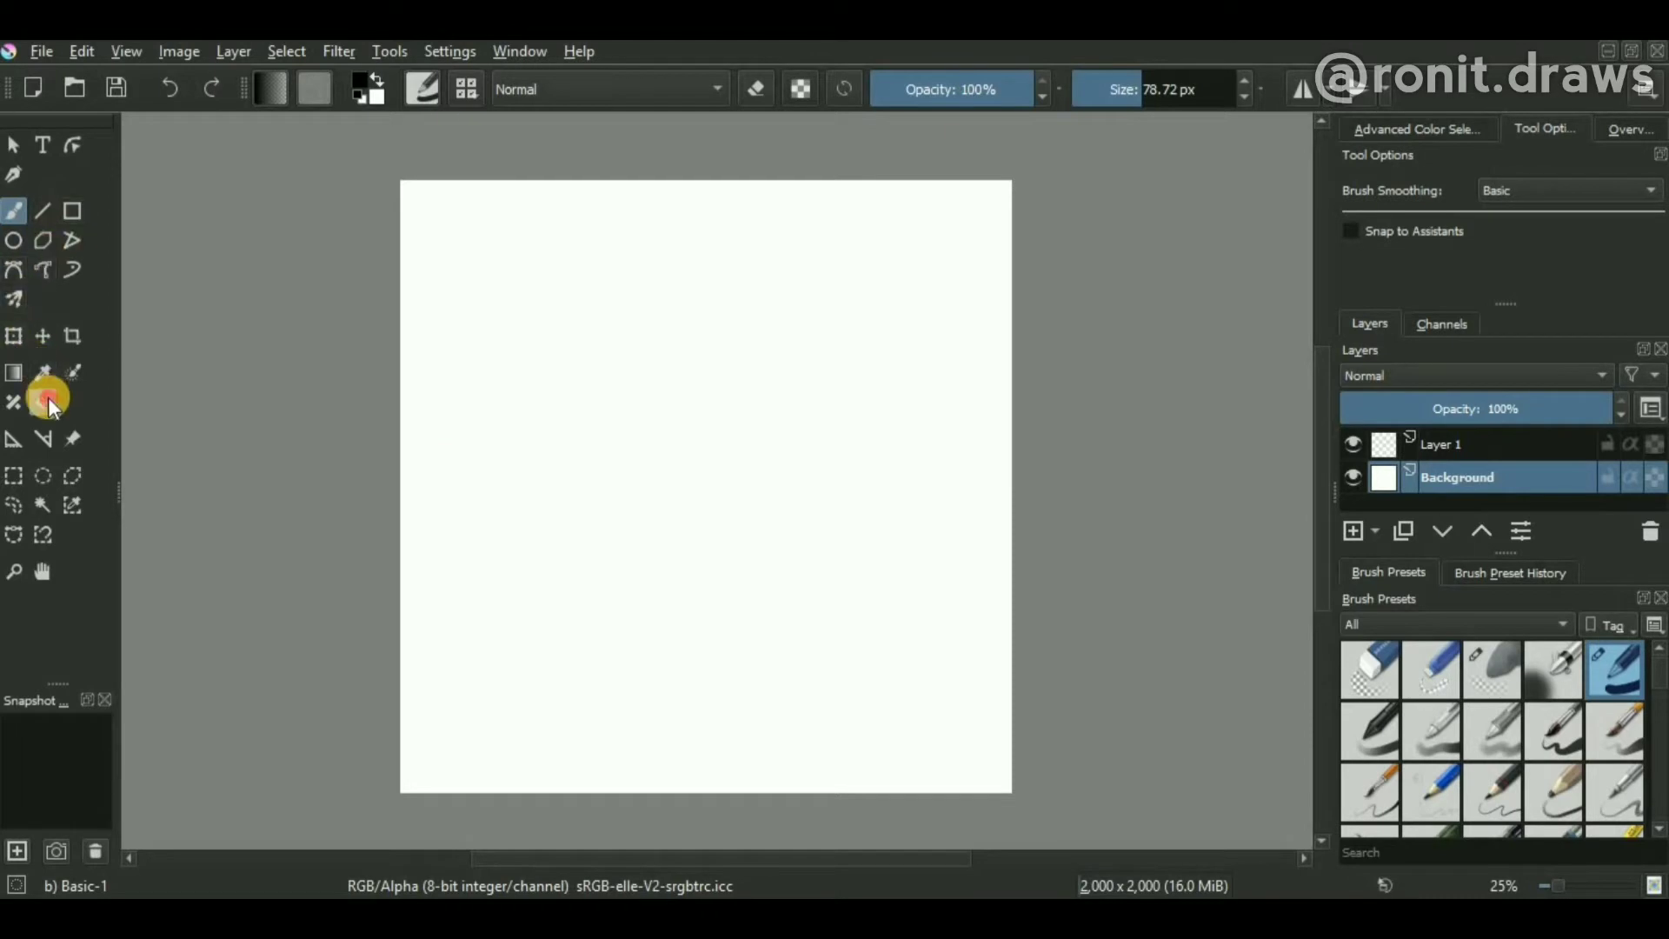
{"action": "left_click", "coordinate": [43, 401]}
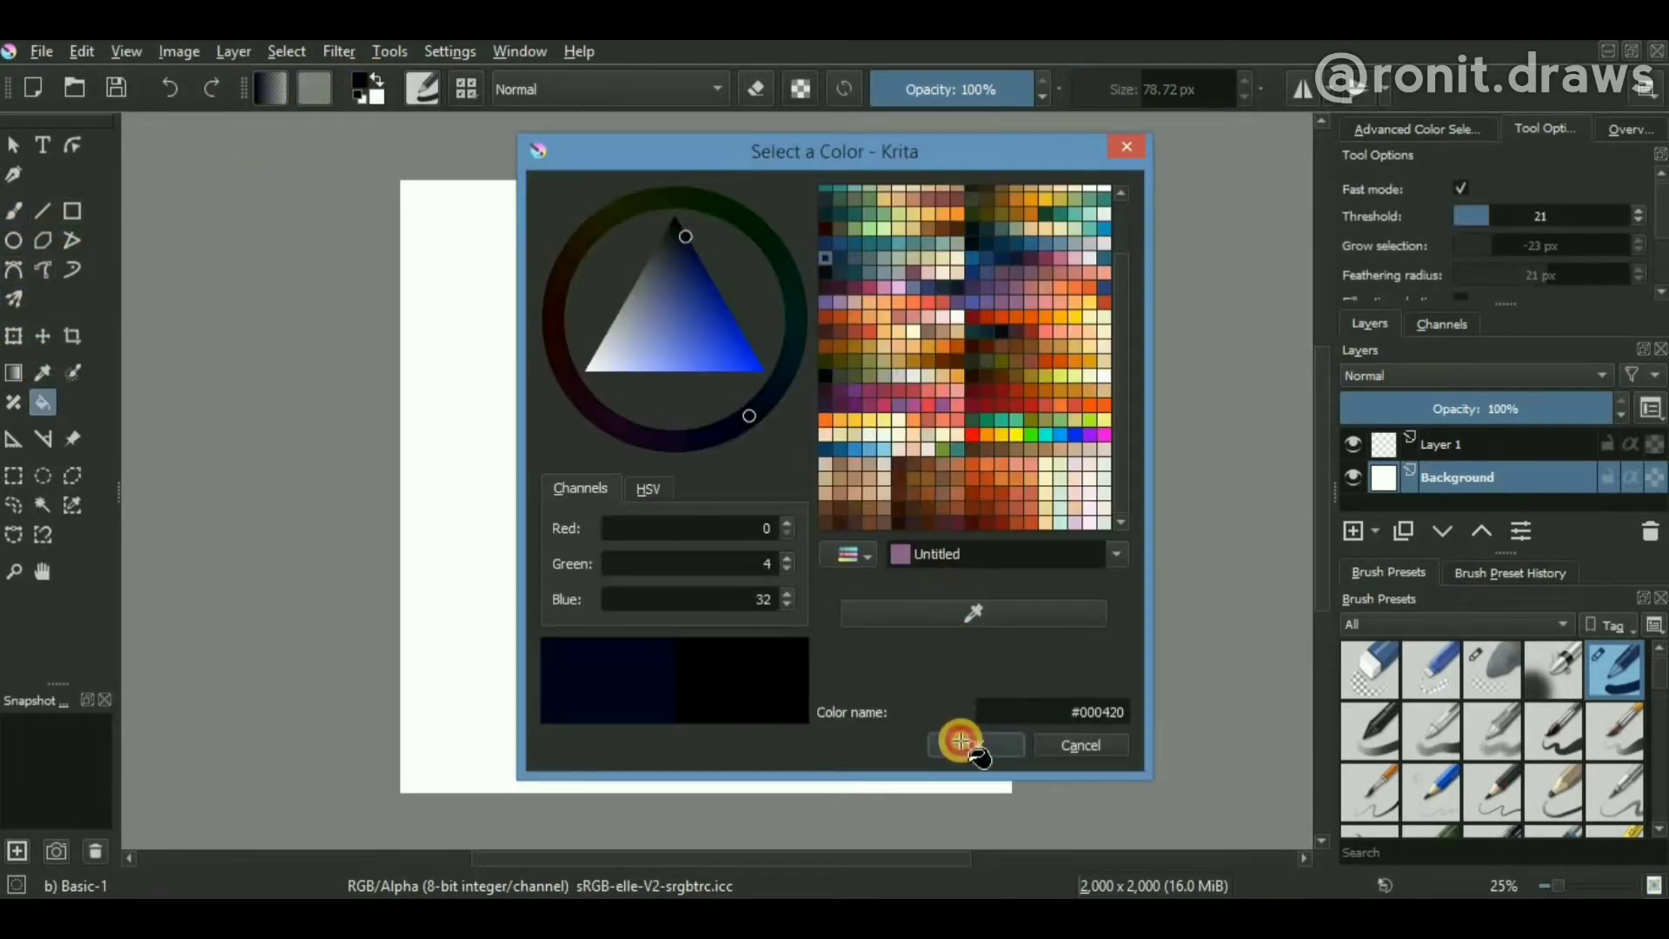
{"action": "left_click", "coordinate": [961, 742]}
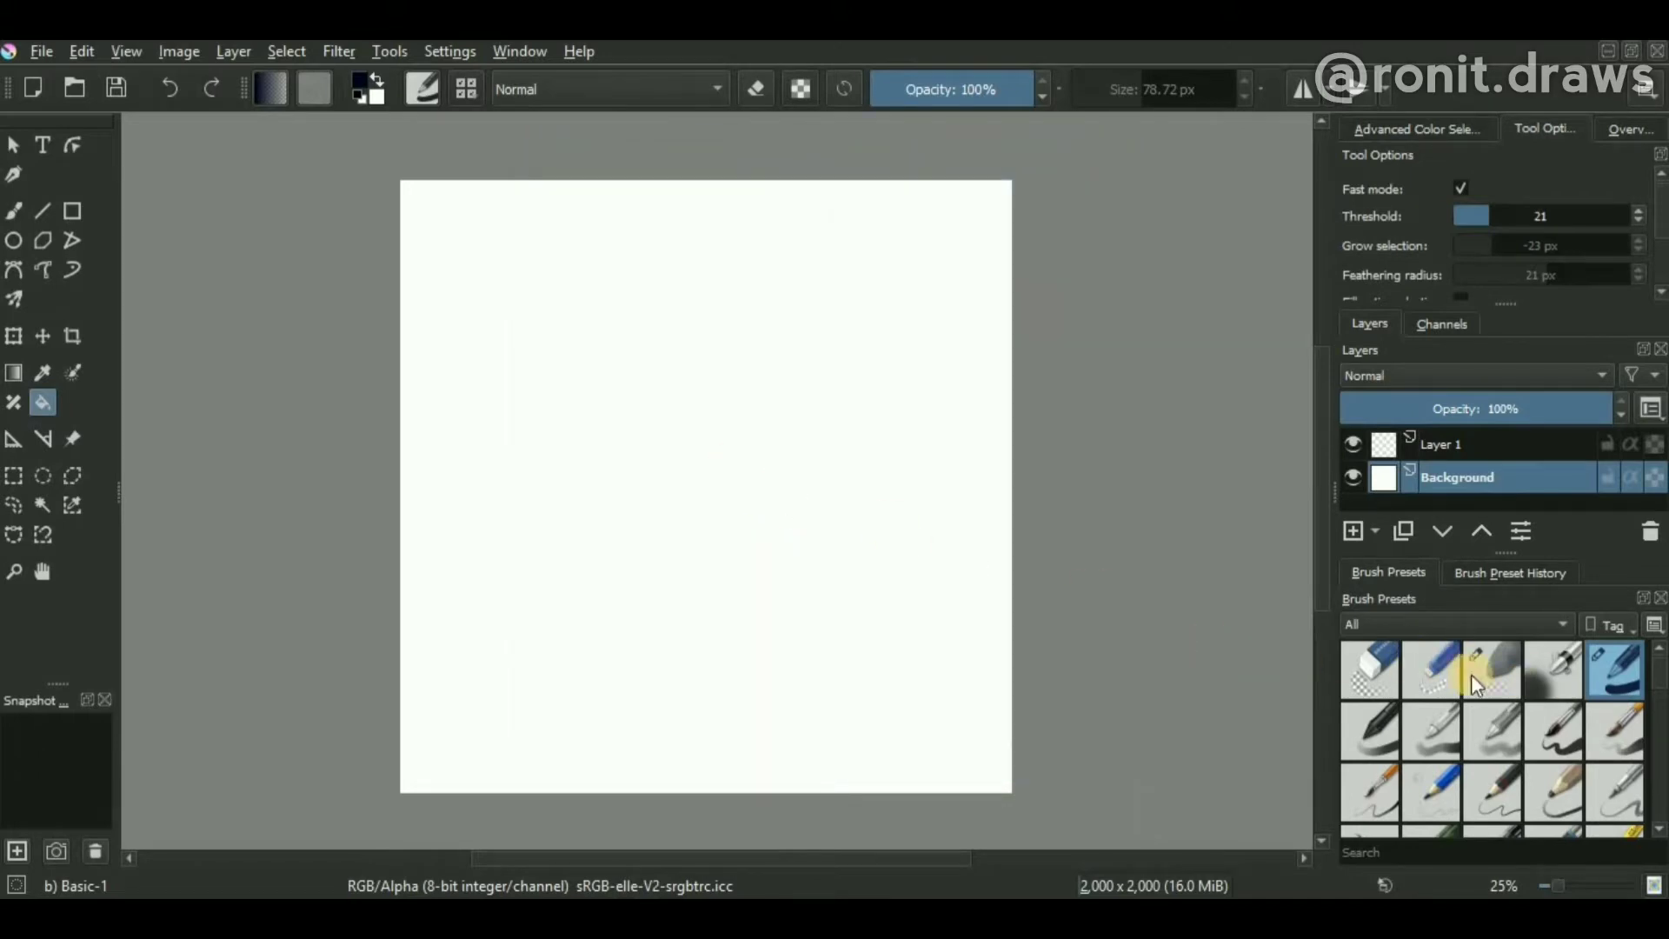
{"action": "left_click", "coordinate": [842, 610]}
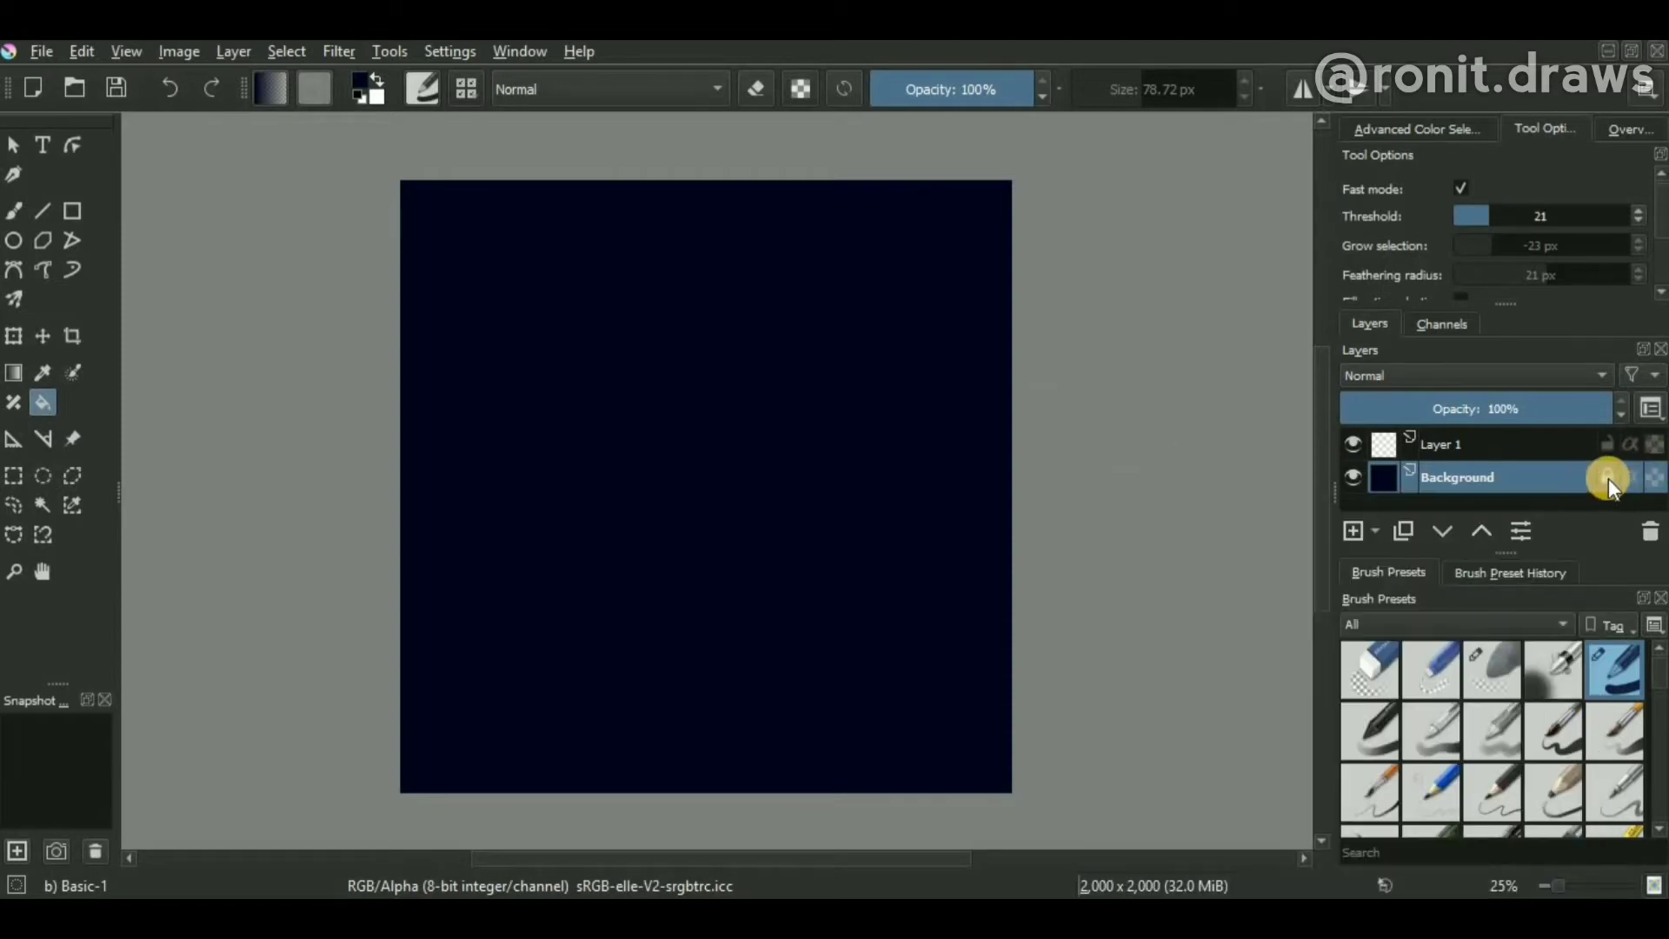
Lock the background, then draw an unfilled white ellipse outline centred on Layer 1
{"action": "left_click", "coordinate": [1443, 443]}
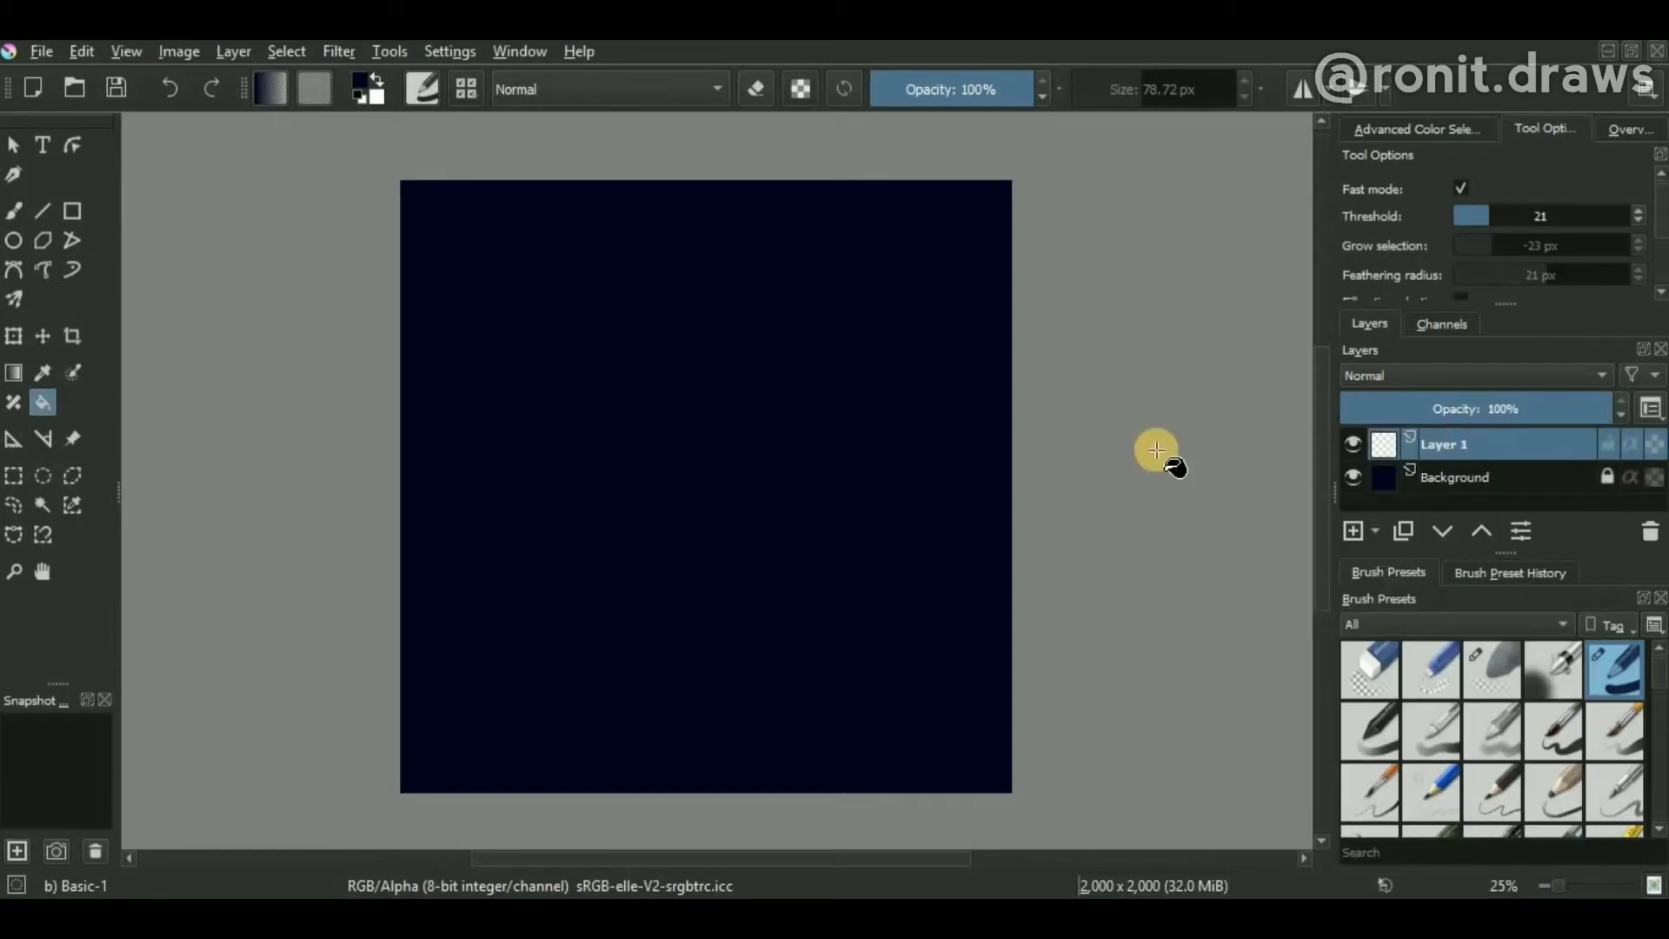
{"action": "mouse_move", "coordinate": [15, 238]}
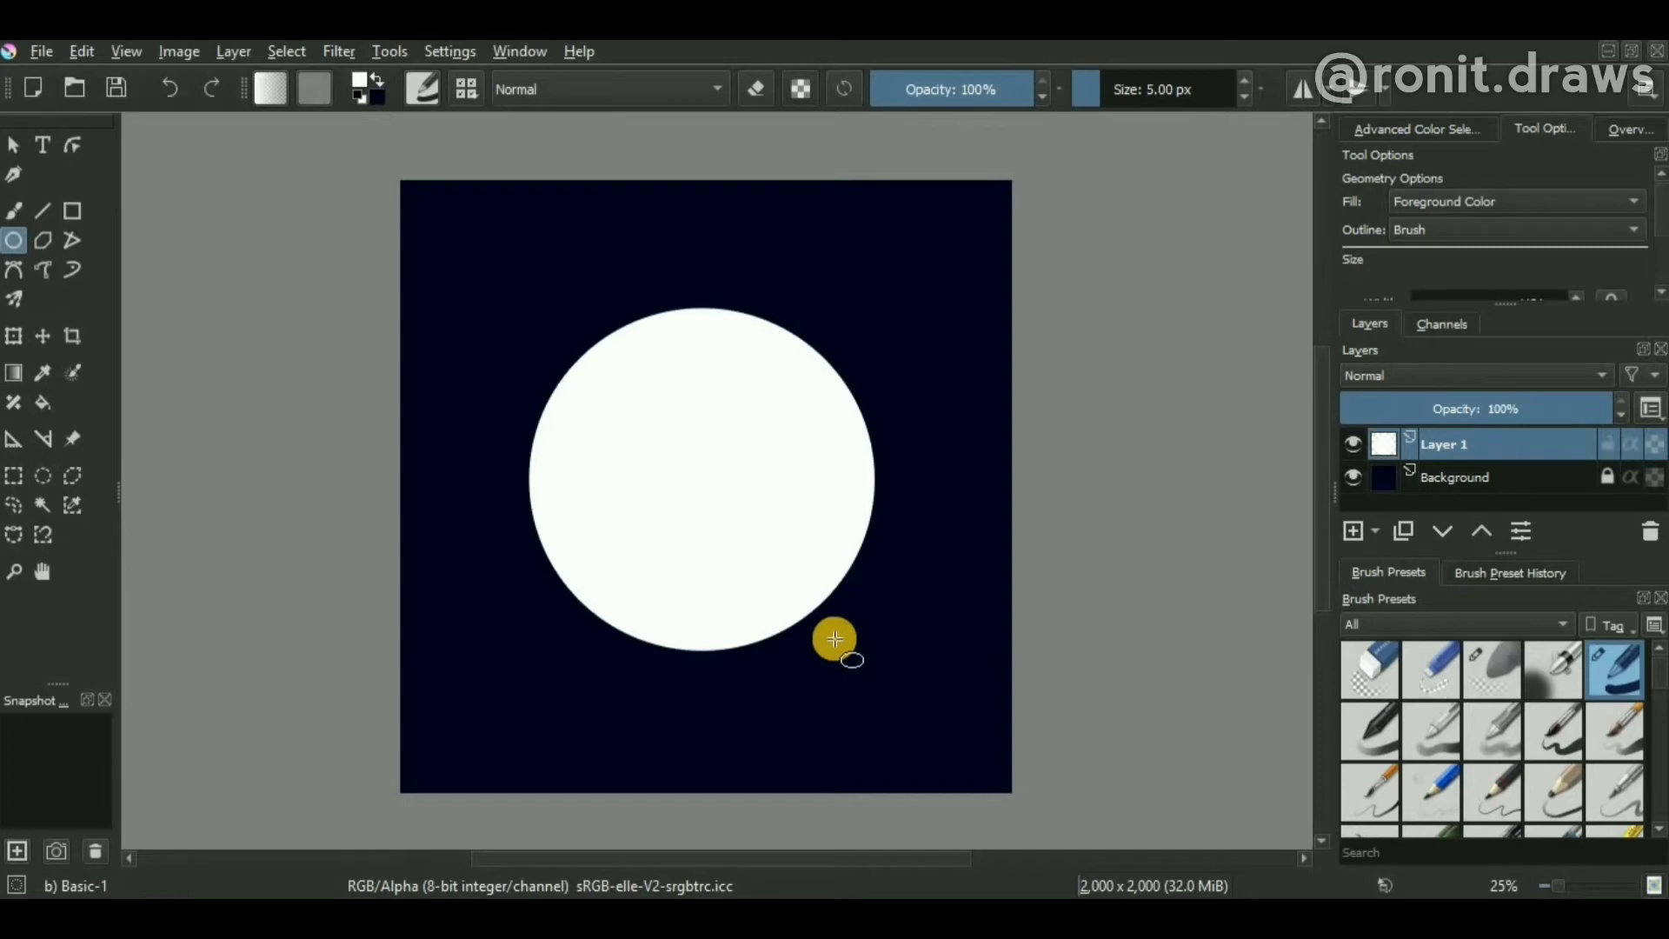
{"action": "mouse_move", "coordinate": [847, 616]}
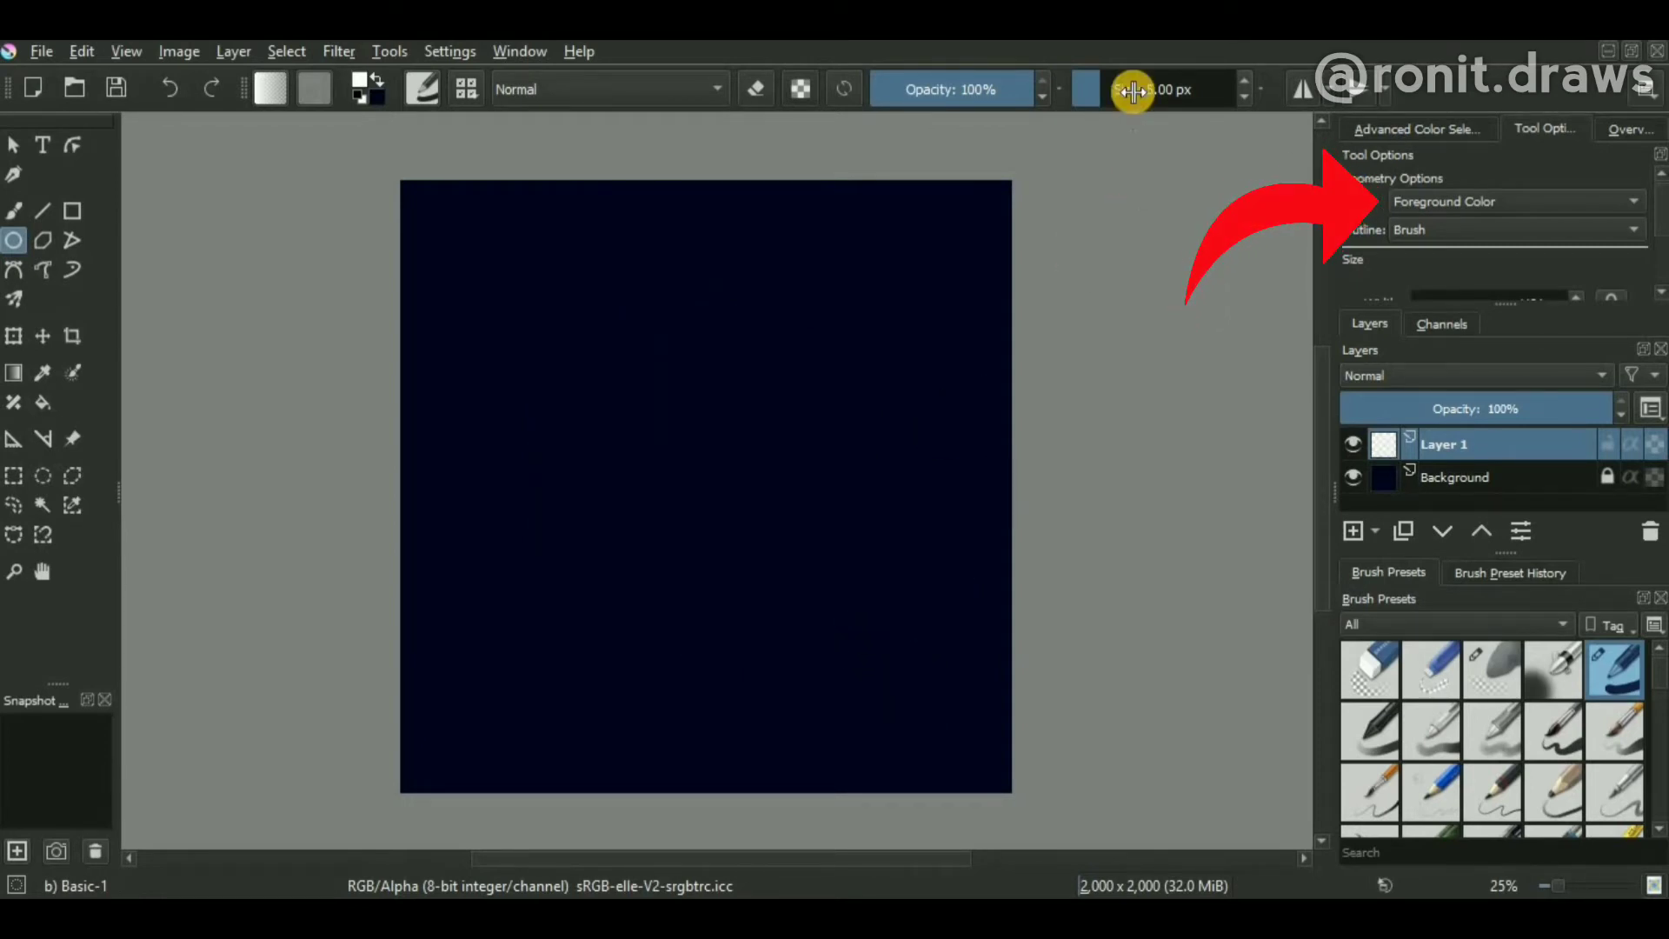
{"action": "mouse_move", "coordinate": [1085, 130]}
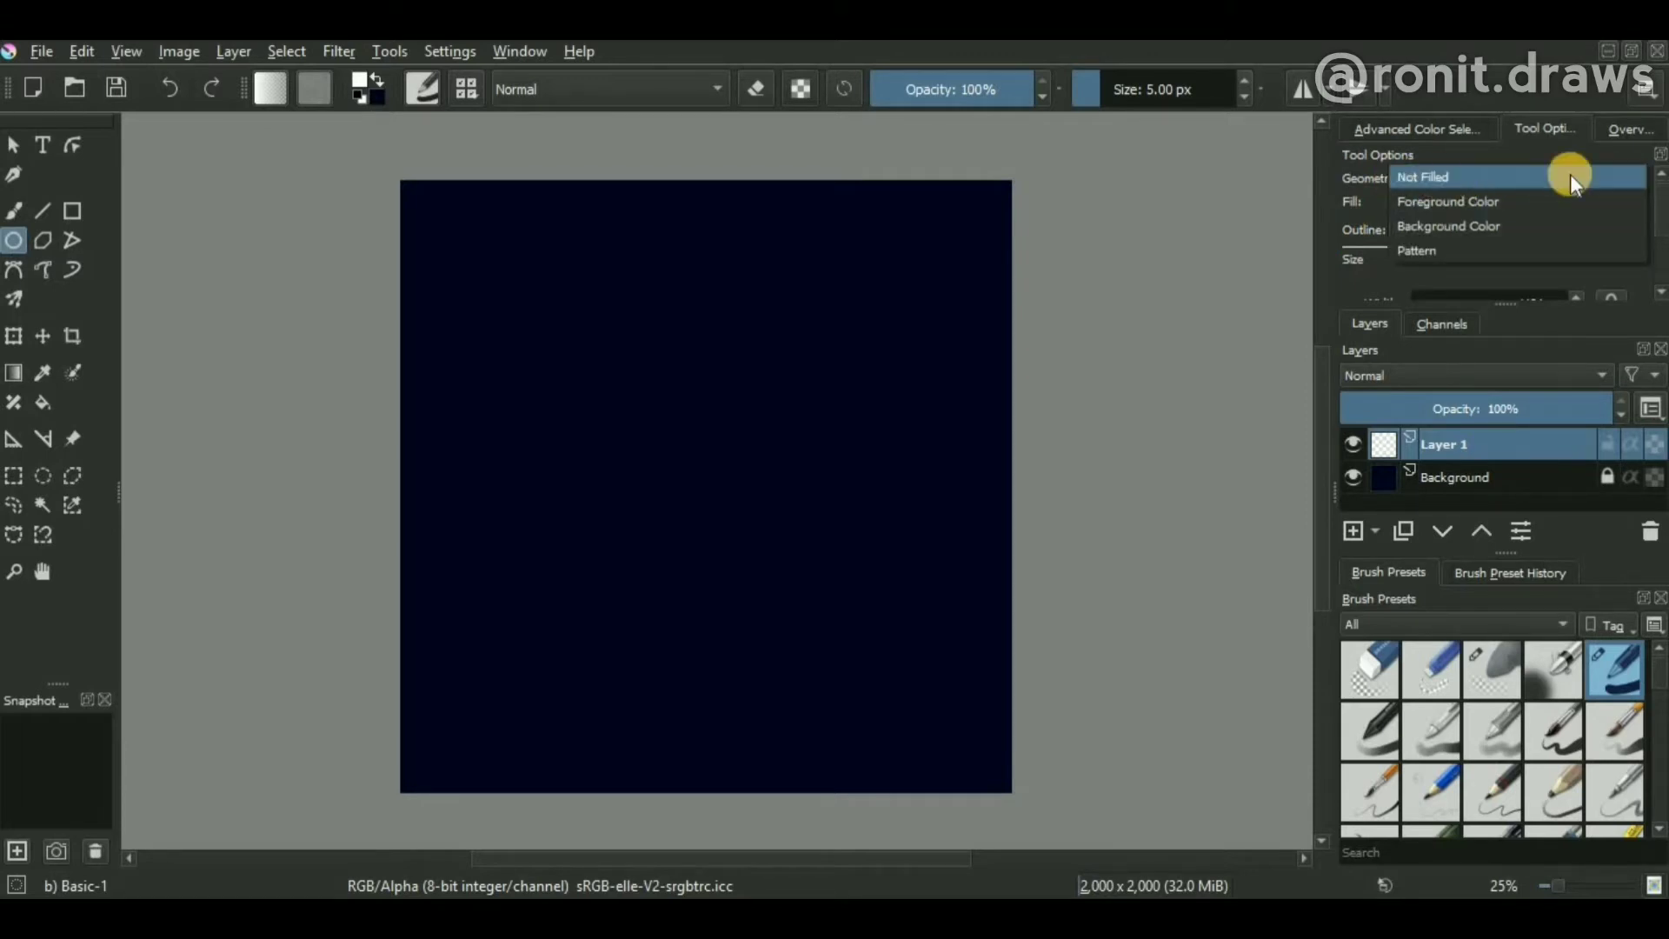
{"action": "left_click", "coordinate": [1422, 178]}
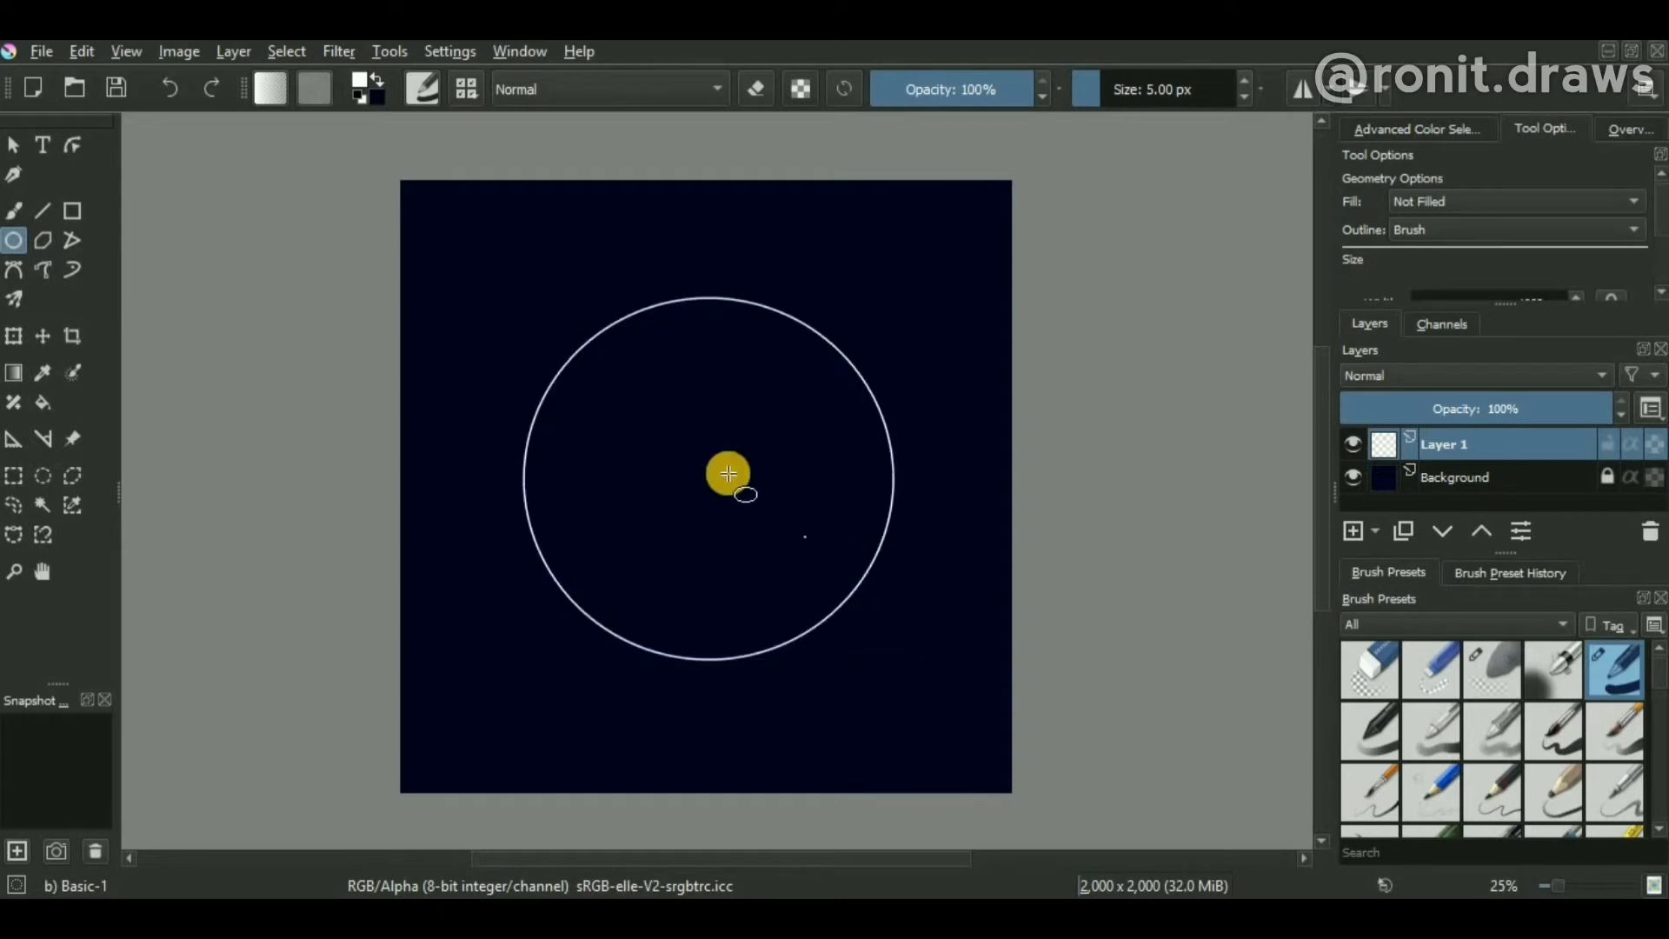
{"action": "scroll", "scroll_direction": "up", "scroll_amount": 3}
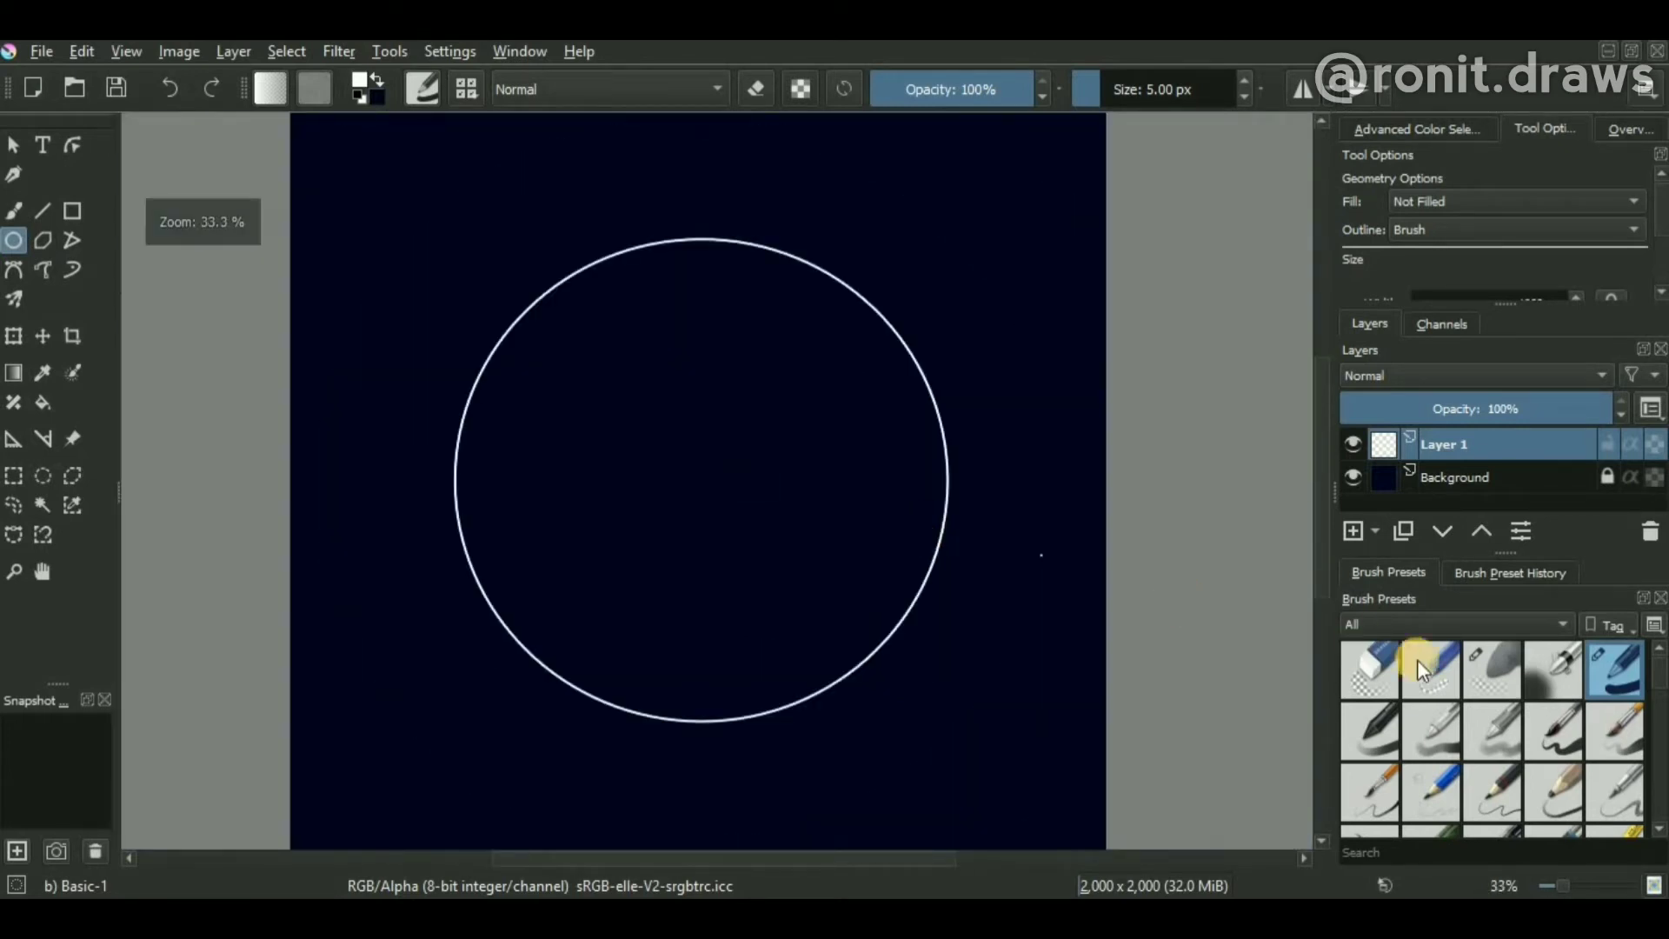
Fade out the ring's left and right sides with a large Eraser Soft brush
{"action": "left_click", "coordinate": [1553, 670]}
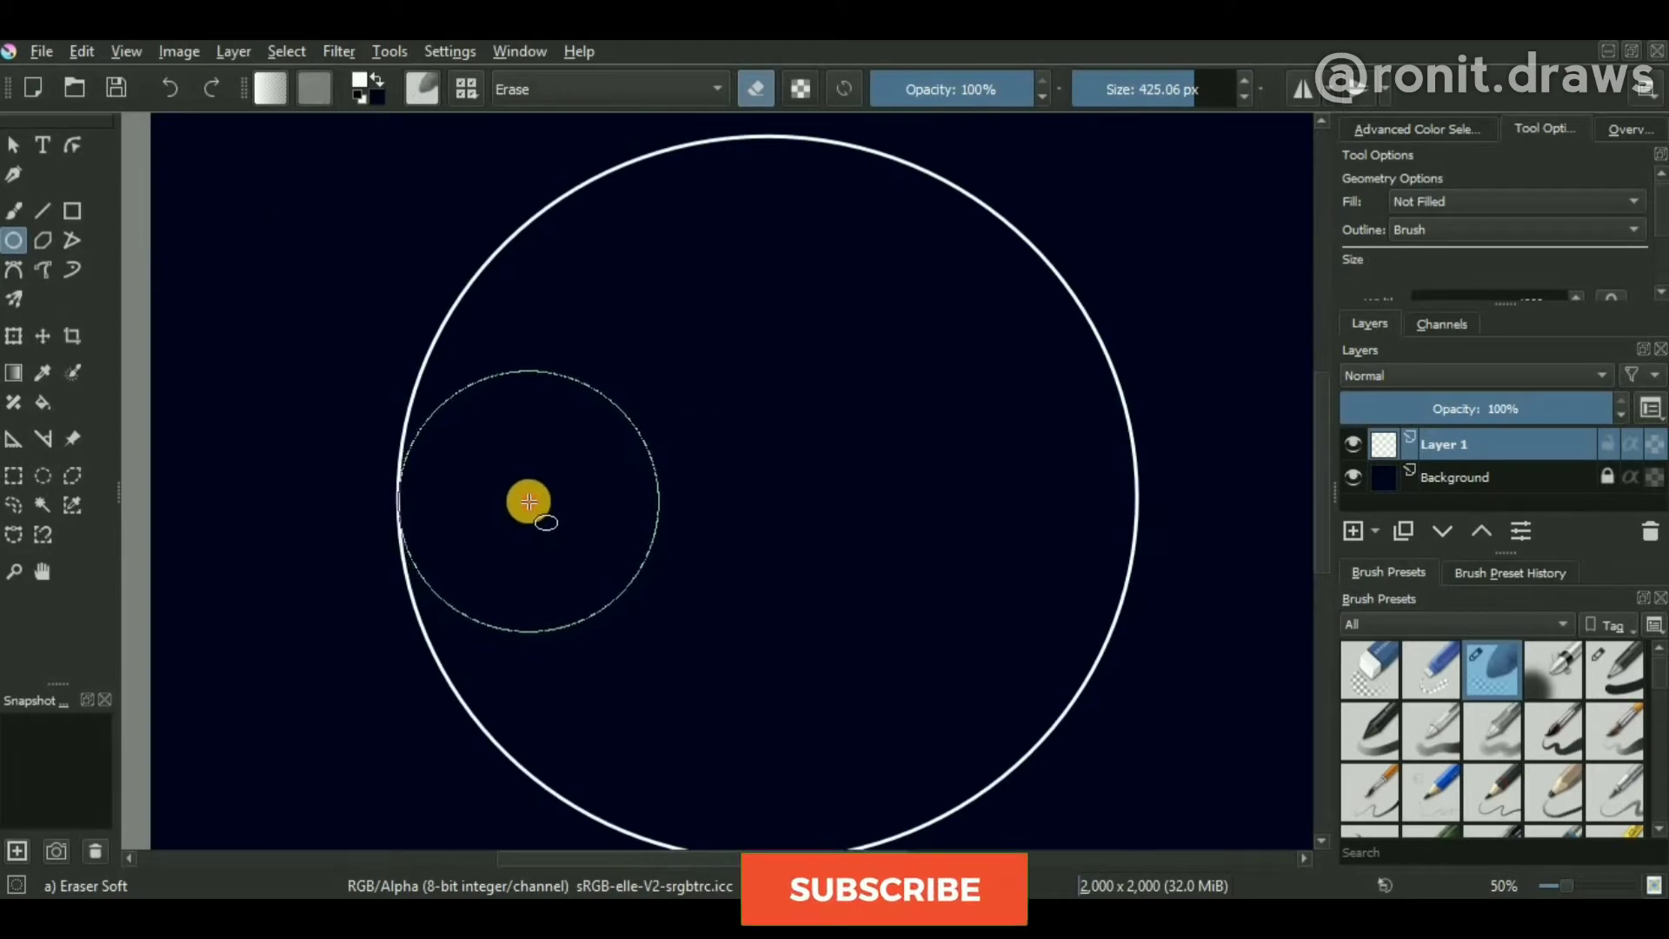
{"action": "left_click", "coordinate": [14, 210]}
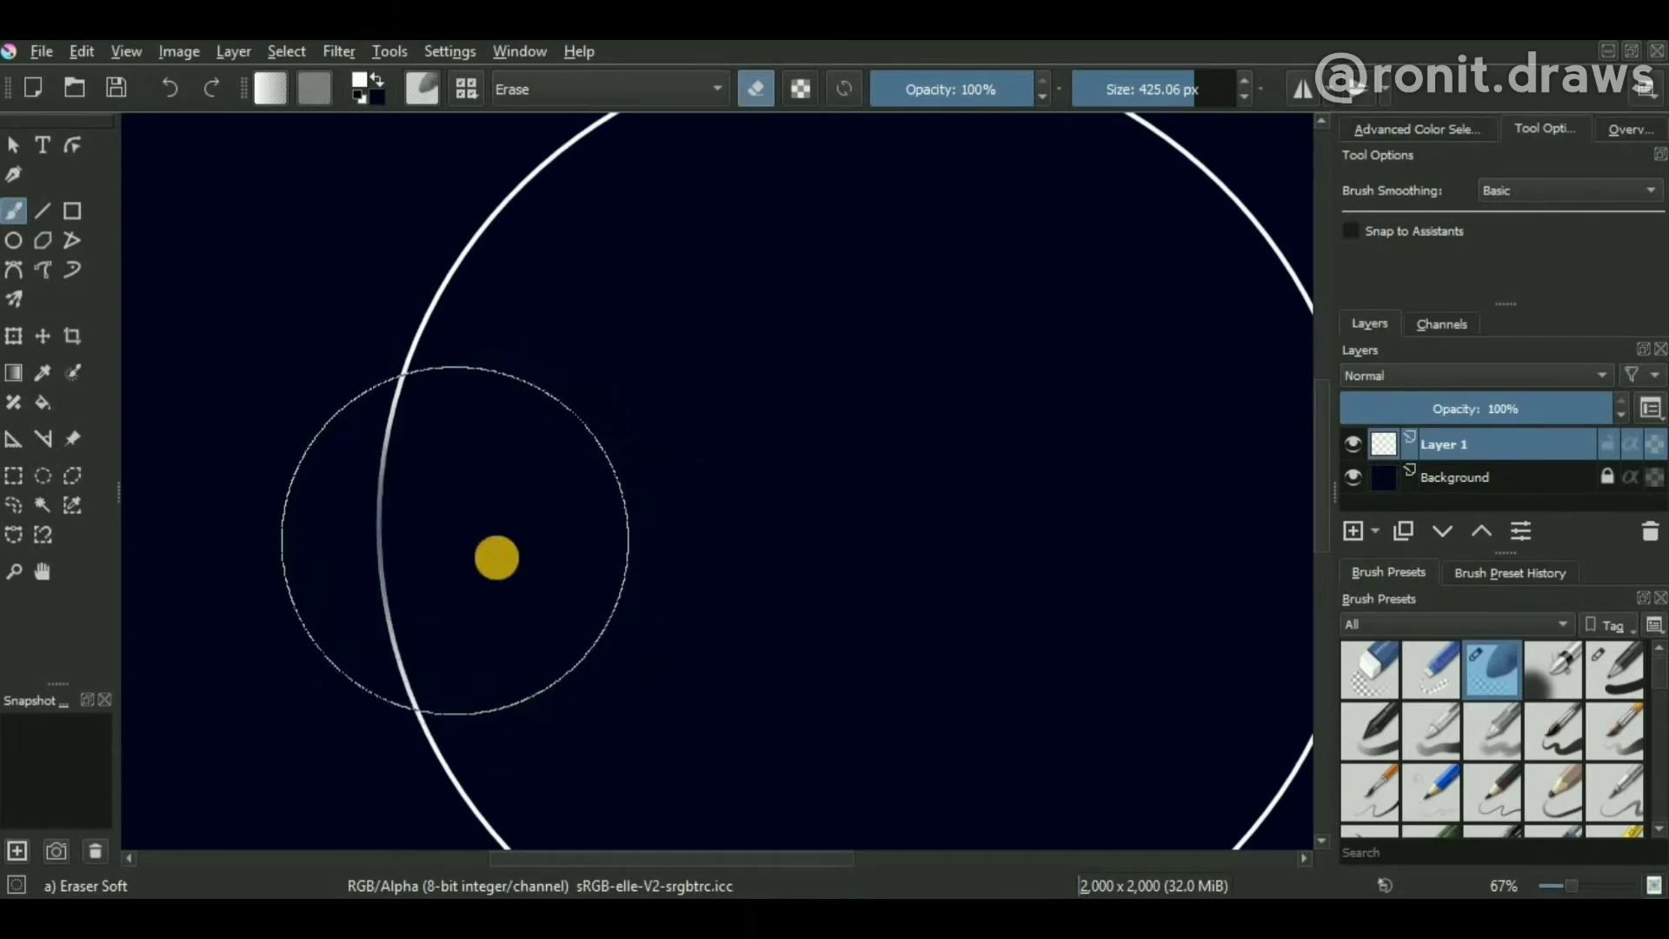
{"action": "left_click", "coordinate": [480, 558]}
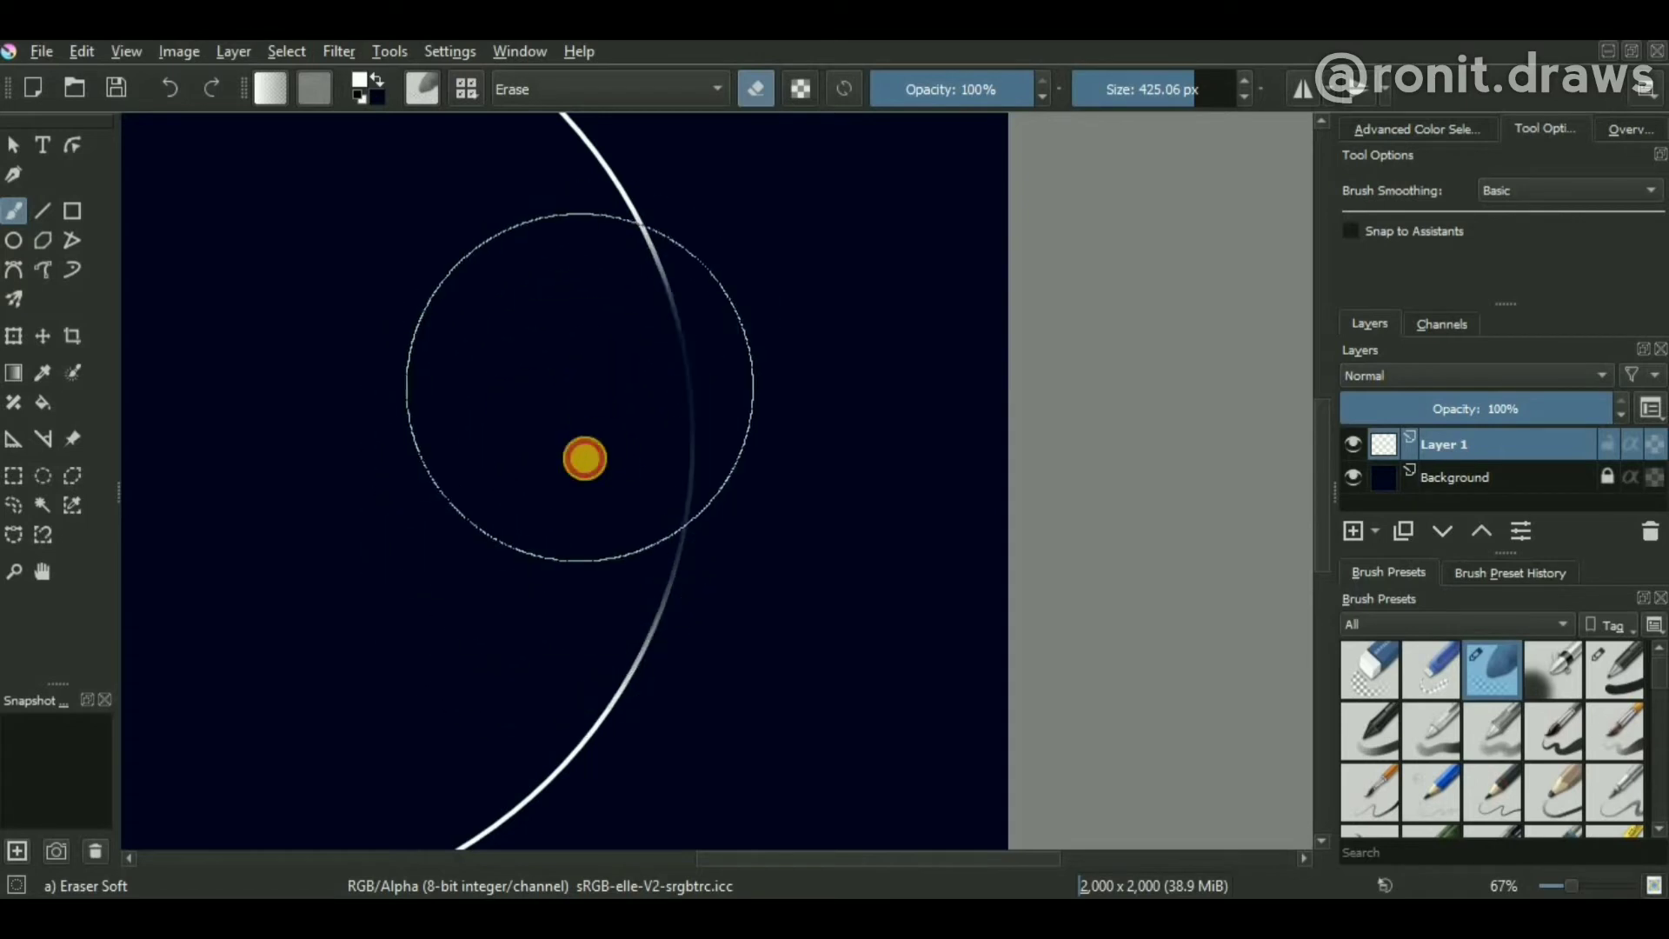
{"action": "scroll", "scroll_direction": "down", "scroll_amount": 3}
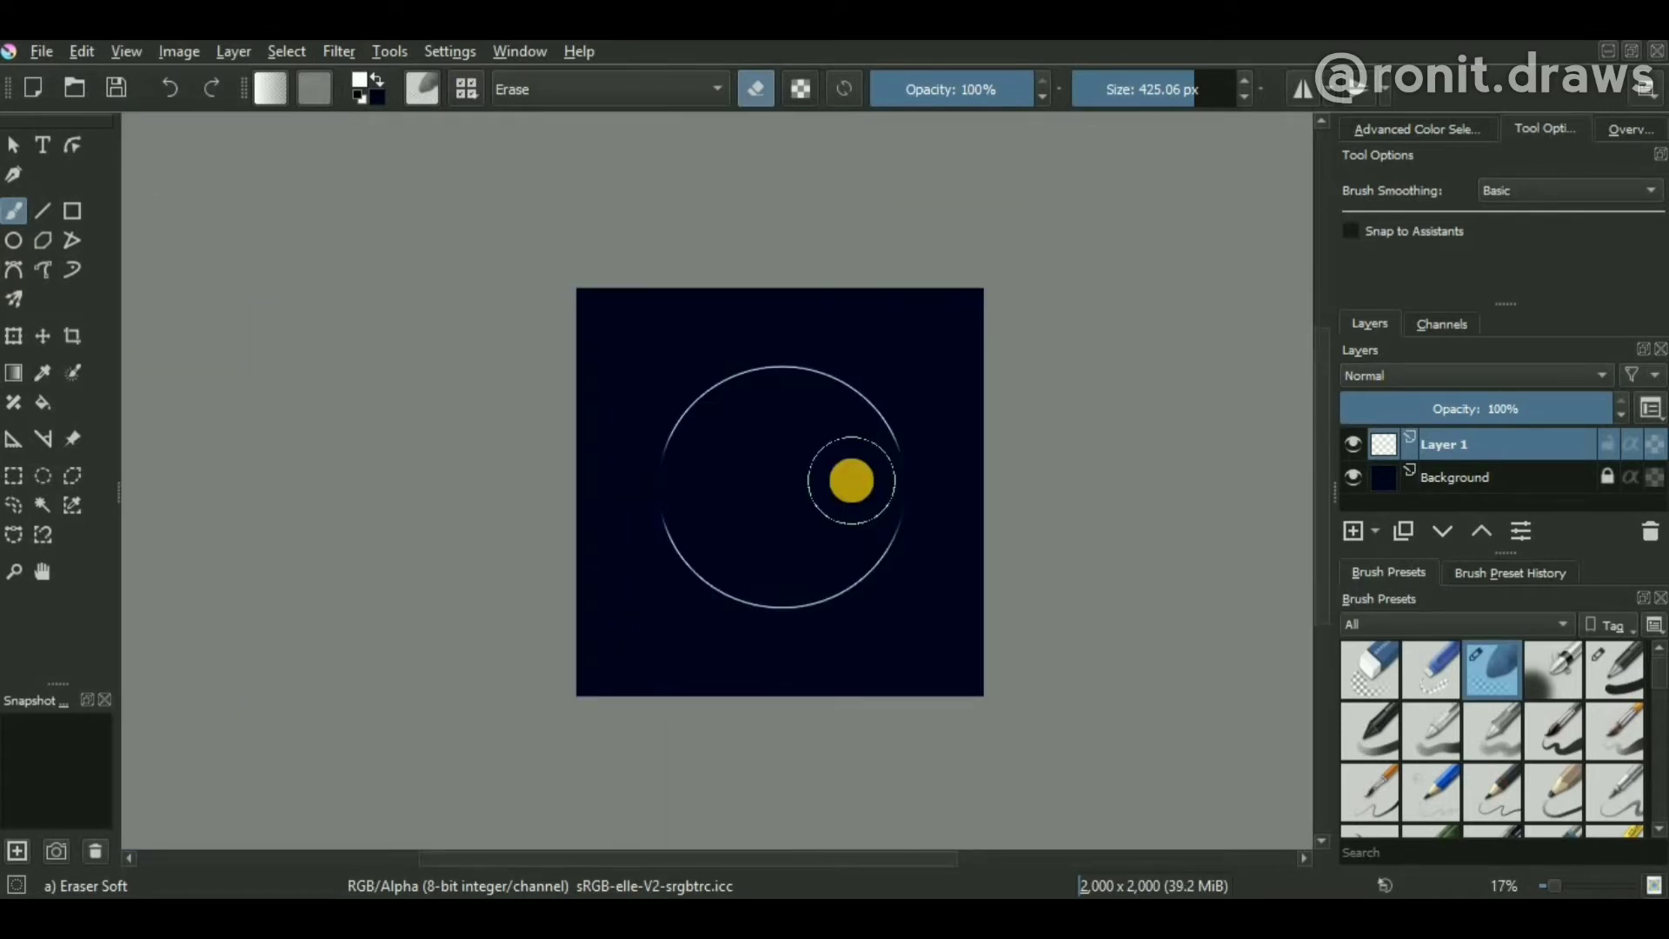
{"action": "left_click", "coordinate": [852, 480]}
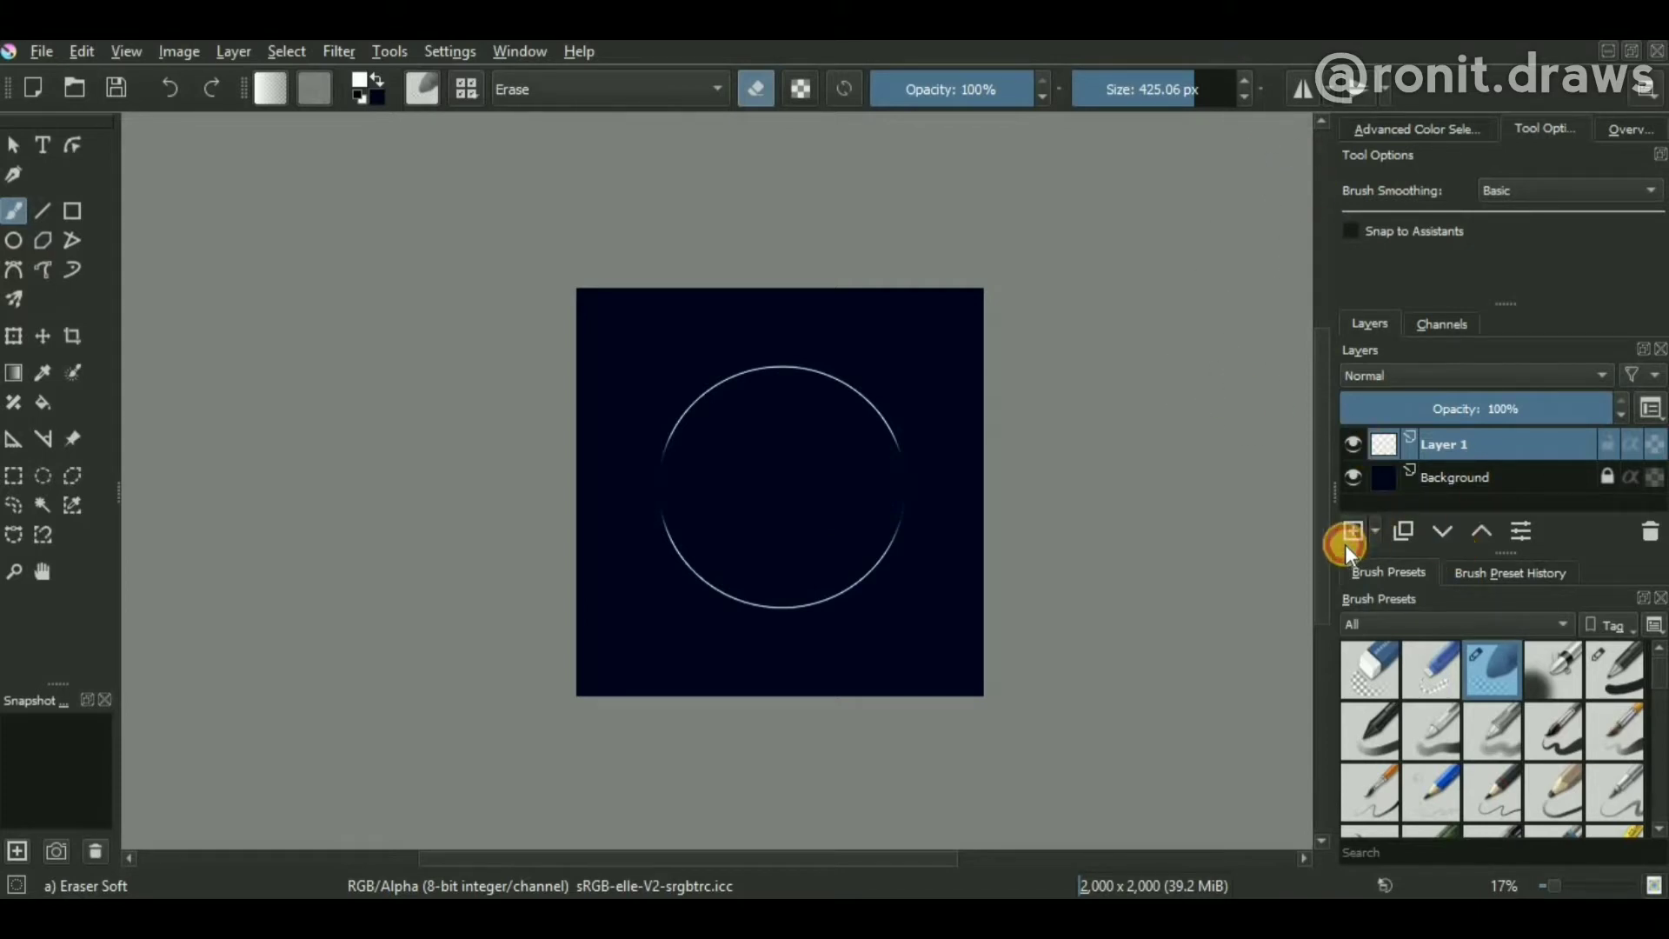
On a new layer, dab white Basic-brush highlights inside the ring's upper-left and lower-right
{"action": "left_click", "coordinate": [1352, 530]}
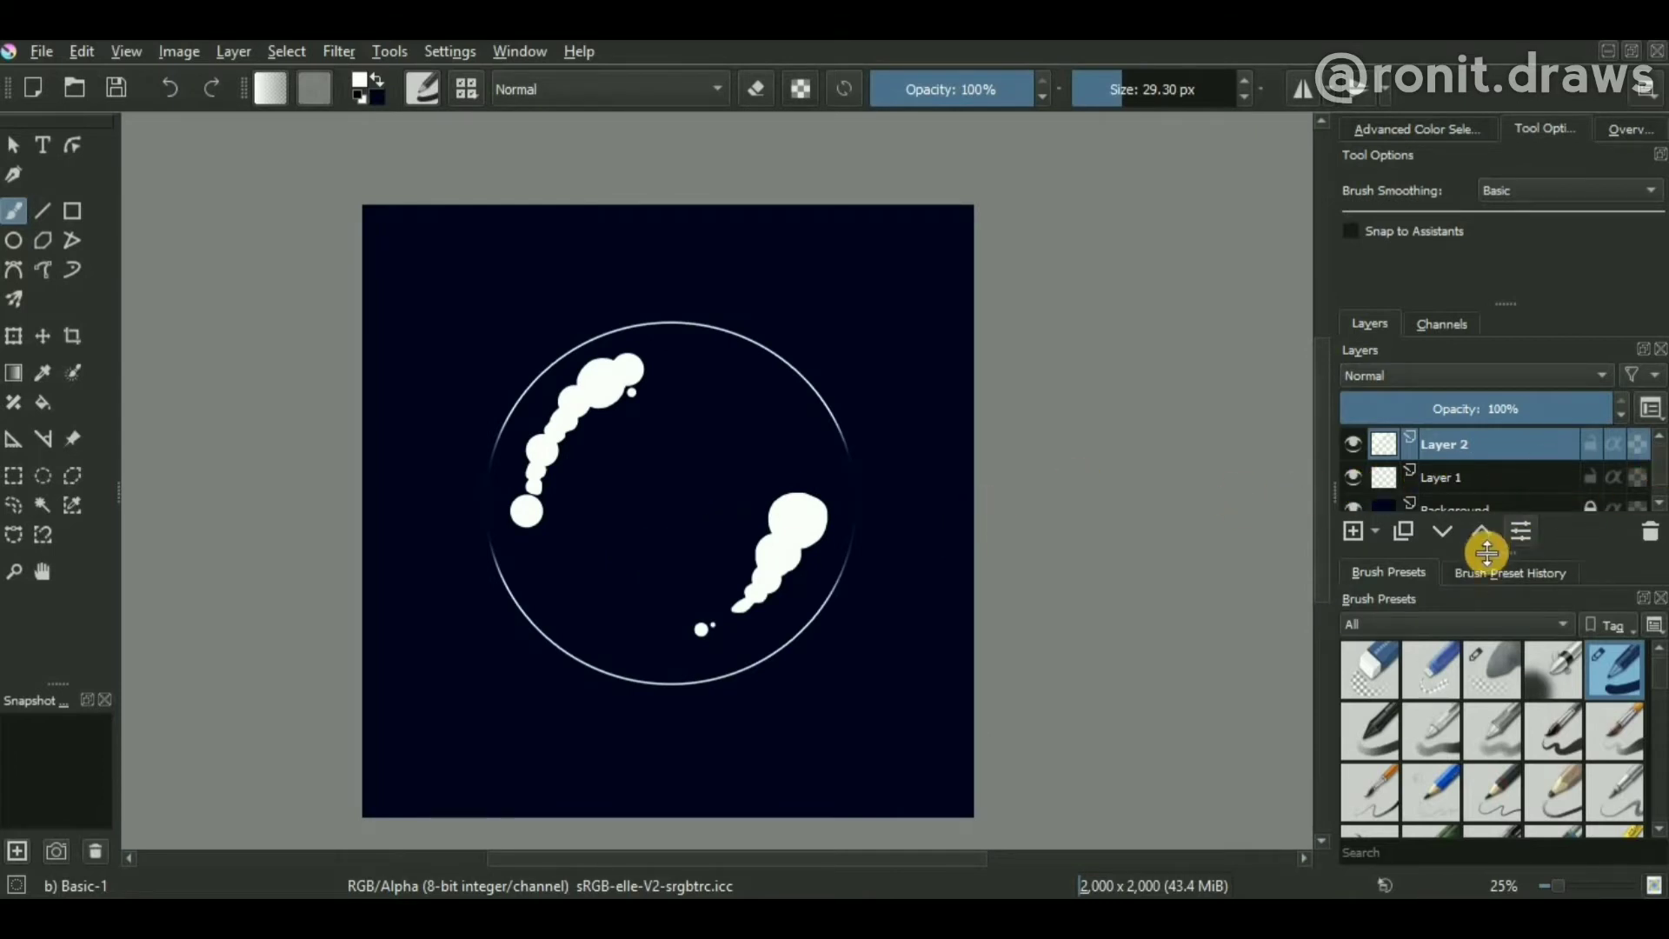
{"action": "scroll", "scroll_direction": "down", "scroll_amount": 3}
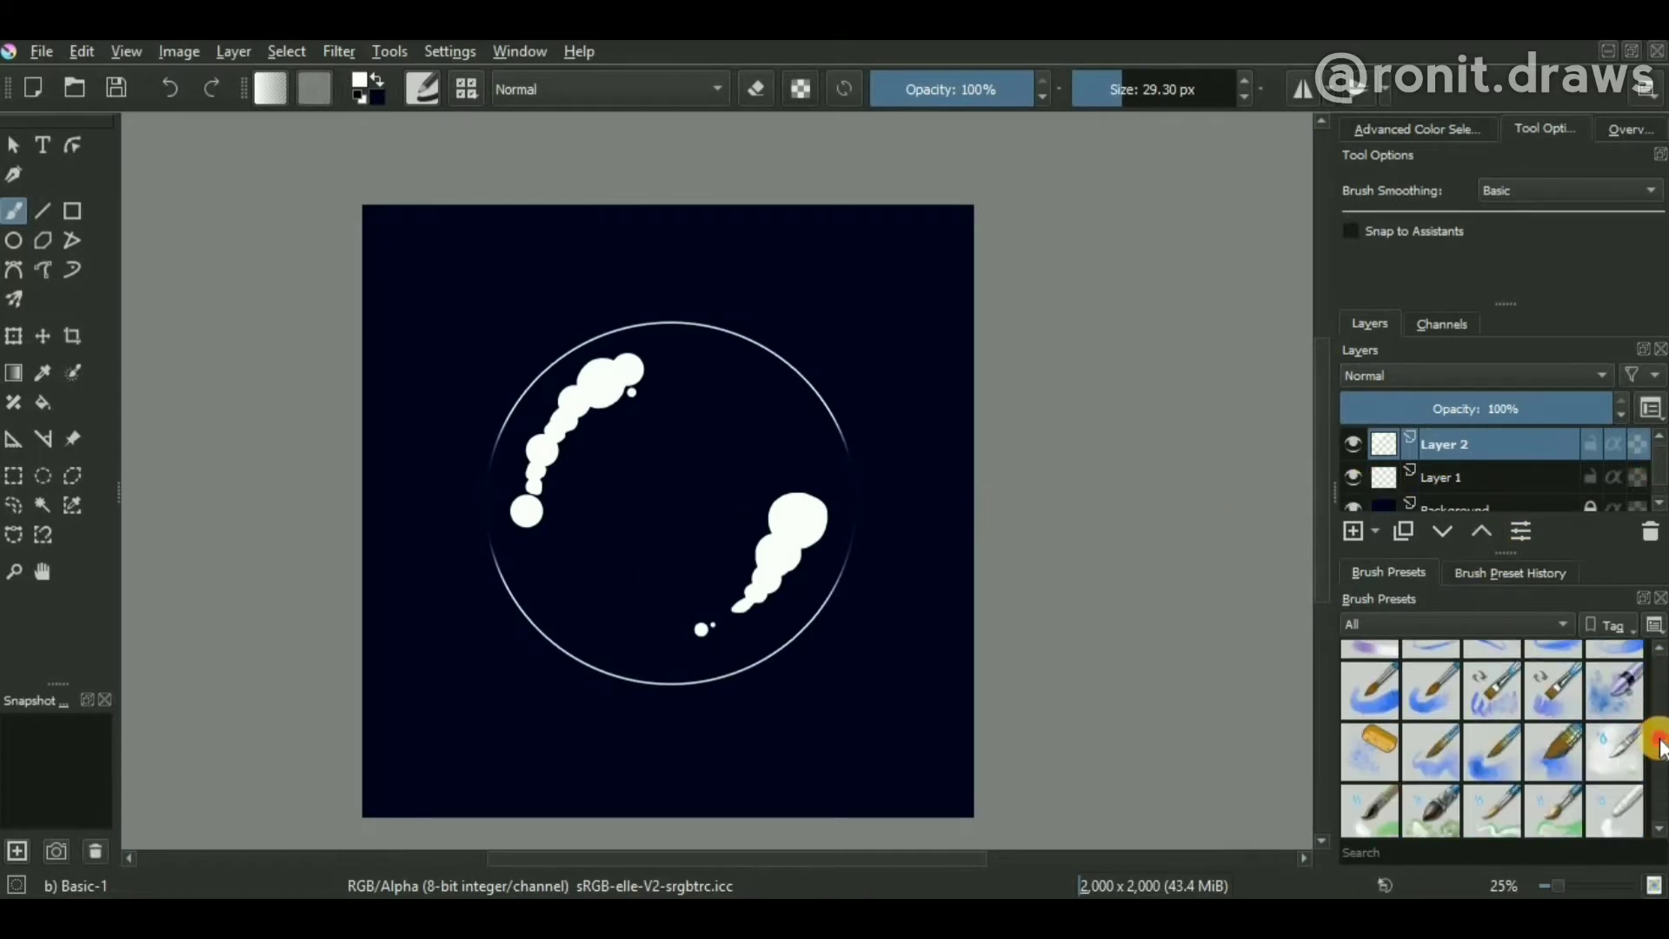
{"action": "scroll", "scroll_direction": "down", "scroll_amount": 3}
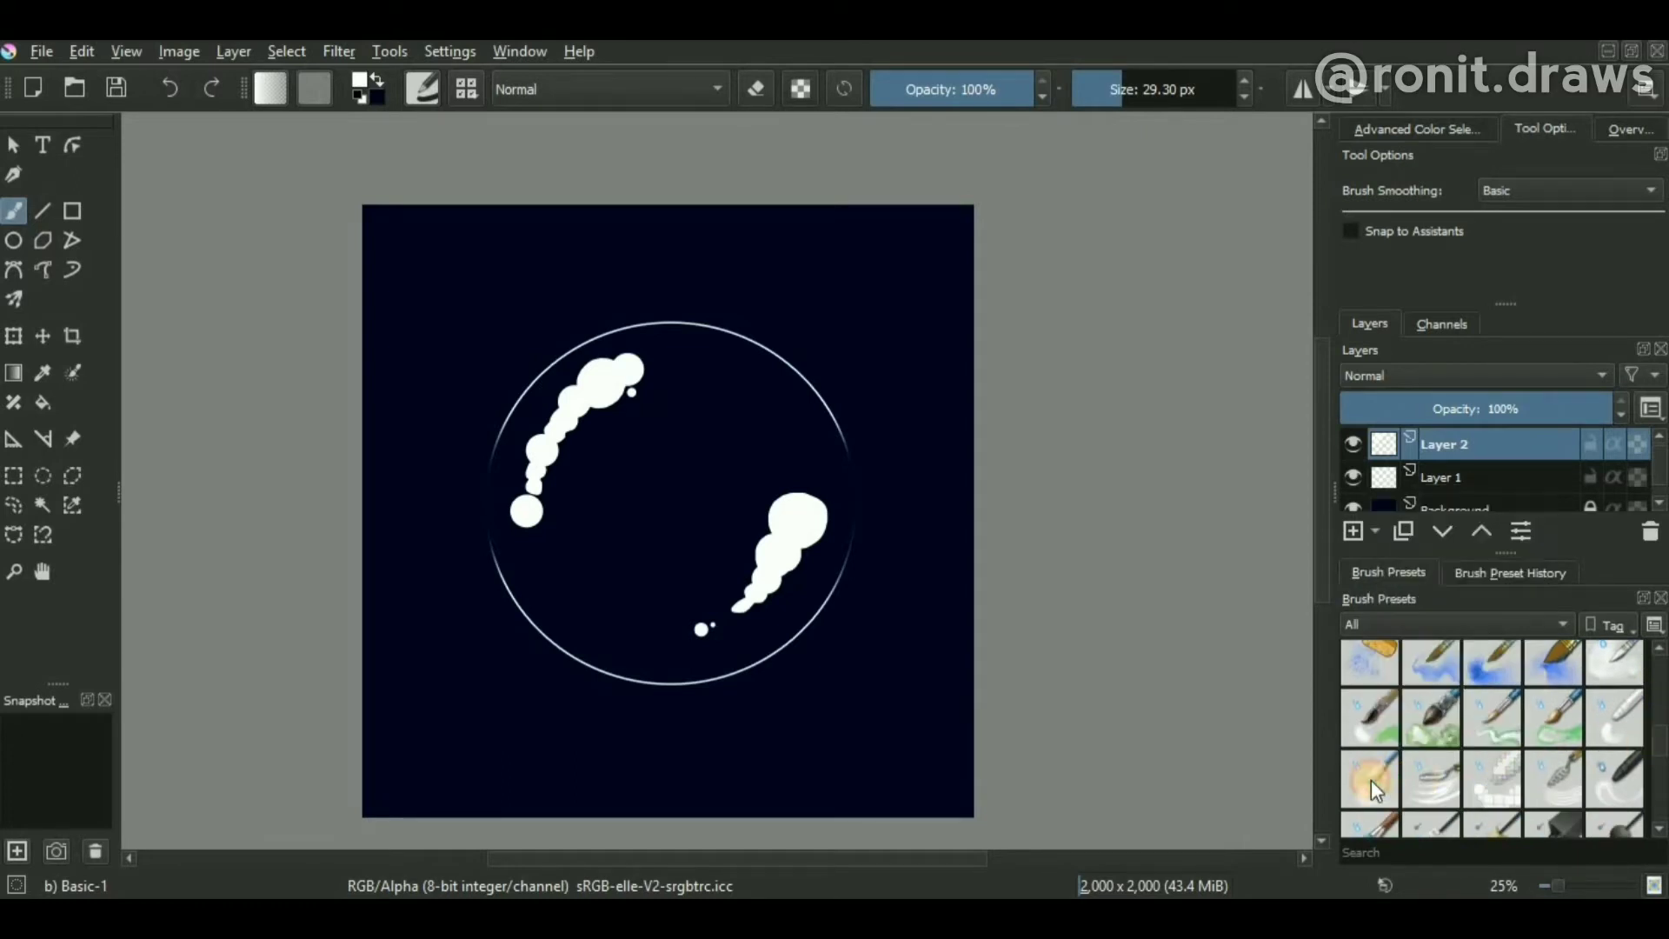
Smudge the white dabs into soft cloudy sheen across the ring interior with the Blender Blur preset
{"action": "left_click", "coordinate": [1369, 779]}
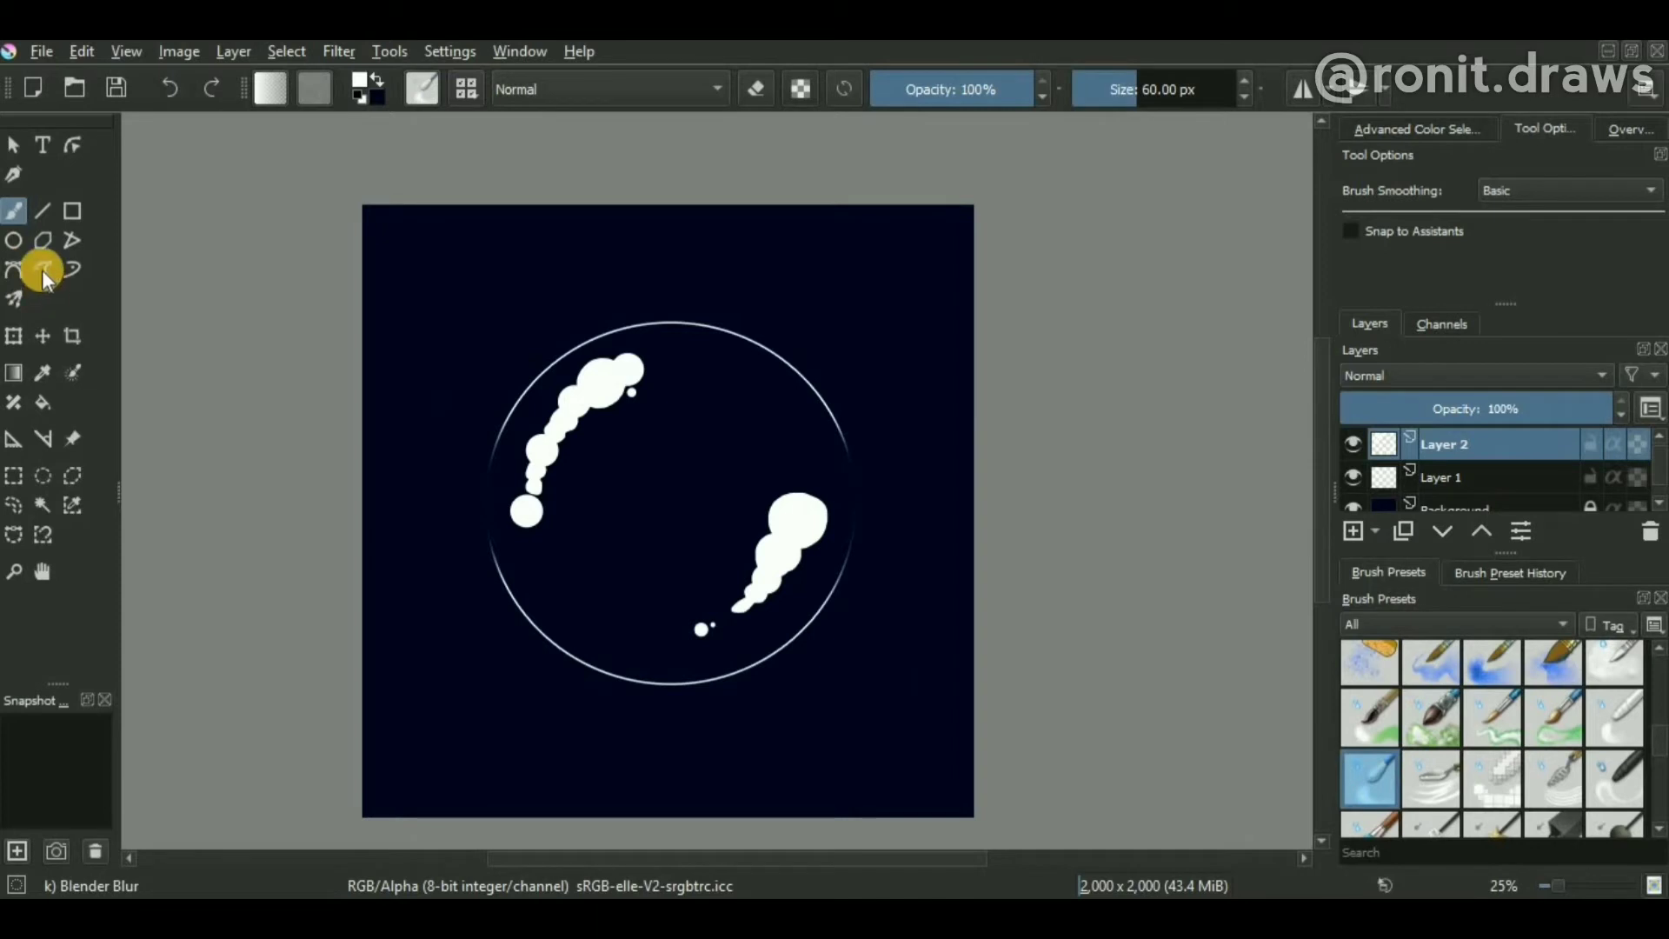
{"action": "left_click", "coordinate": [42, 270]}
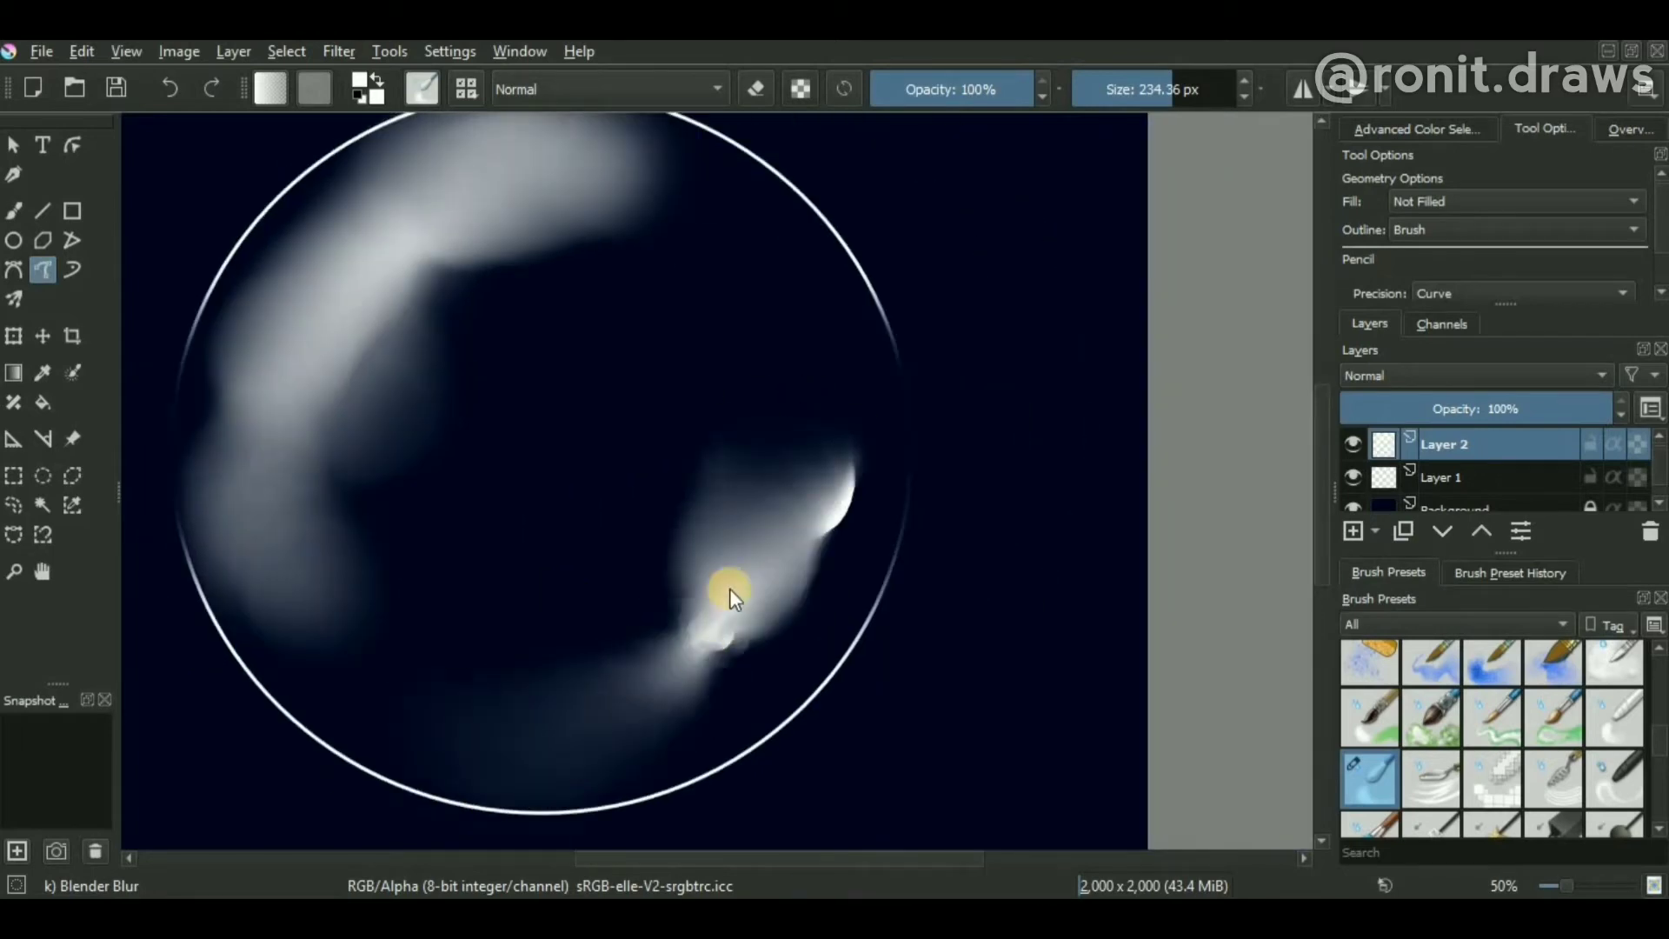
{"action": "scroll", "scroll_direction": "down", "scroll_amount": 3}
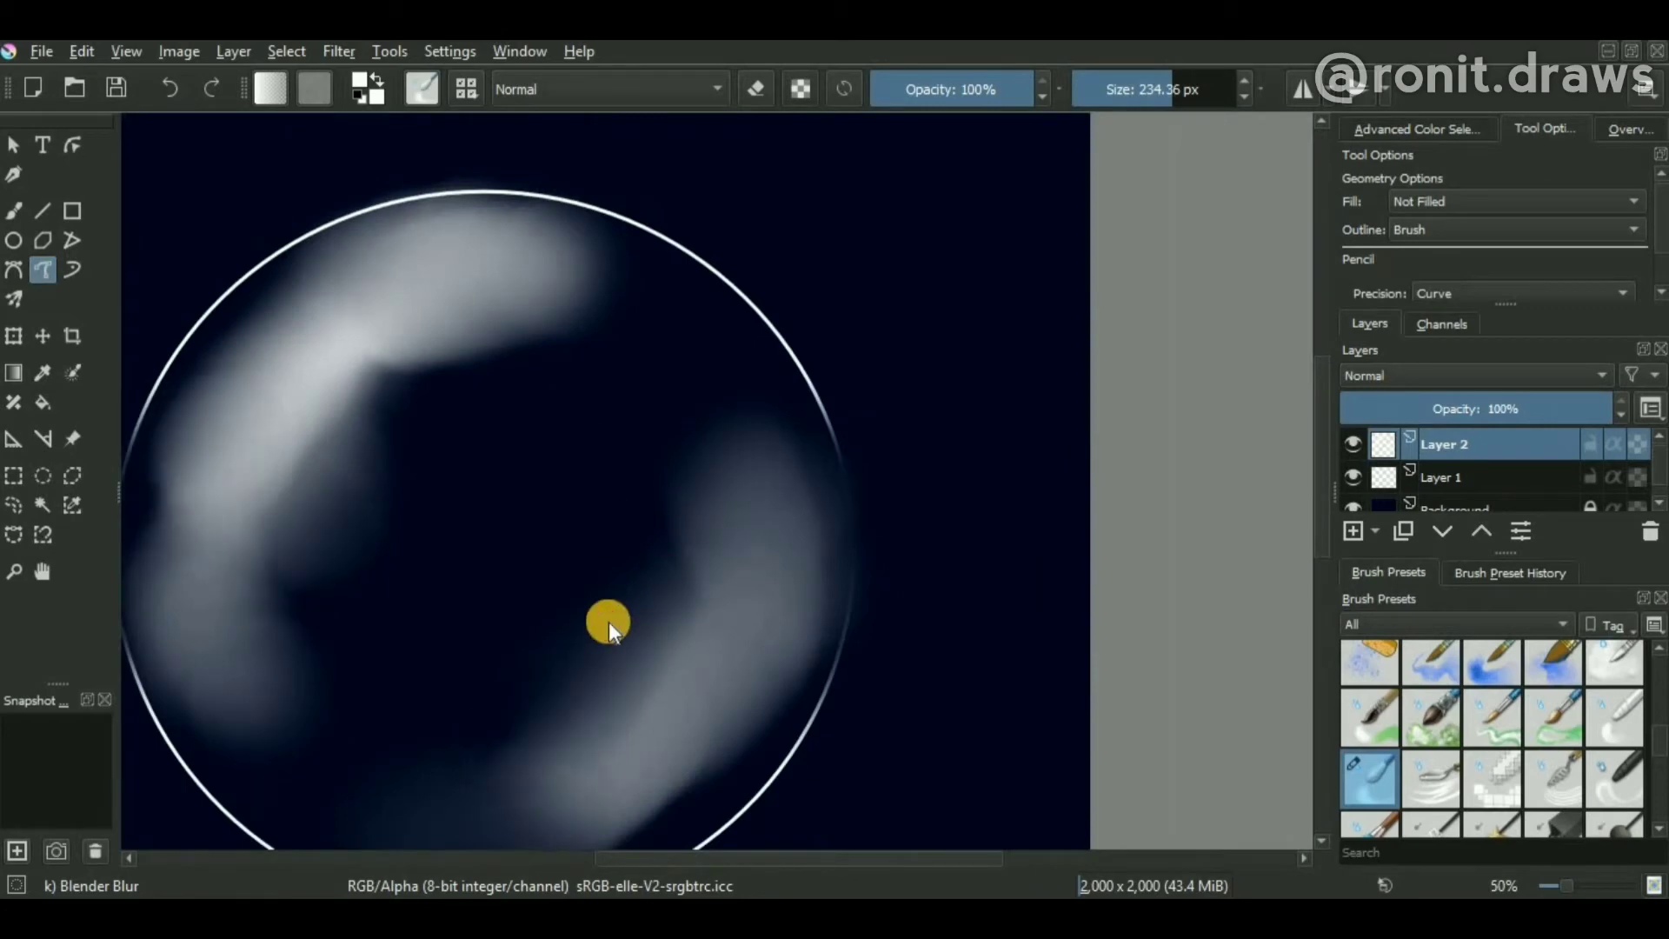
{"action": "scroll", "scroll_direction": "up", "scroll_amount": 3}
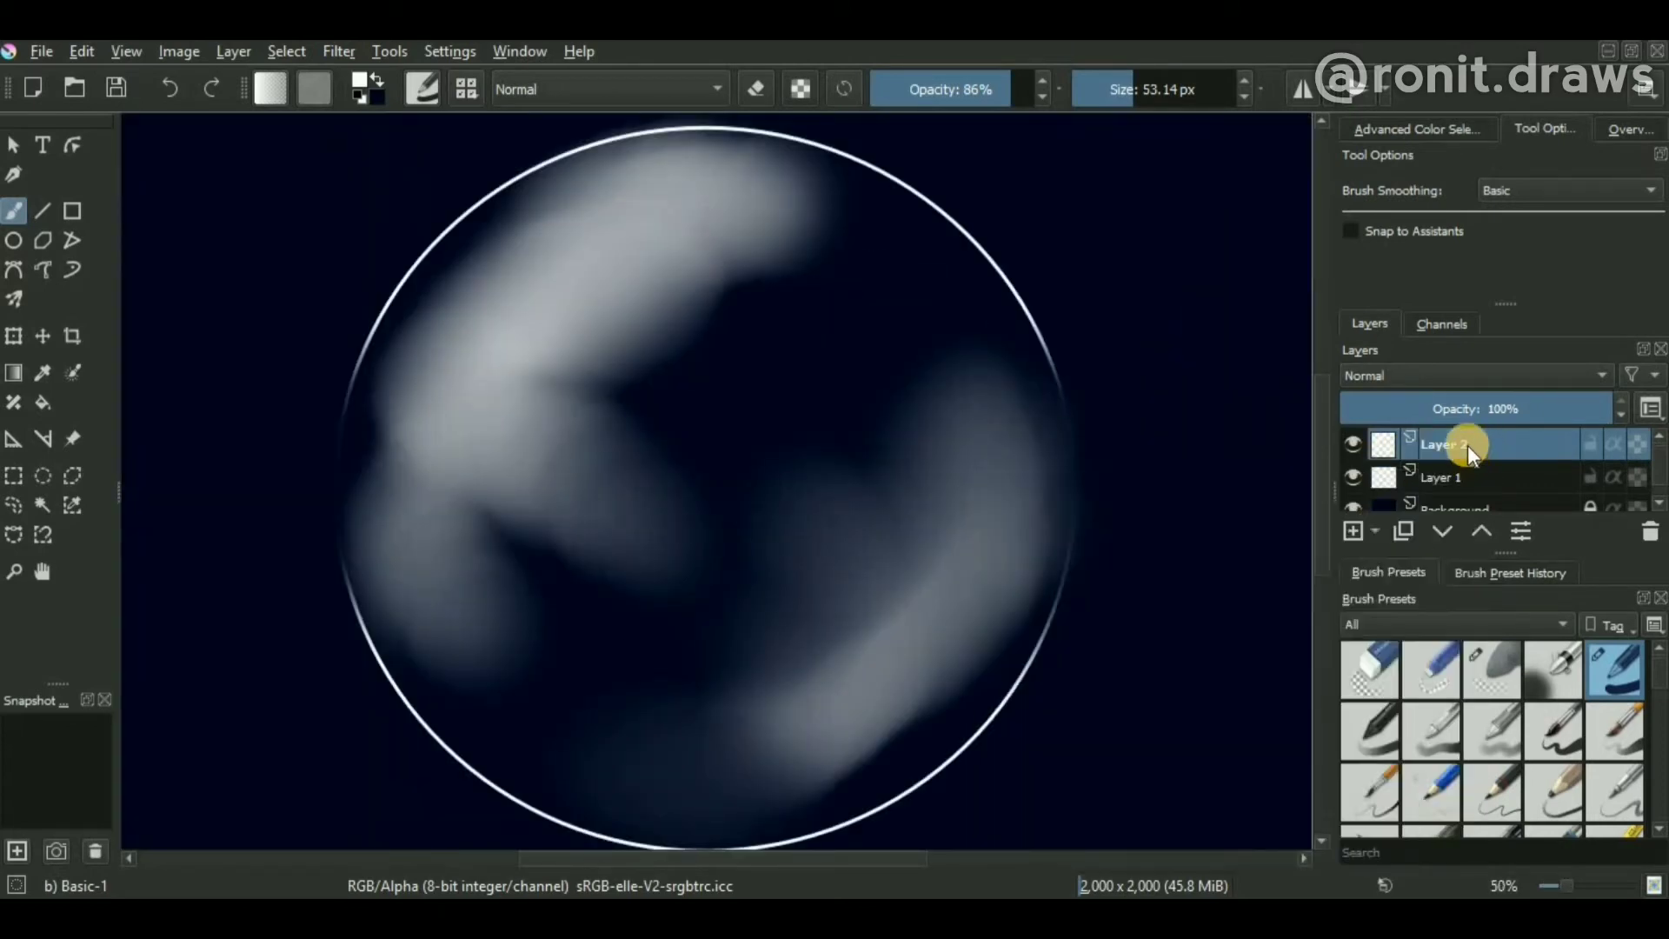
Add a Gaussian Blur filter mask of about 47 px radius to the sheen layer
{"action": "right_click", "coordinate": [1443, 443]}
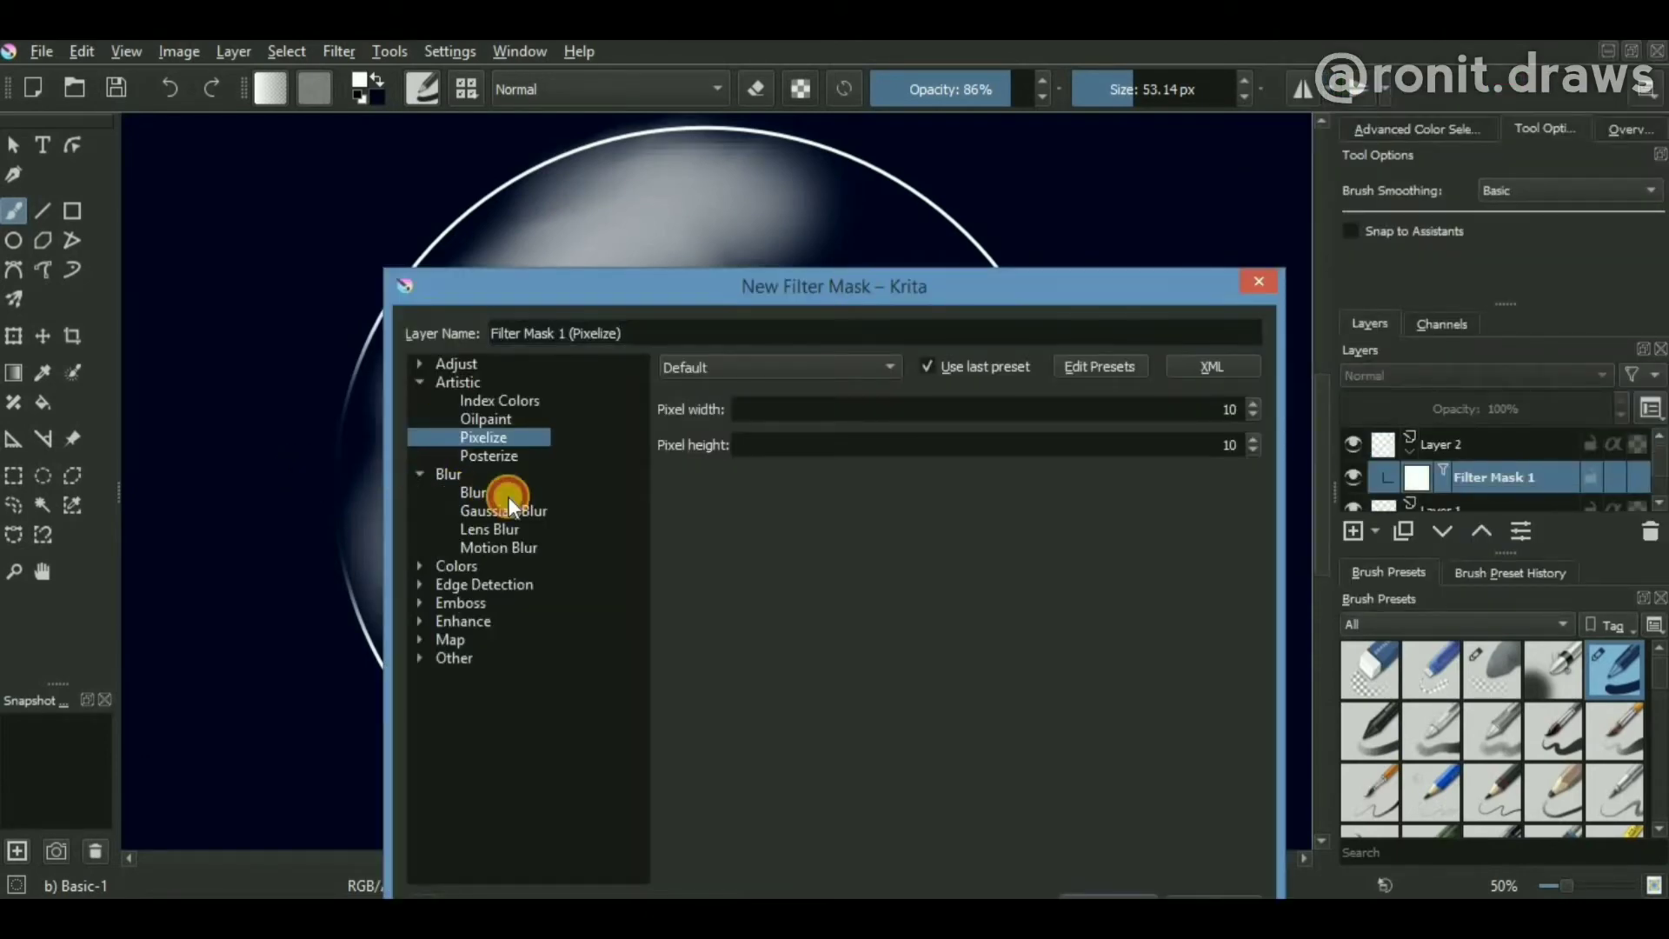
{"action": "left_click", "coordinate": [505, 510]}
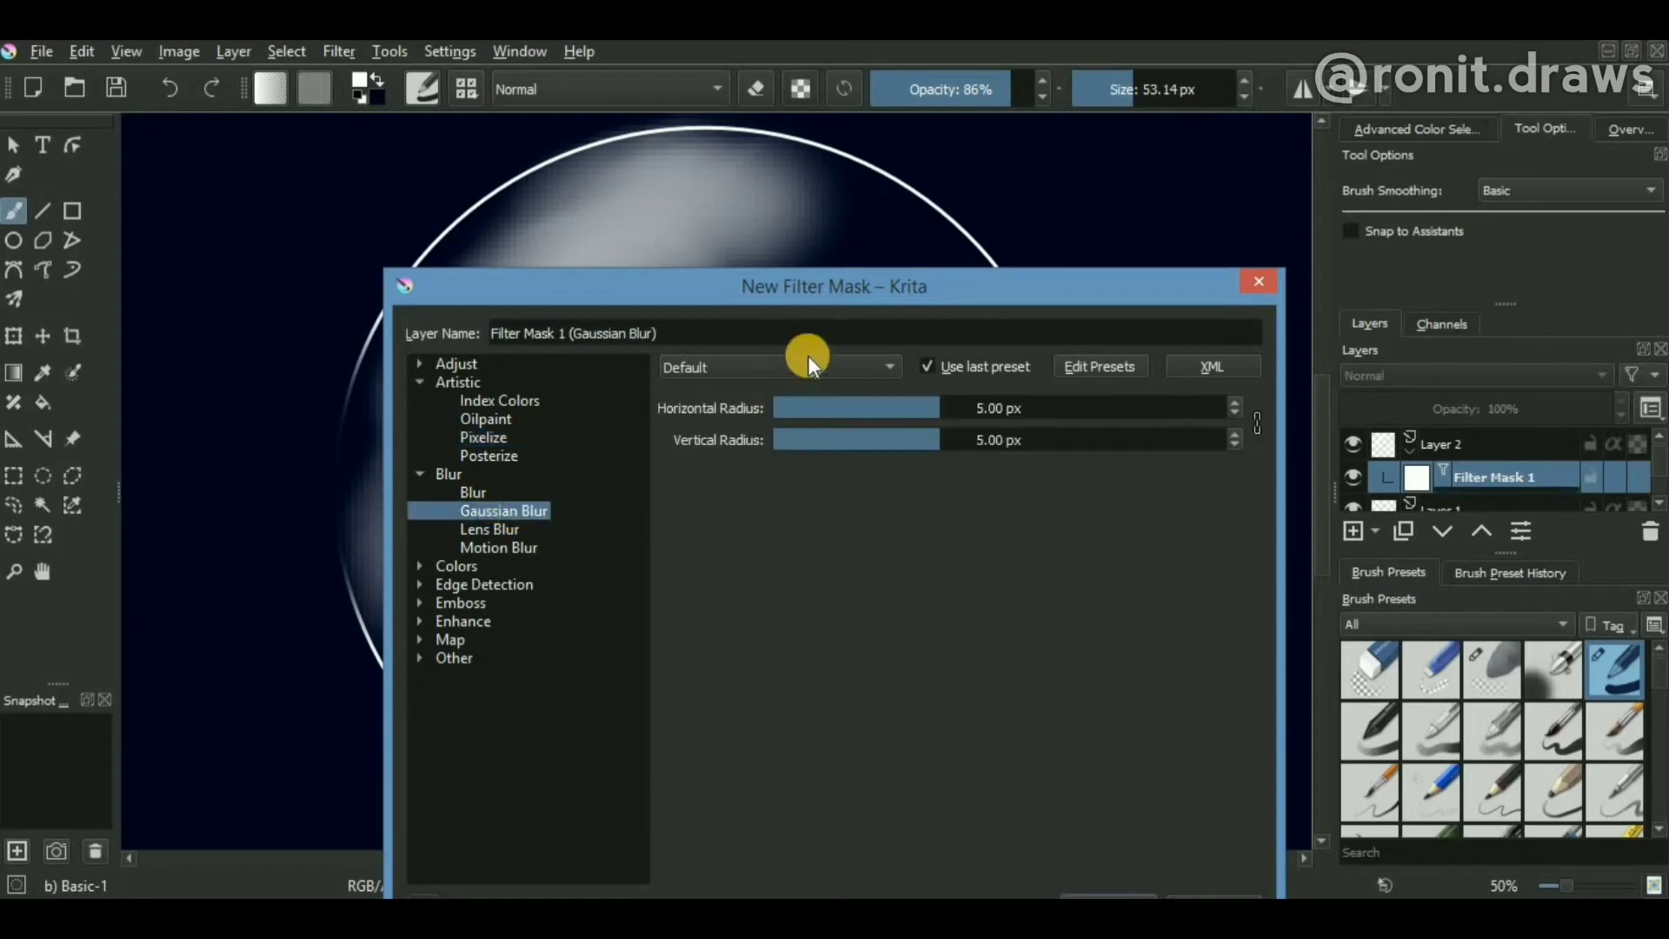
{"action": "mouse_move", "coordinate": [881, 286]}
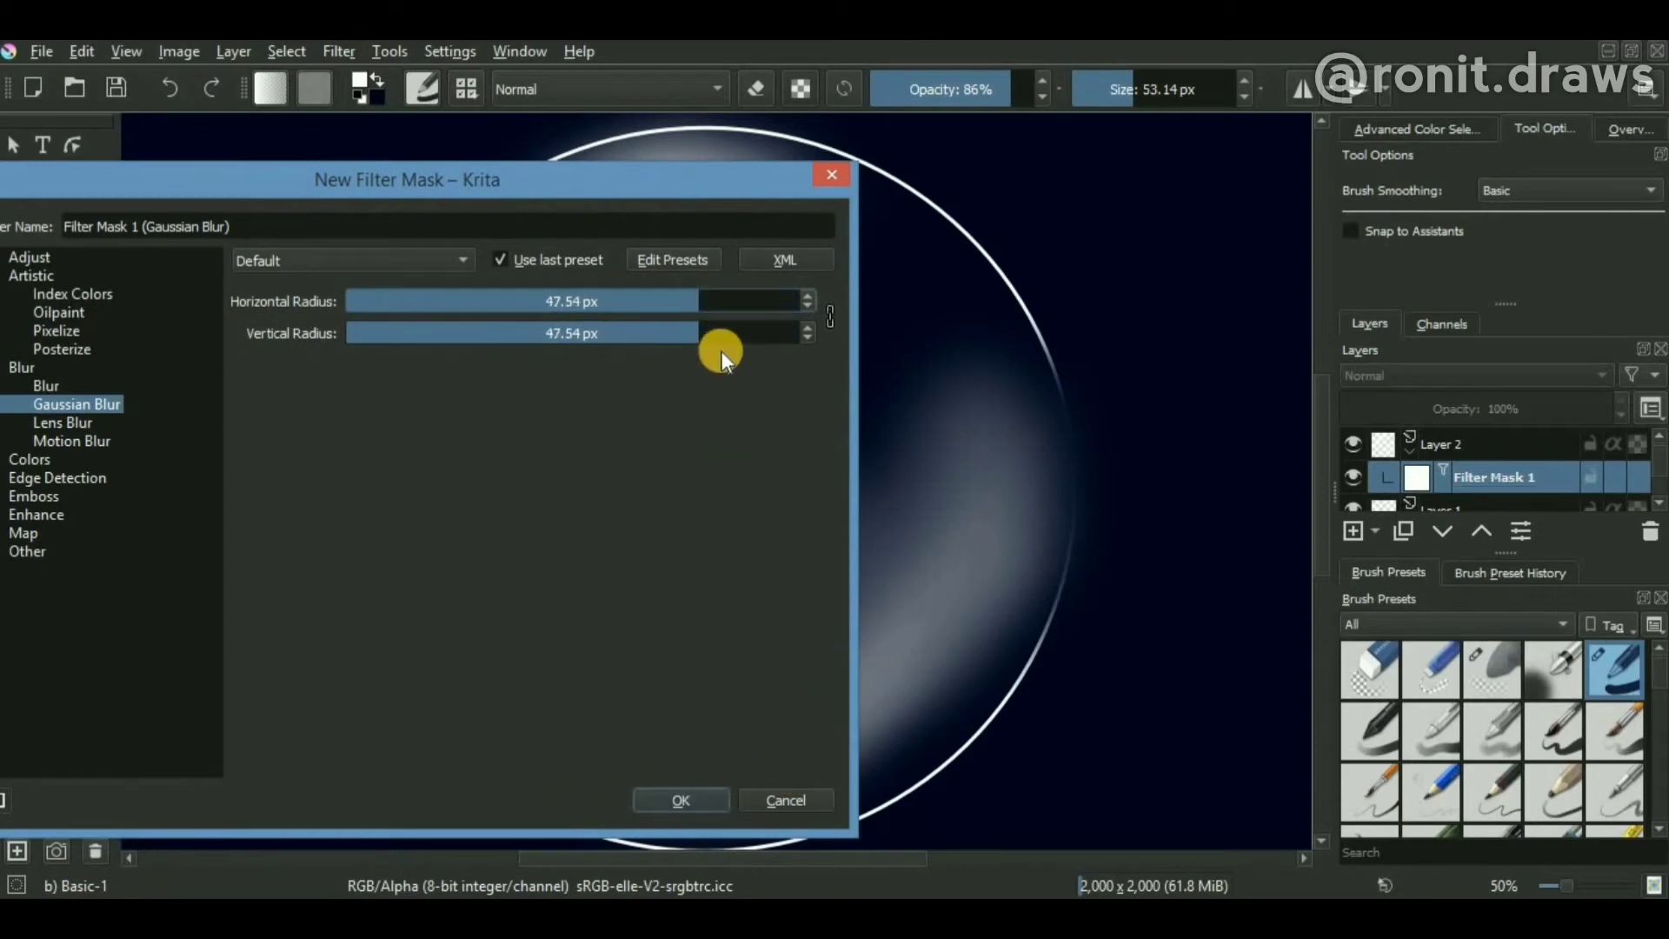
{"action": "left_click", "coordinate": [680, 800]}
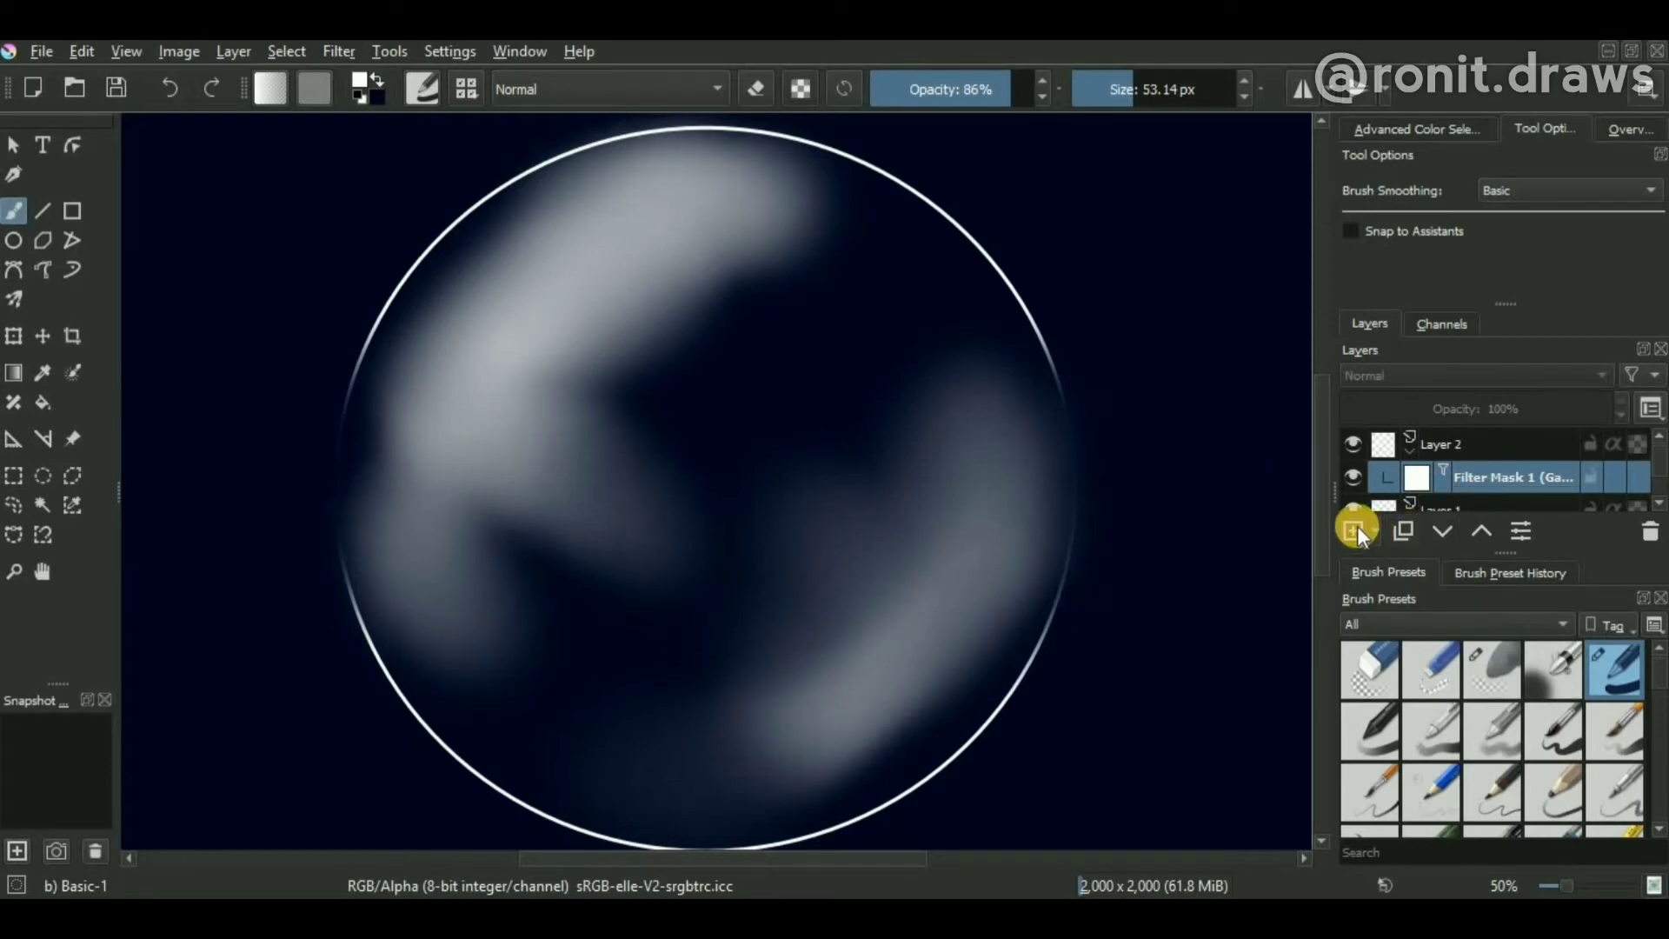
On a new layer, paint white glints and taper their ends with straight-line eraser cuts
{"action": "left_click", "coordinate": [1353, 532]}
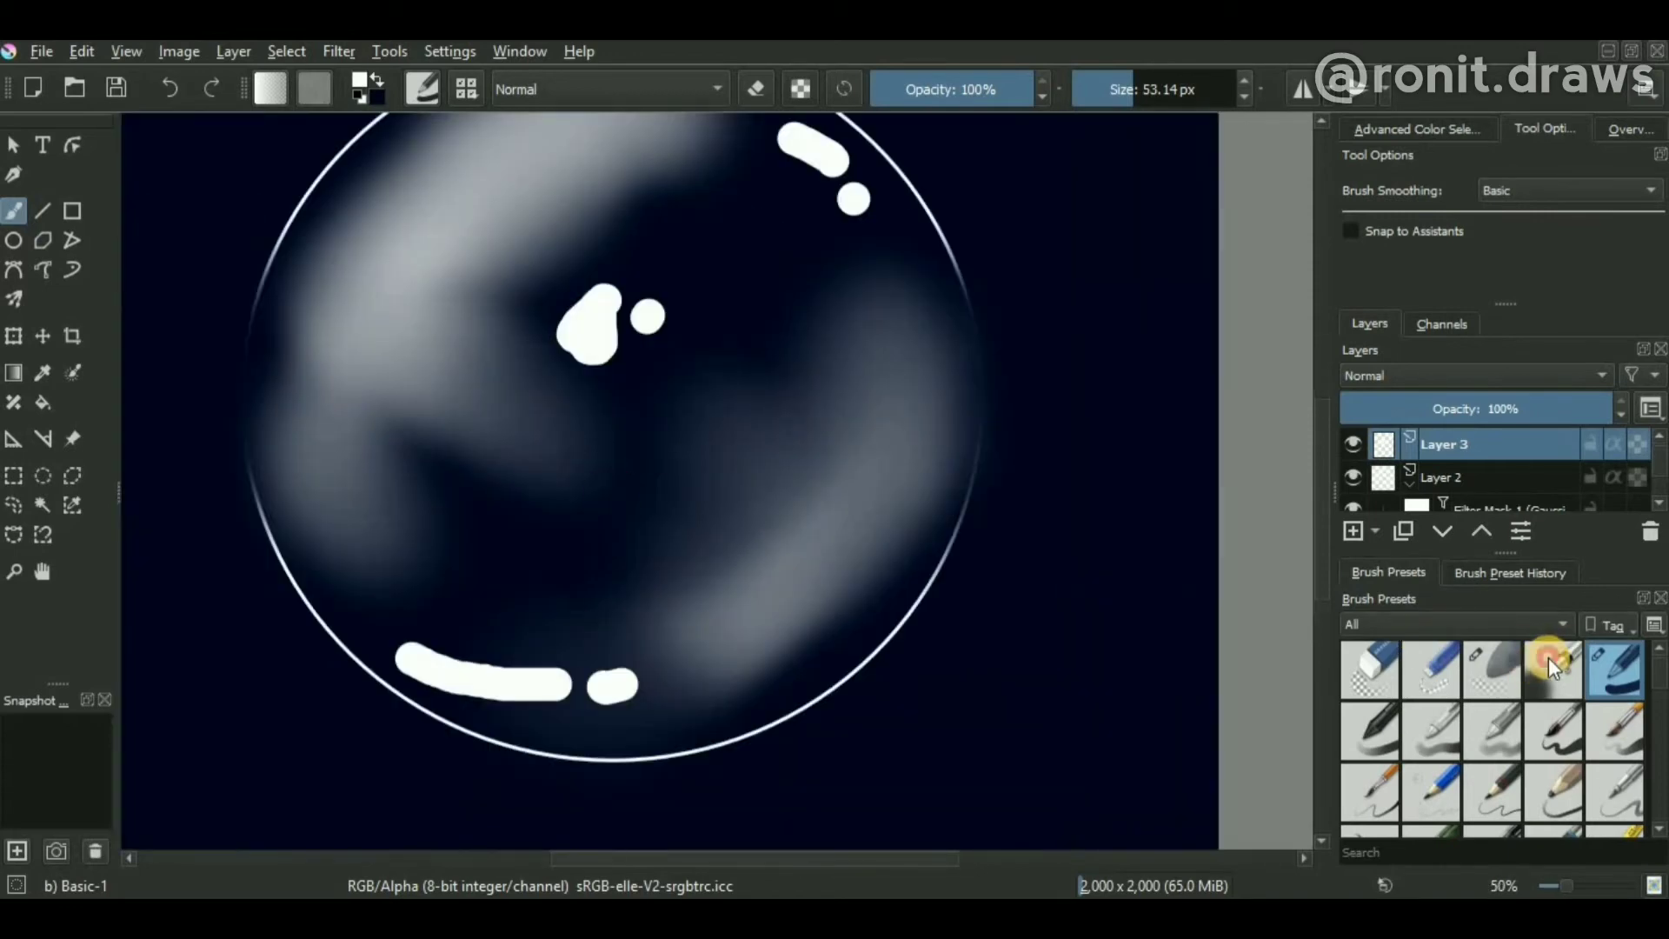
{"action": "left_click", "coordinate": [1368, 668]}
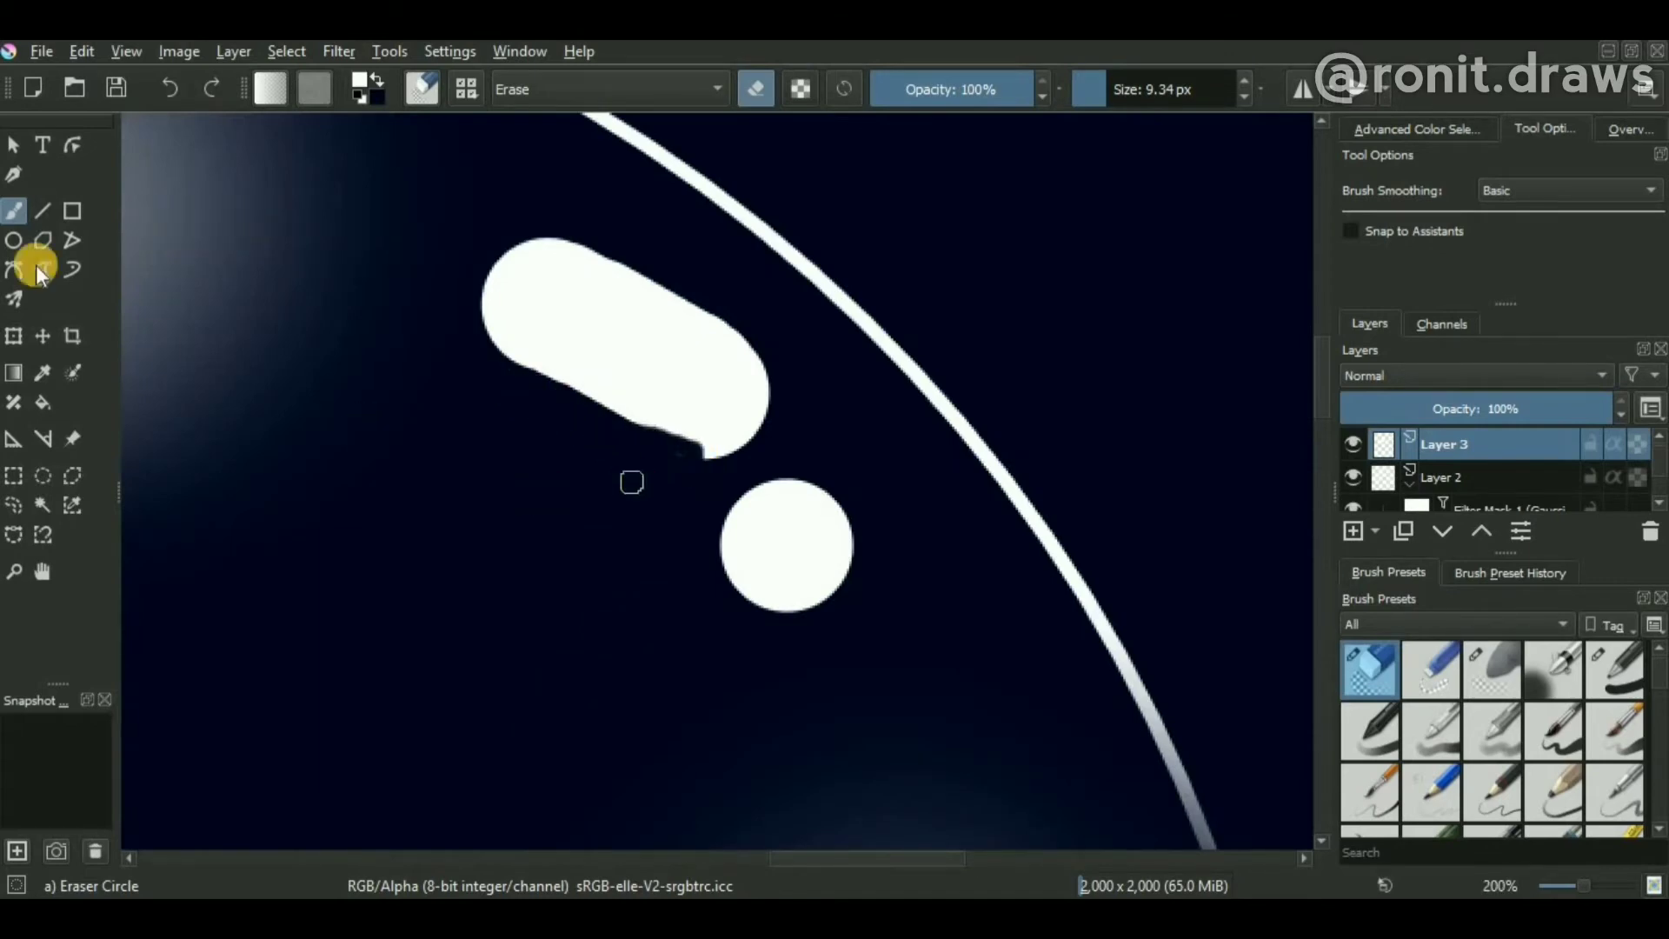
{"action": "left_click", "coordinate": [42, 211]}
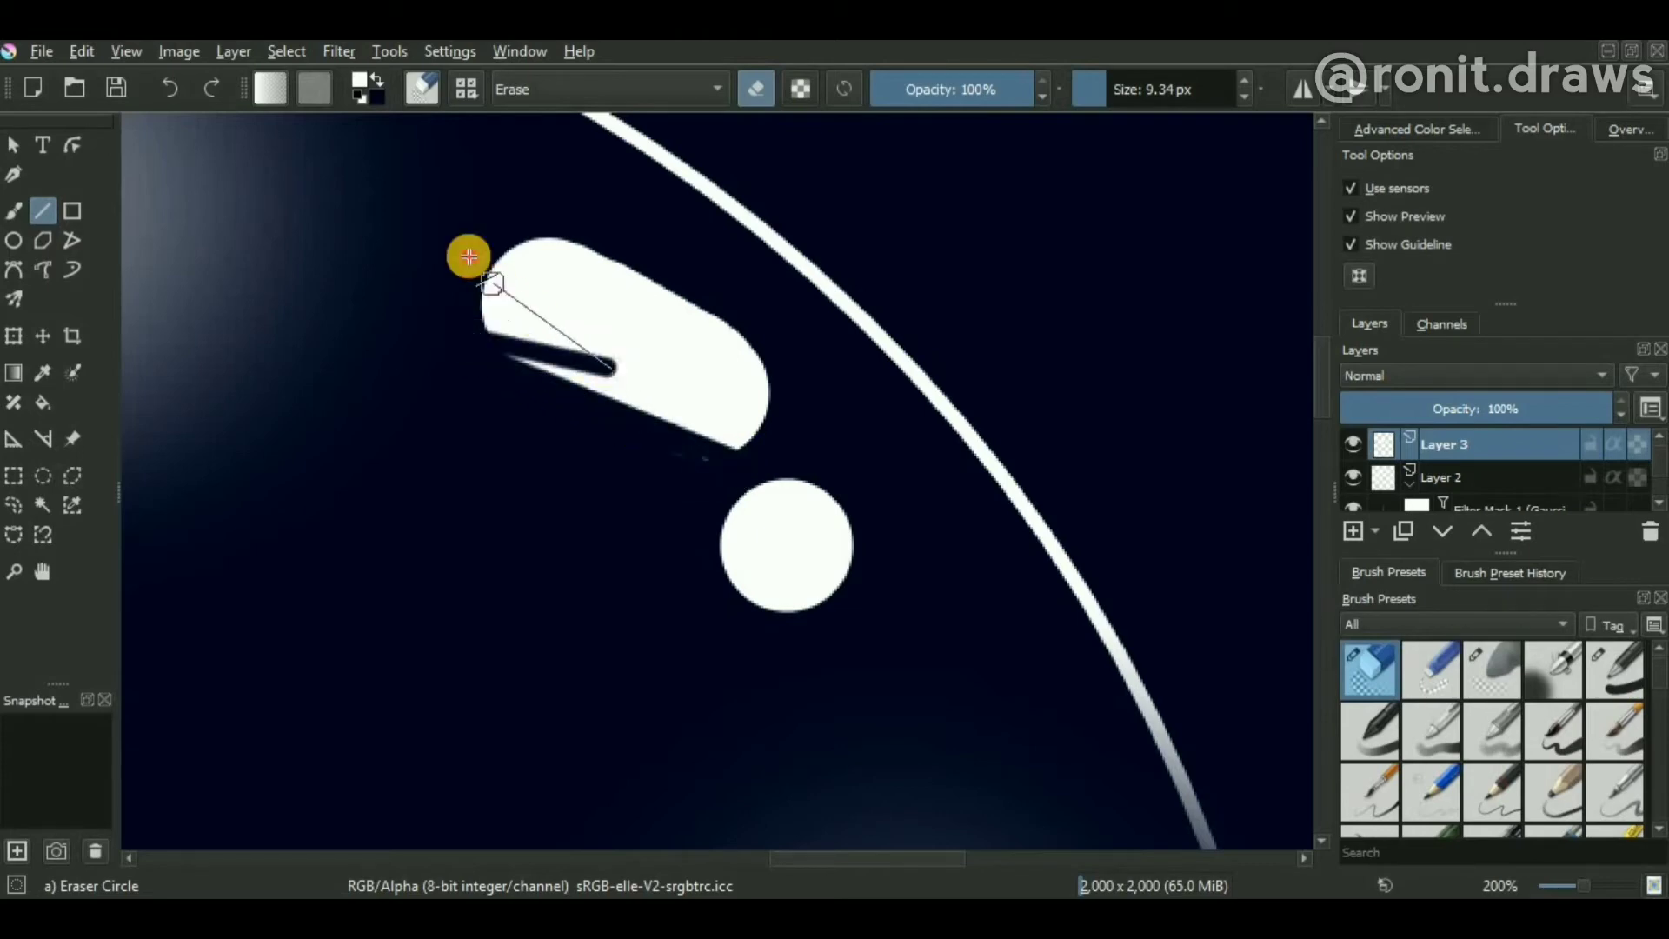
{"action": "left_click_drag", "start_coordinate": [468, 257], "coordinate": [466, 282]}
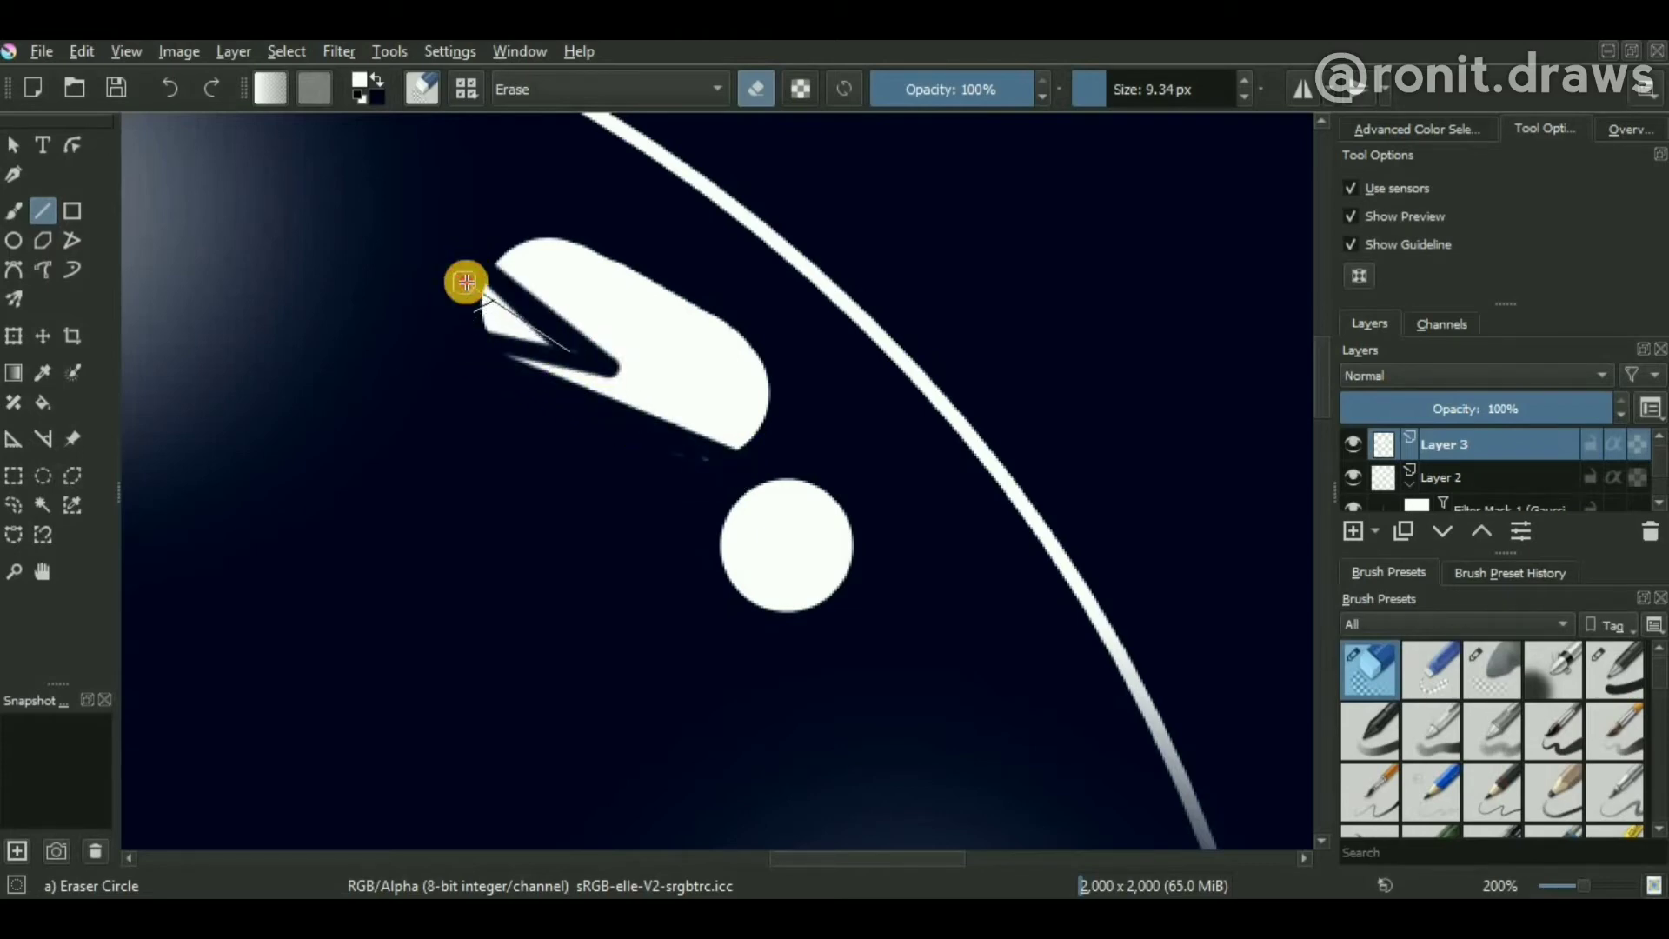
{"action": "scroll", "scroll_direction": "up", "scroll_amount": 3}
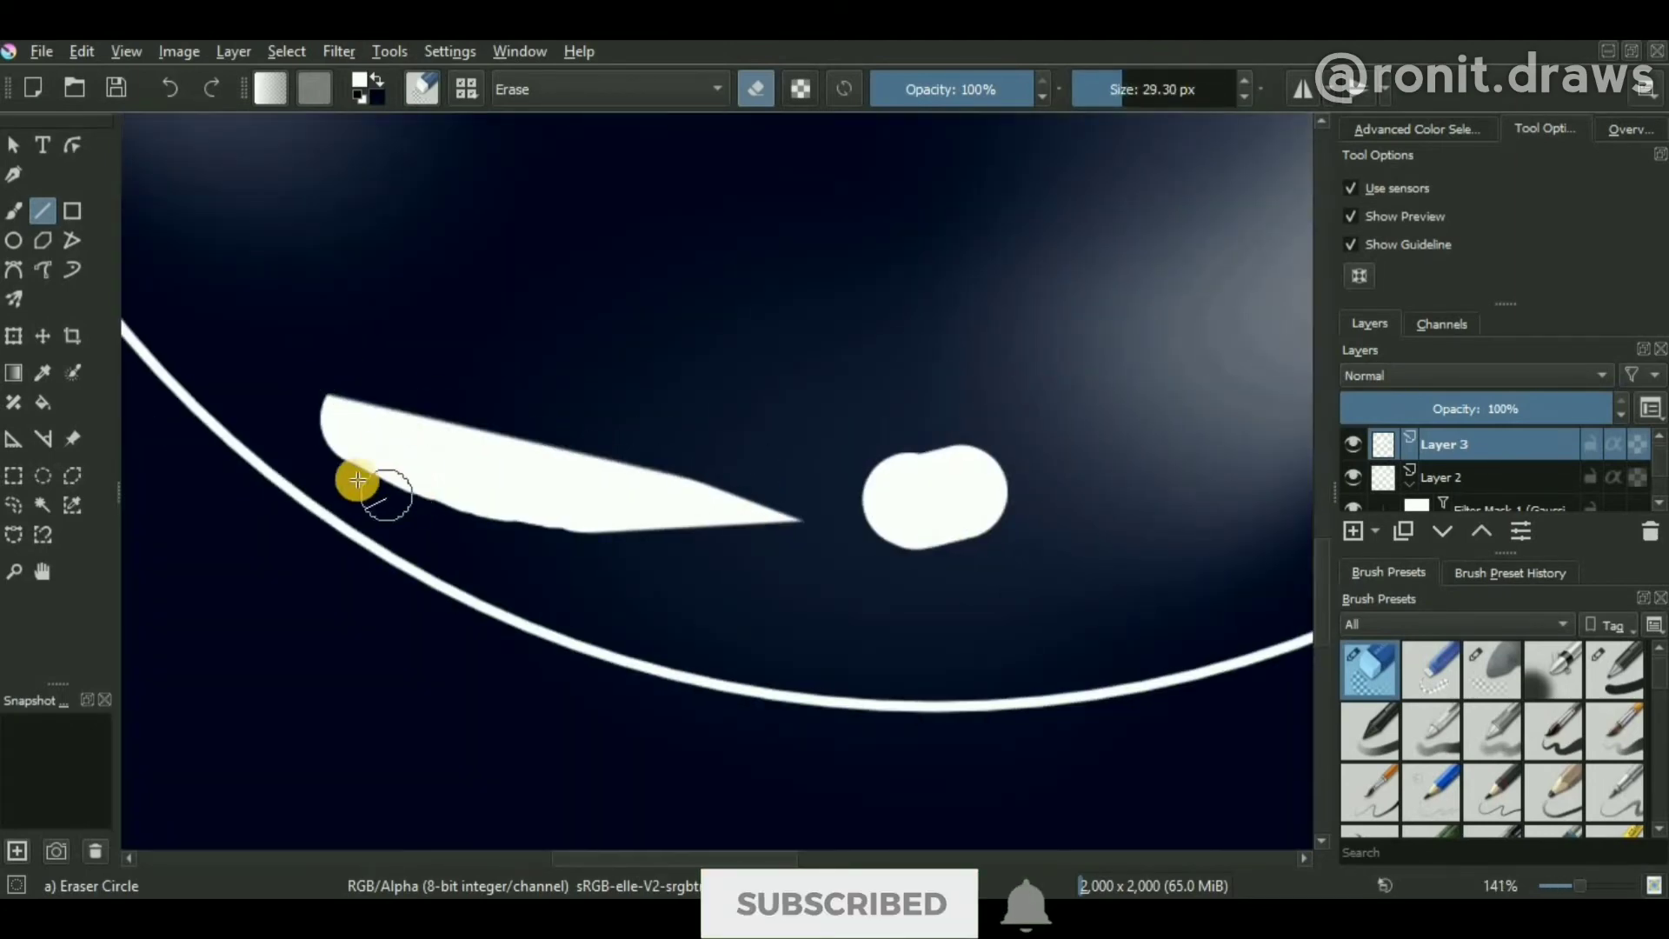
{"action": "scroll", "scroll_direction": "up", "scroll_amount": 3}
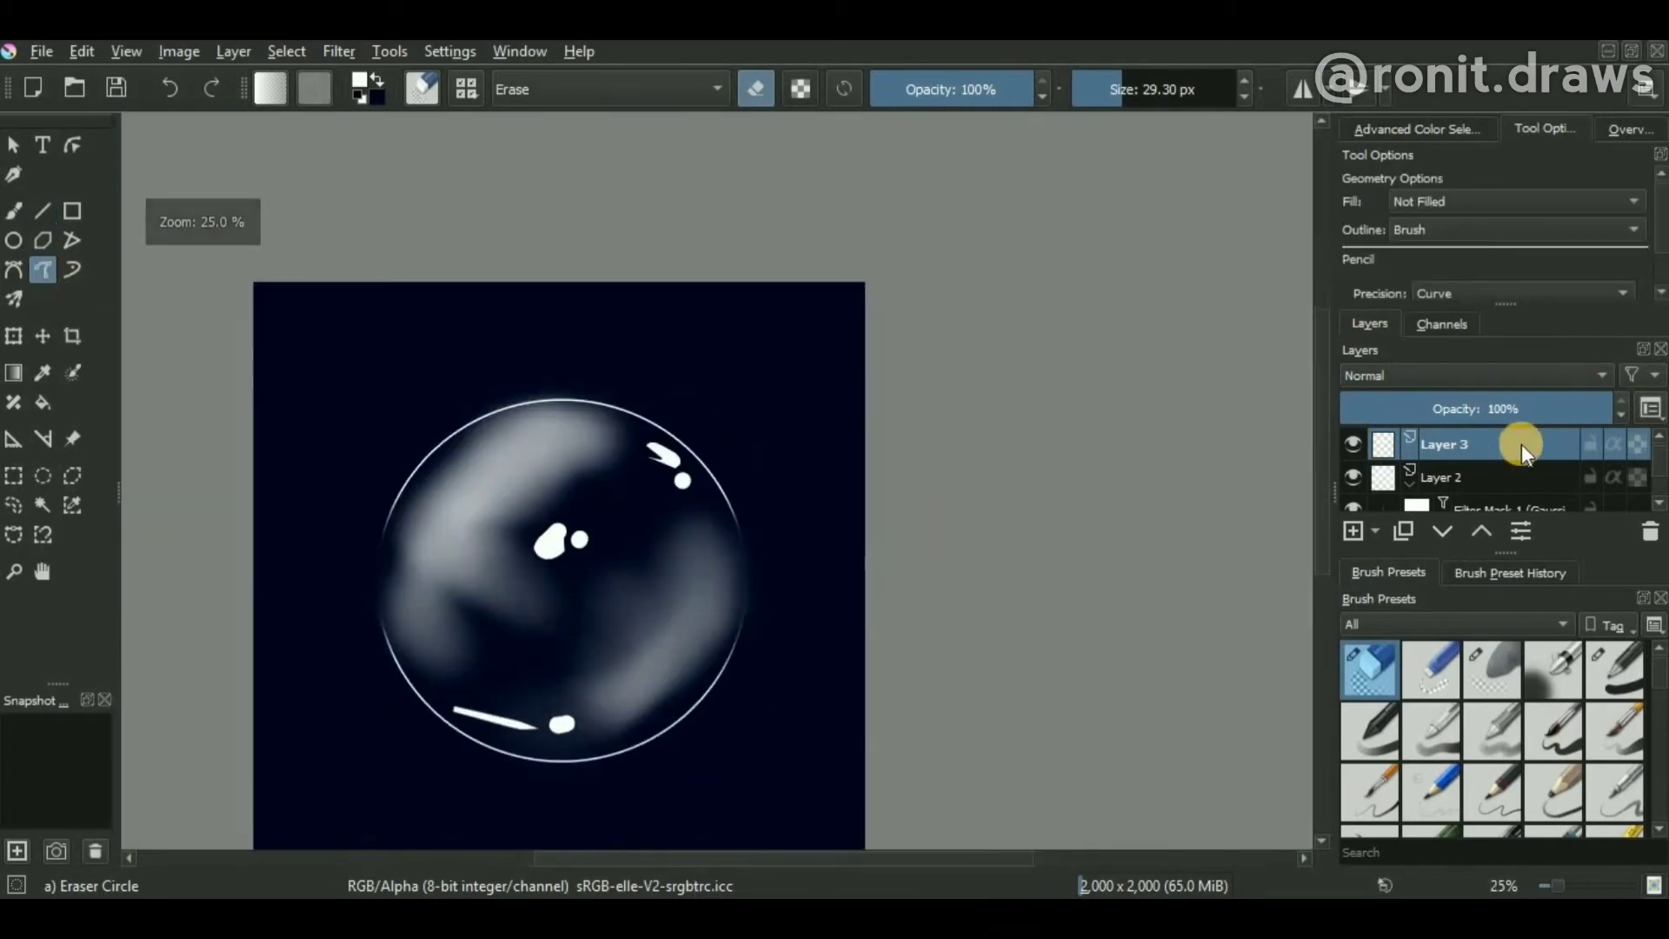
Add a small-radius Gaussian Blur filter mask to the glint highlight layer
{"action": "right_click", "coordinate": [1445, 444]}
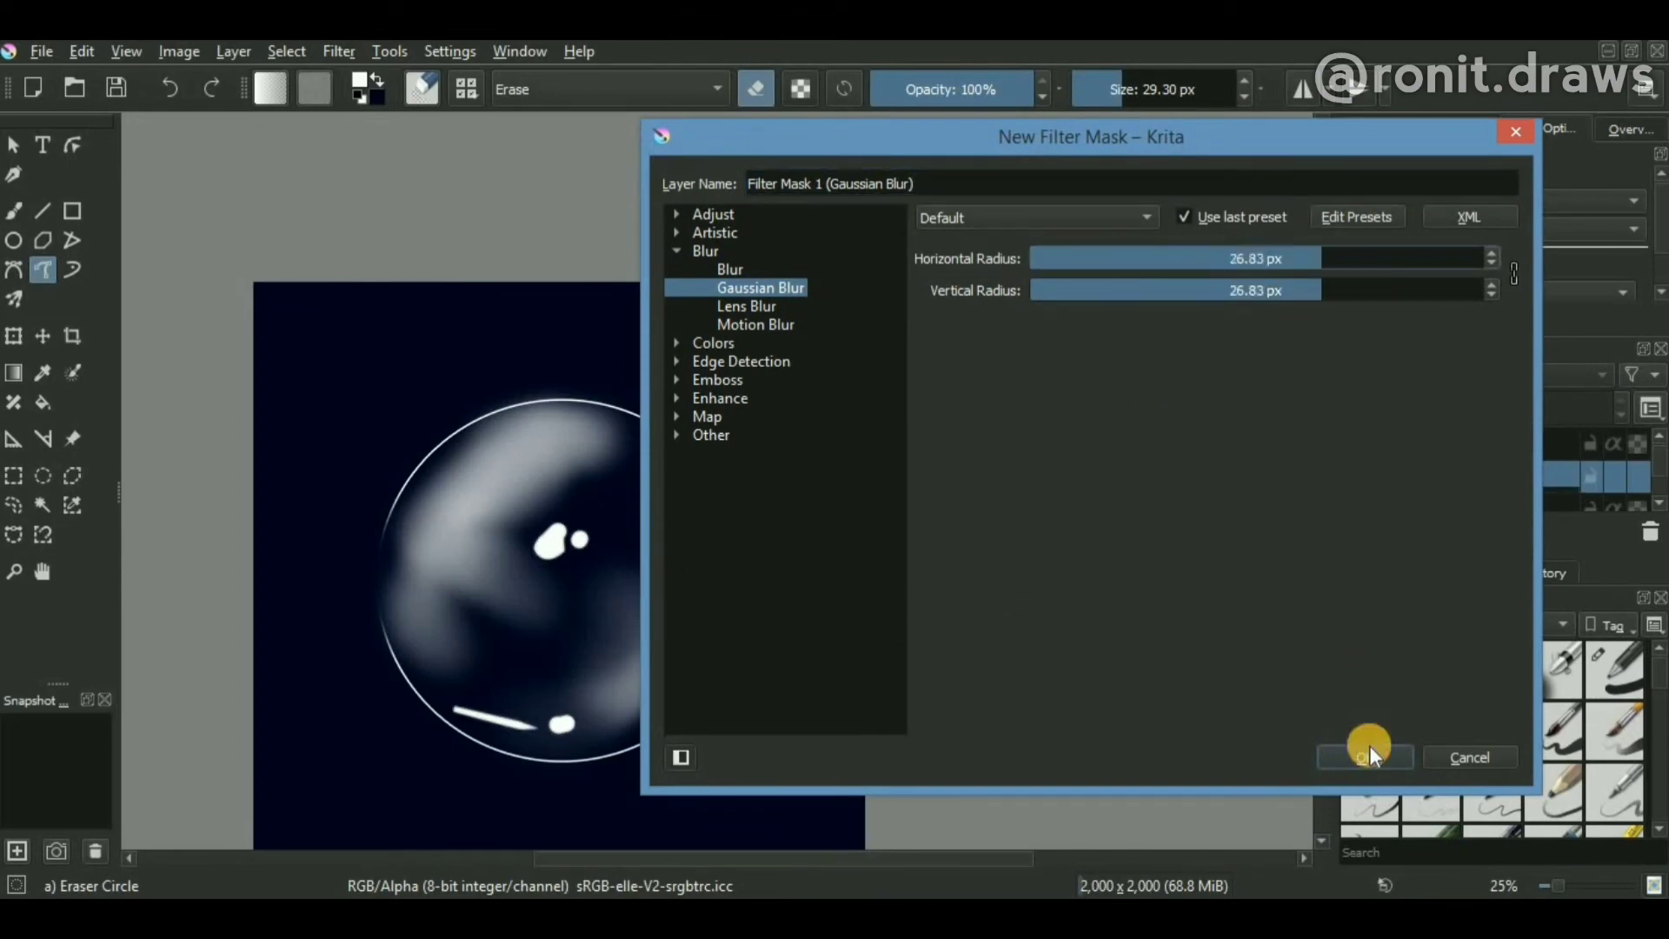
{"action": "left_click", "coordinate": [1365, 757]}
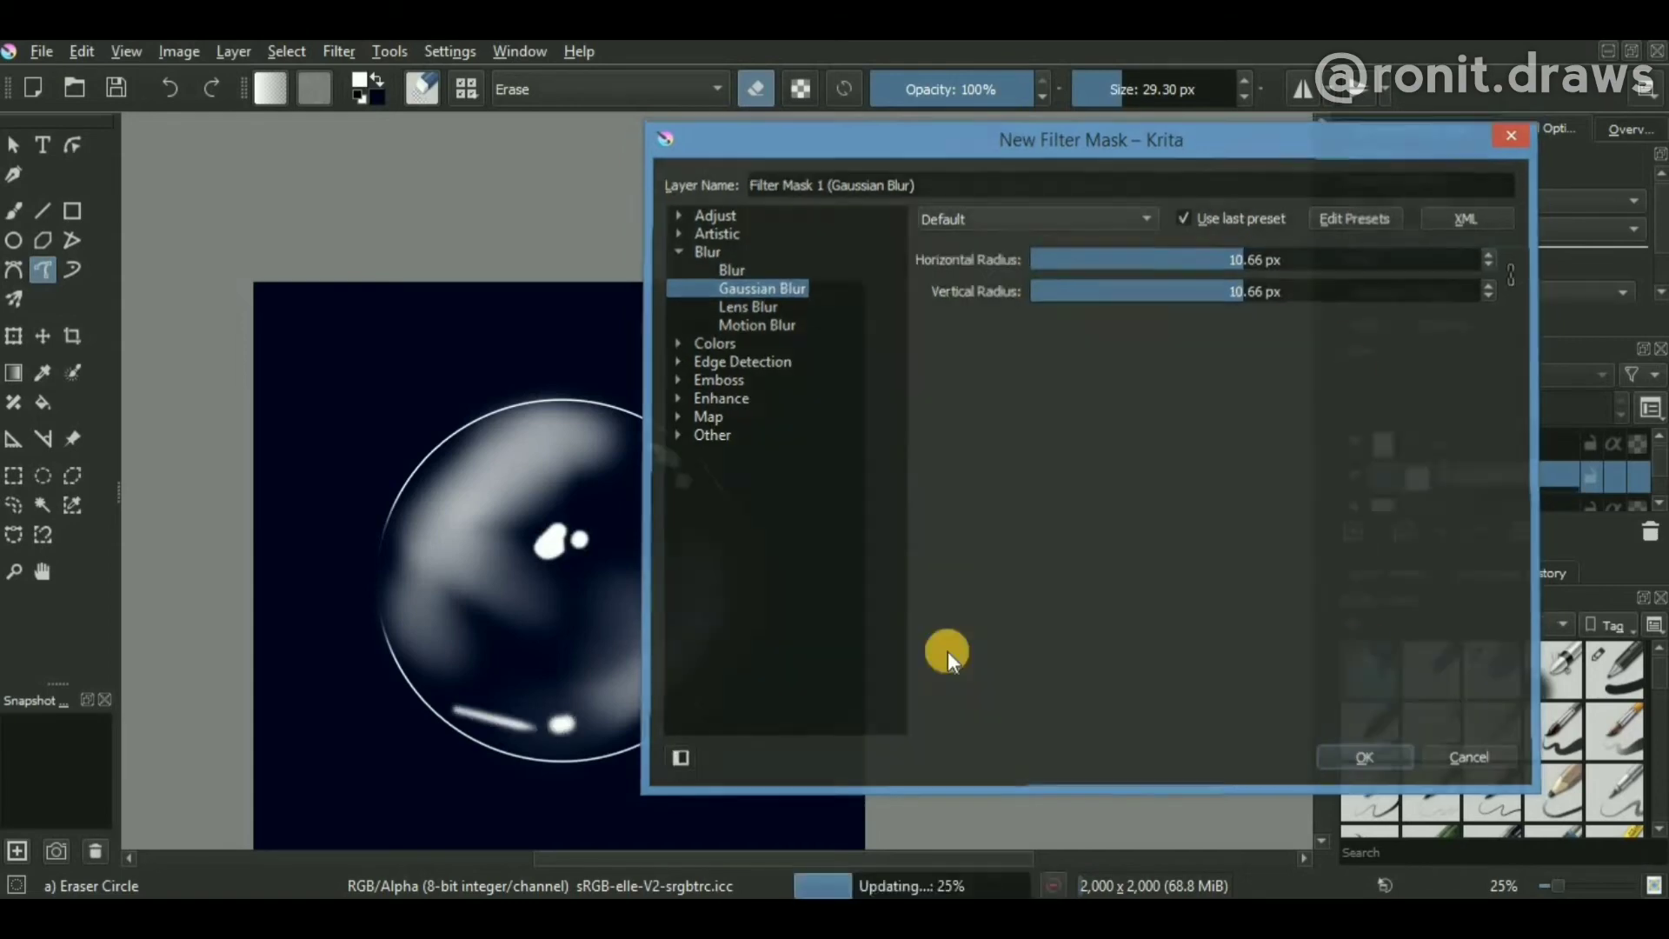
{"action": "left_click", "coordinate": [1364, 756]}
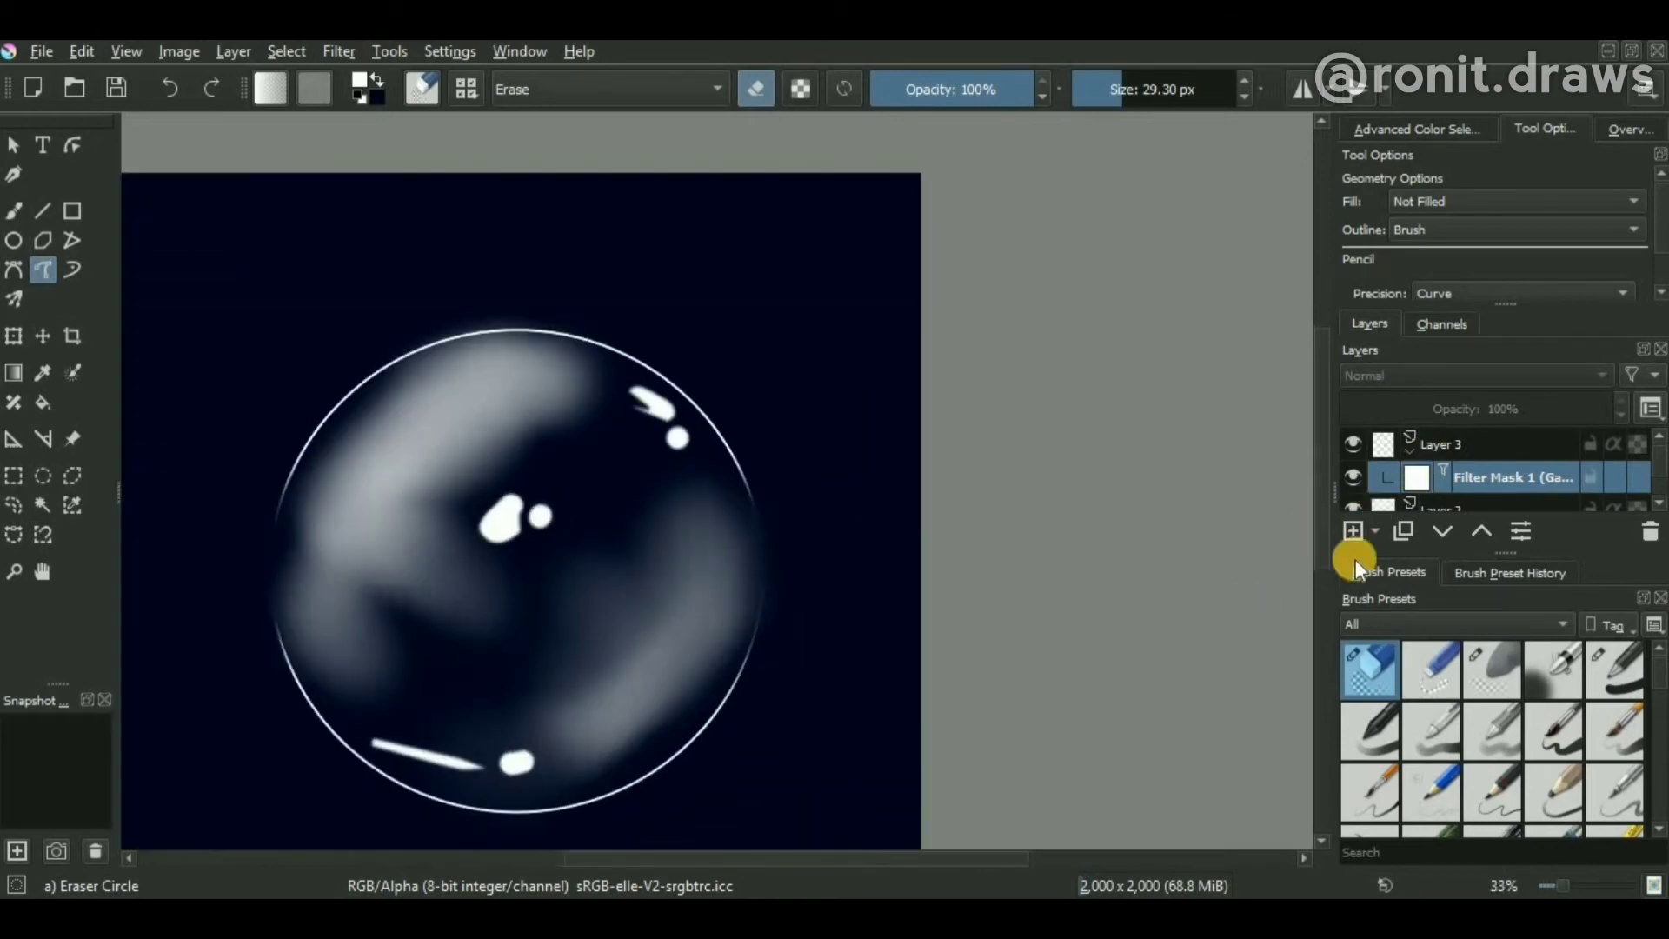
Add a new top layer and merge the ring, sheen and highlight layers beneath it
{"action": "left_click", "coordinate": [1353, 532]}
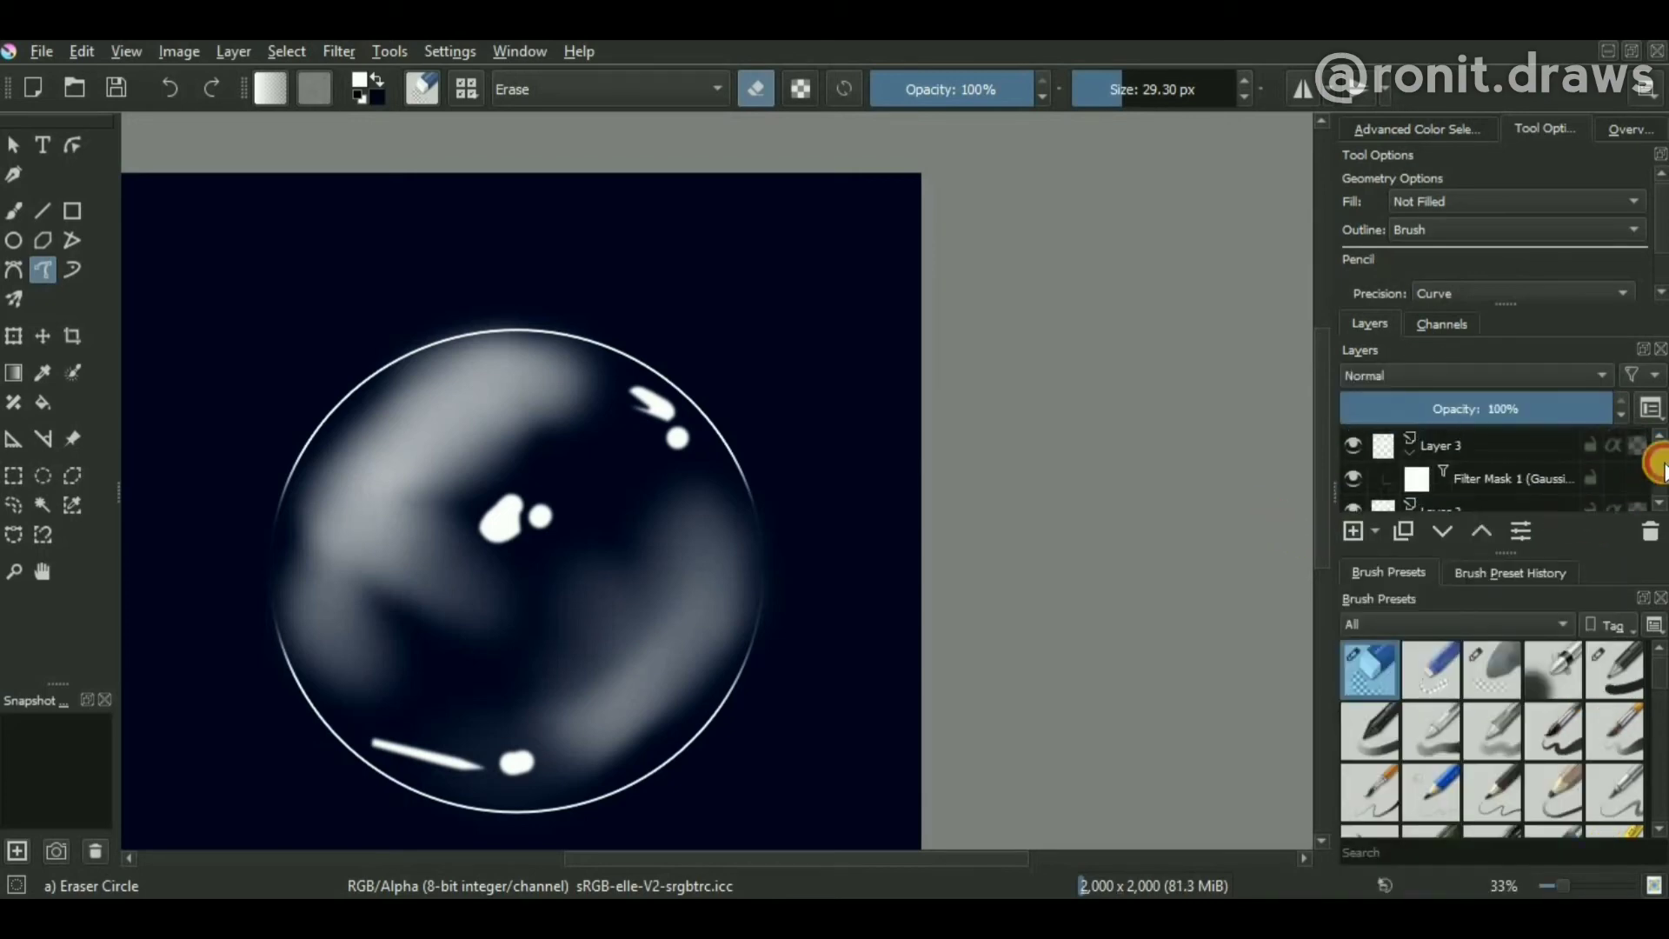
{"action": "left_click", "coordinate": [1353, 530]}
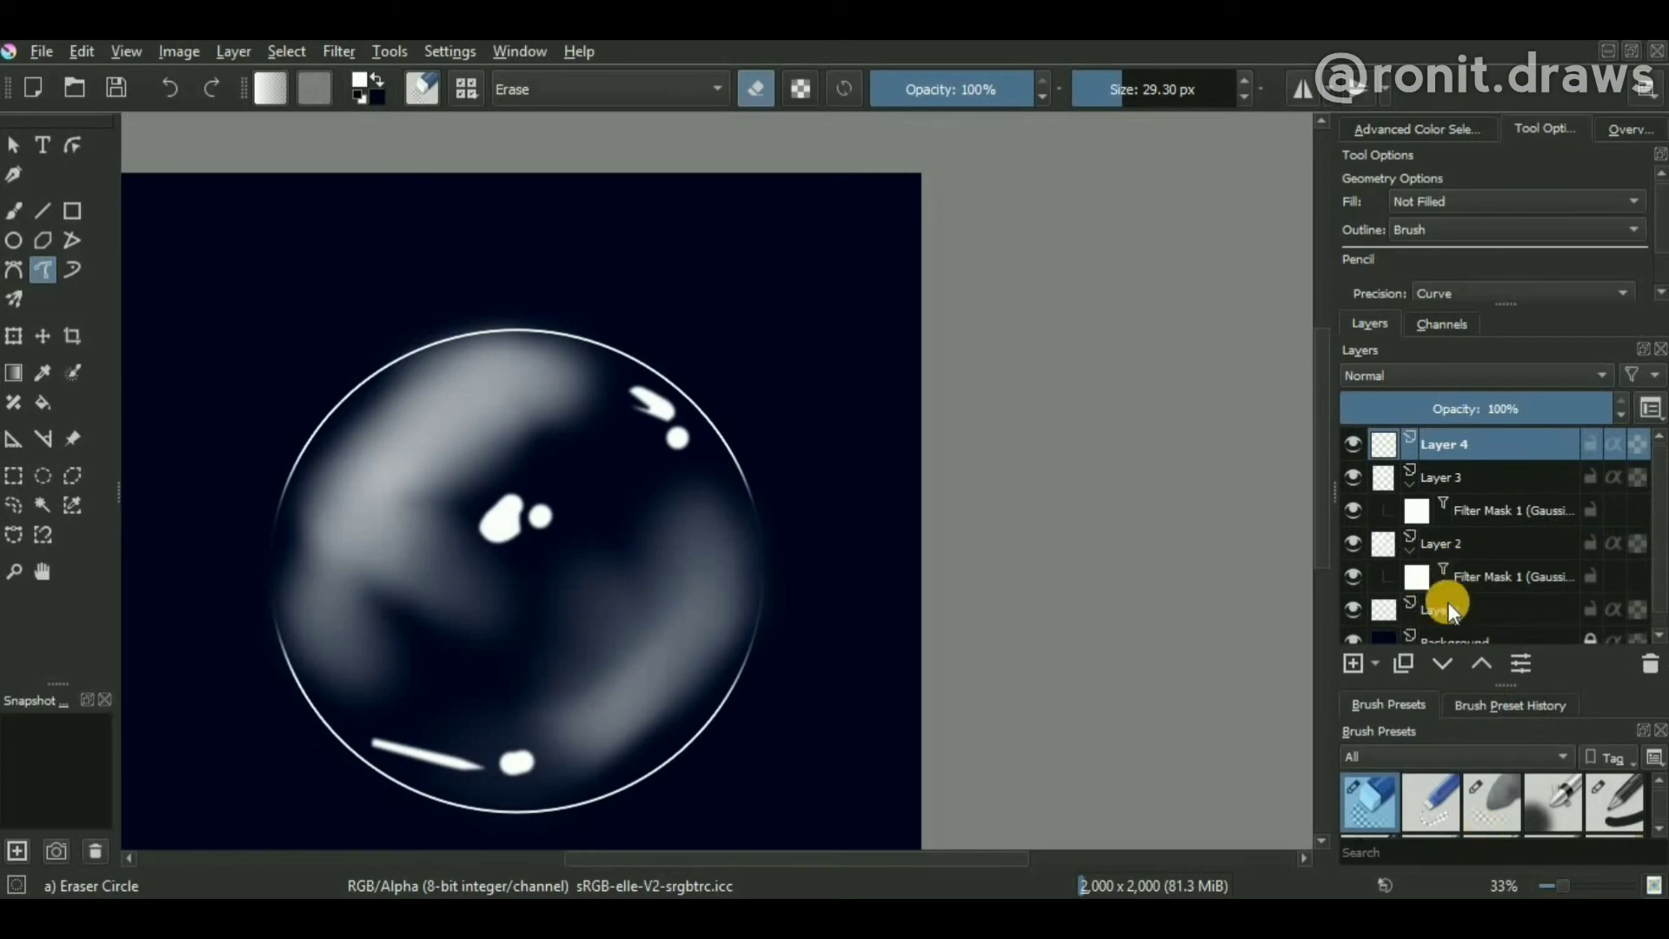
{"action": "left_click", "coordinate": [1449, 542]}
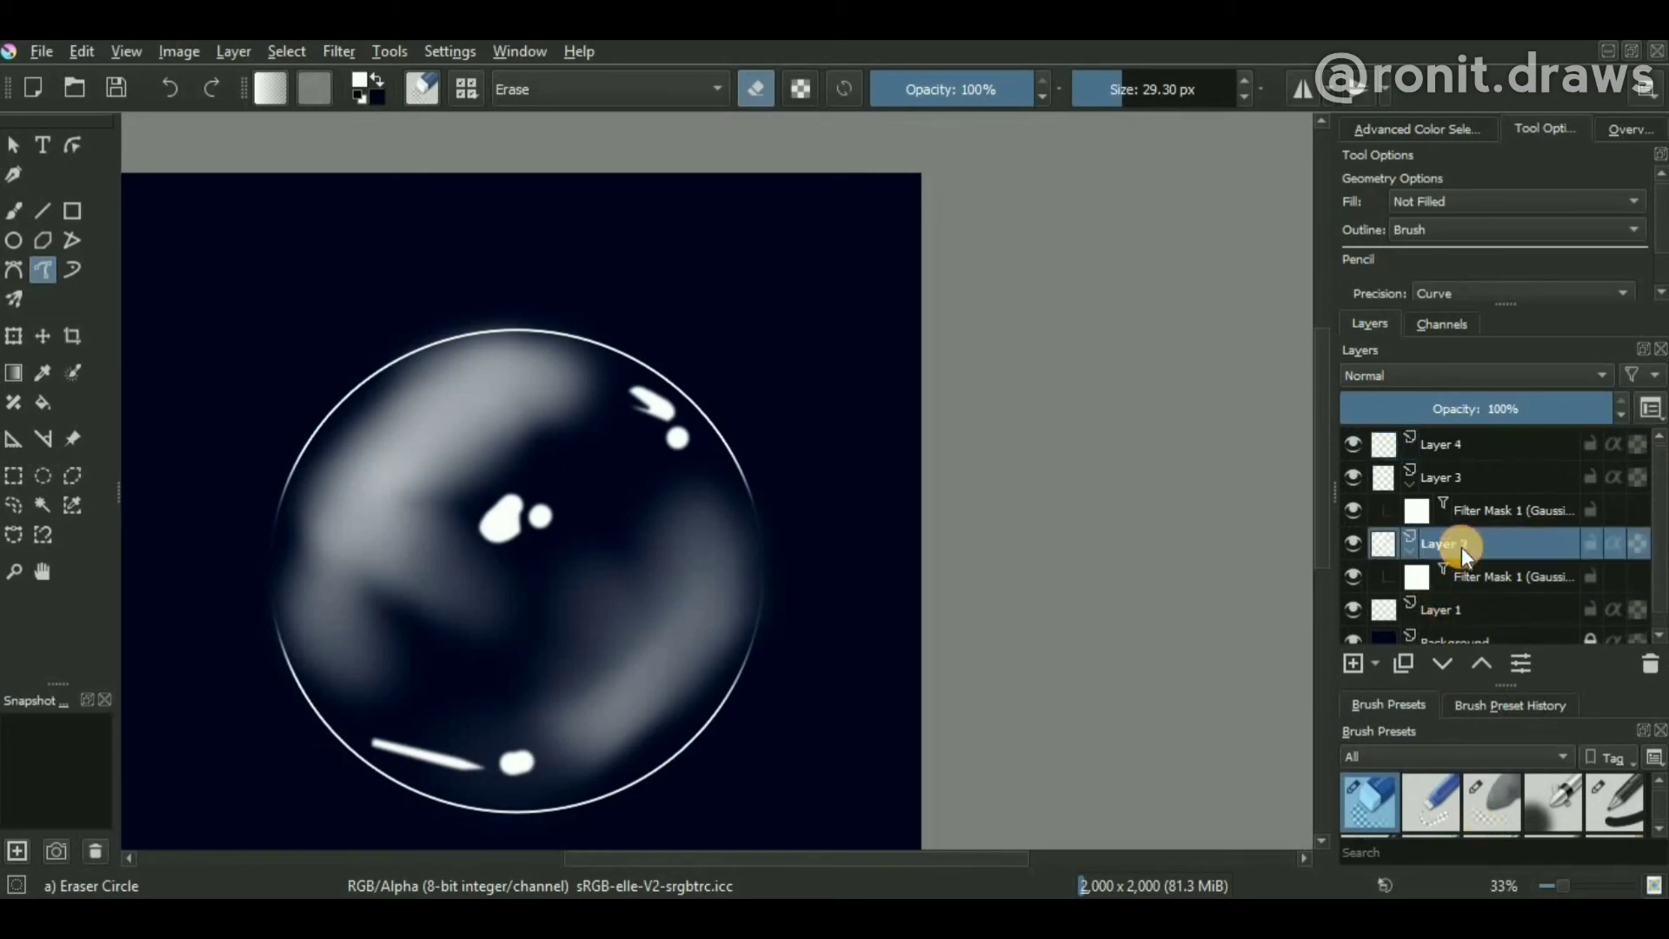
{"action": "left_click", "coordinate": [1449, 476]}
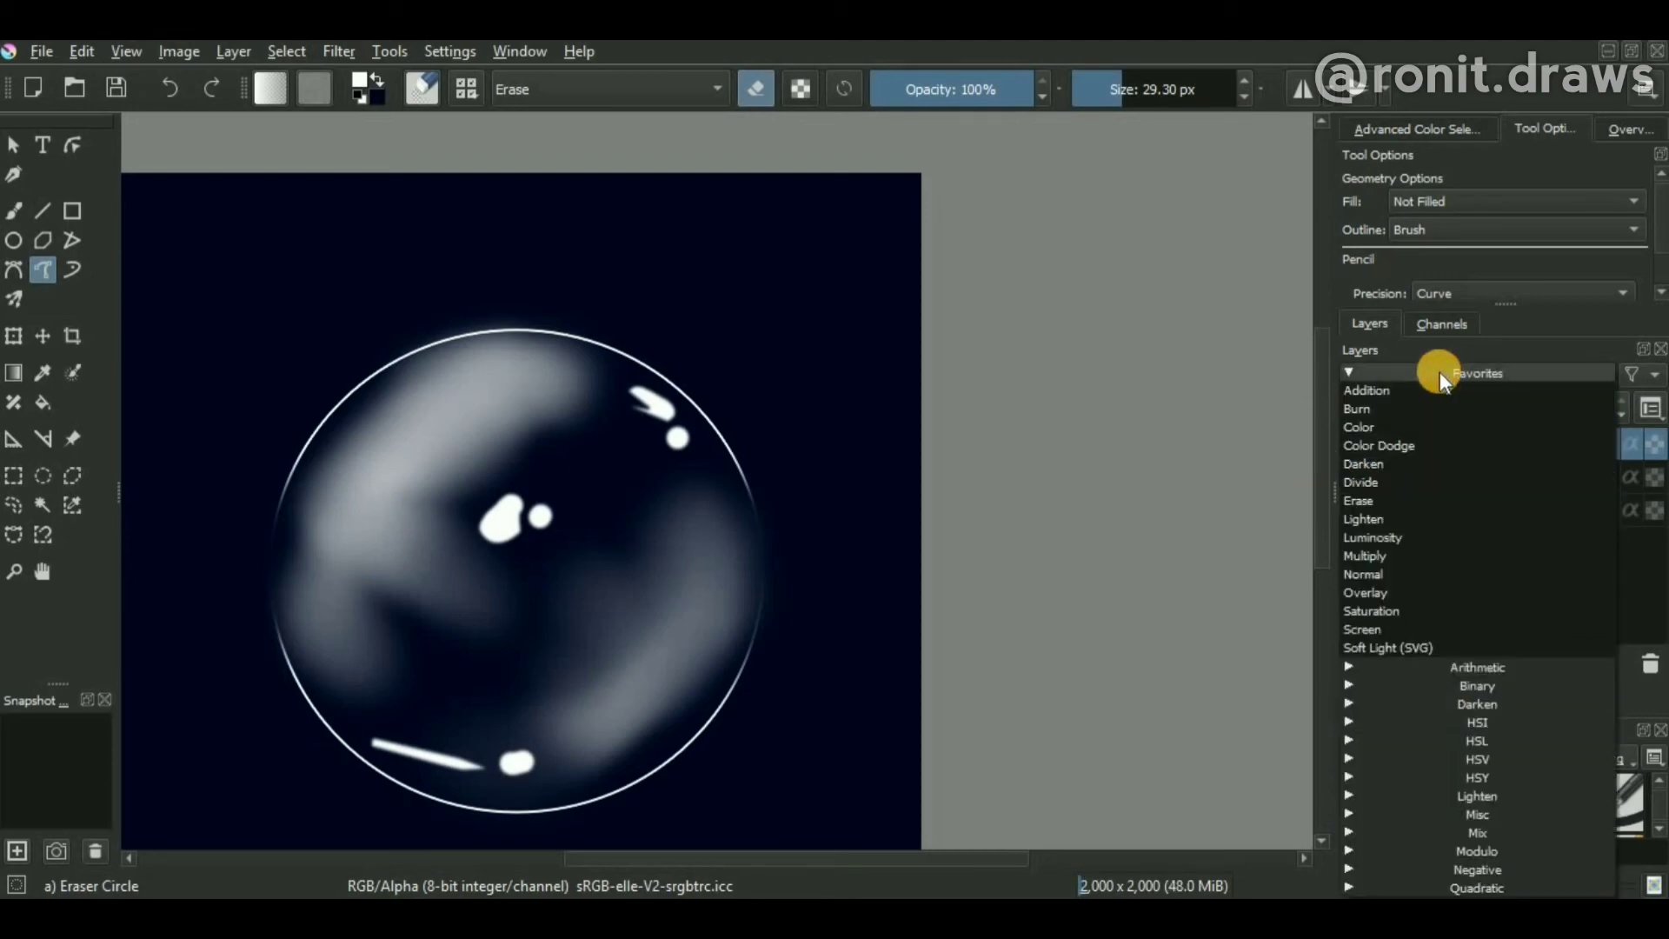
Set the layer to Addition and airbrush a red glow upper-left and a blue glow lower-right, then pick purple
{"action": "left_click", "coordinate": [1367, 389]}
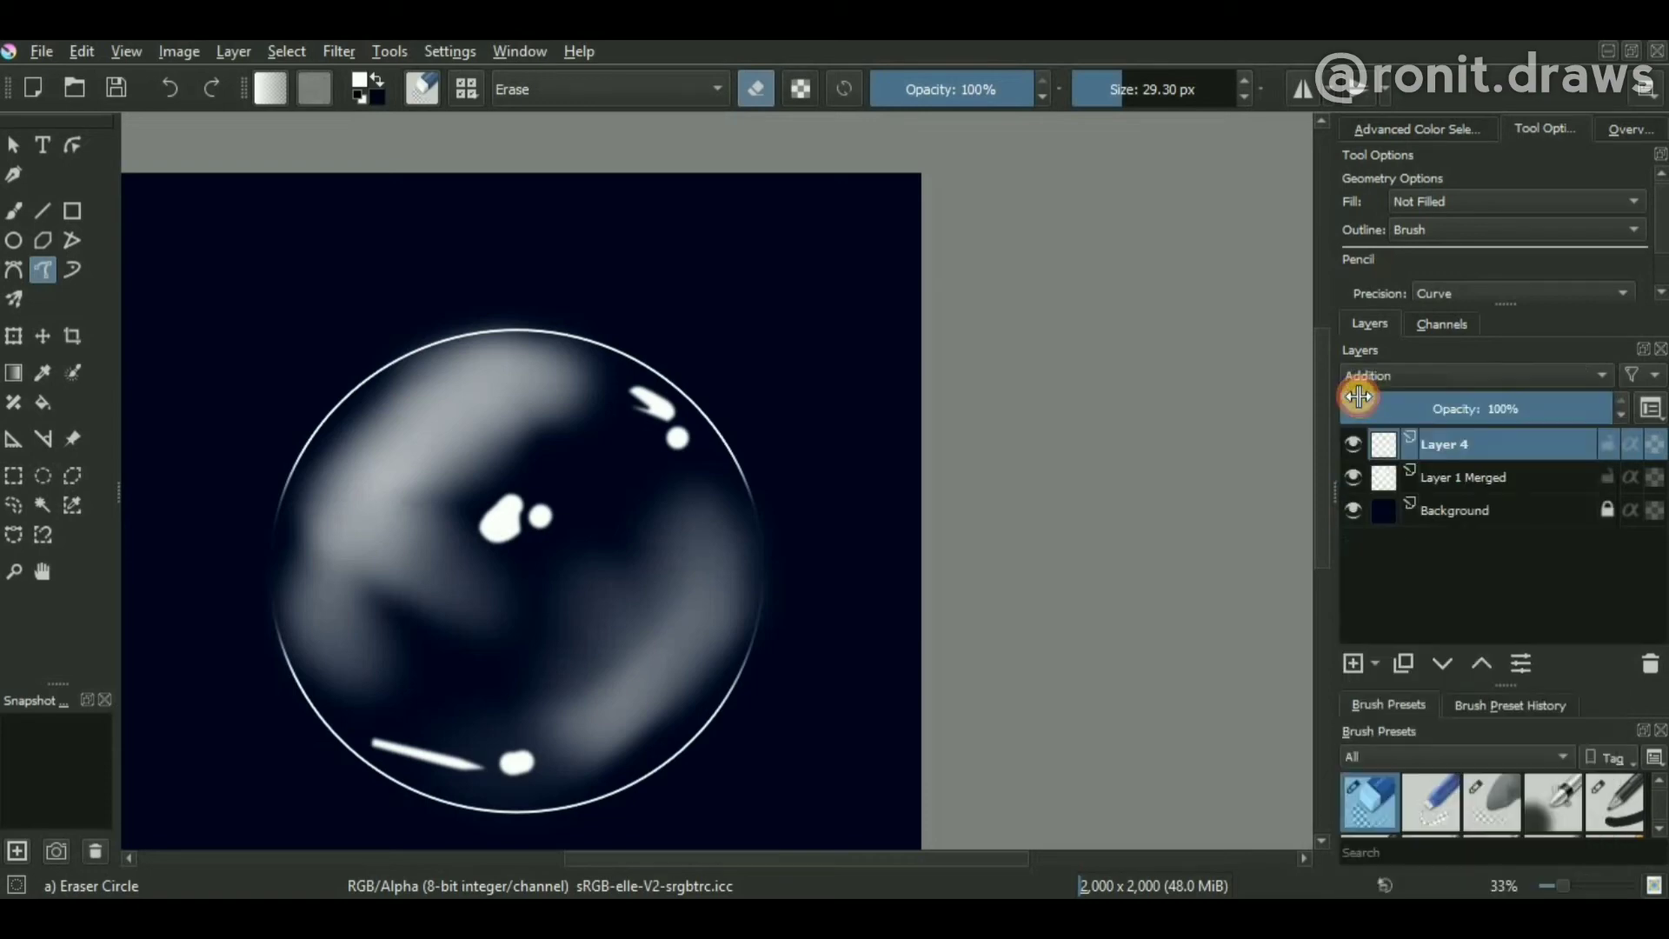
{"action": "mouse_move", "coordinate": [233, 50]}
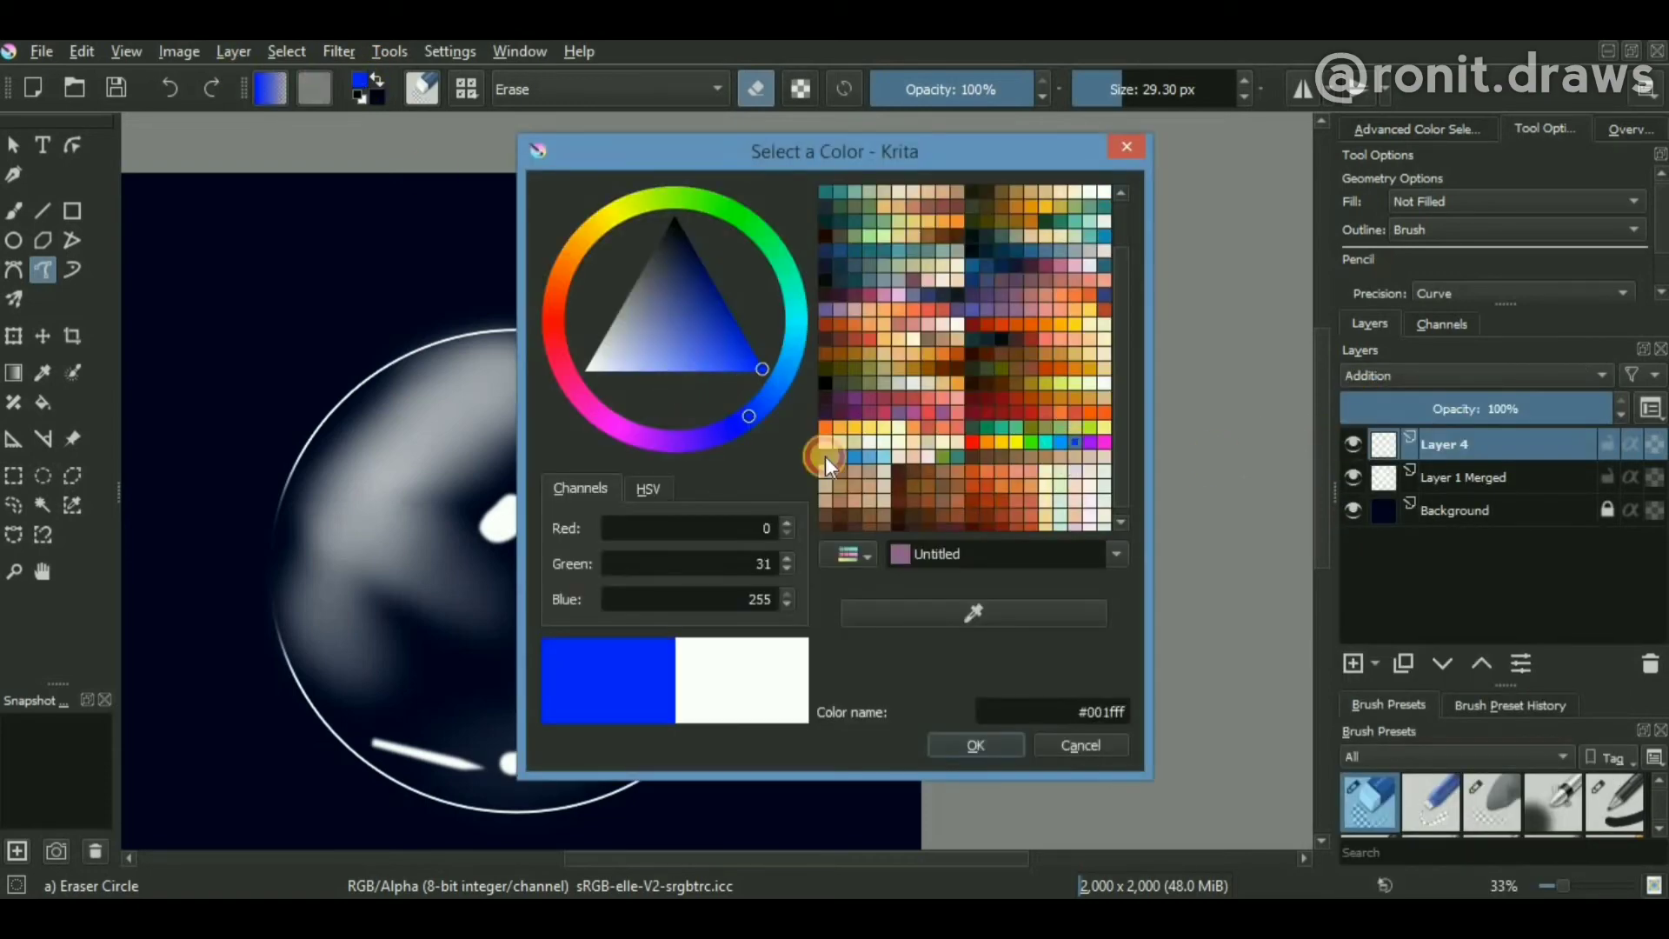
{"action": "left_click", "coordinate": [762, 388]}
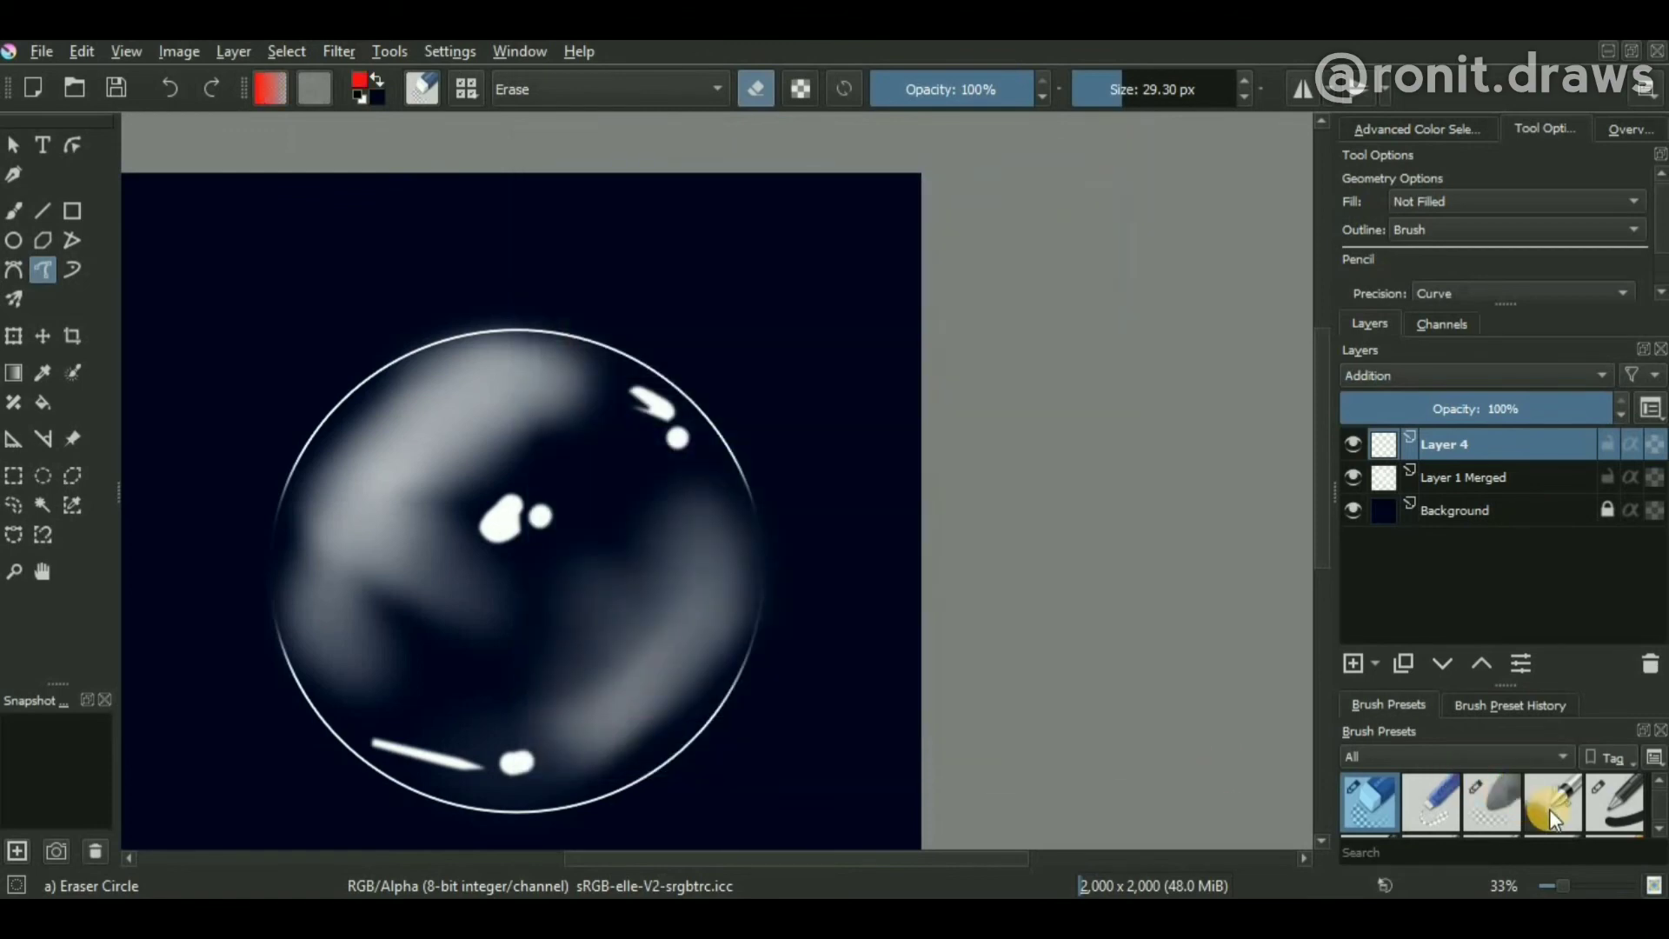
{"action": "left_click", "coordinate": [1551, 805]}
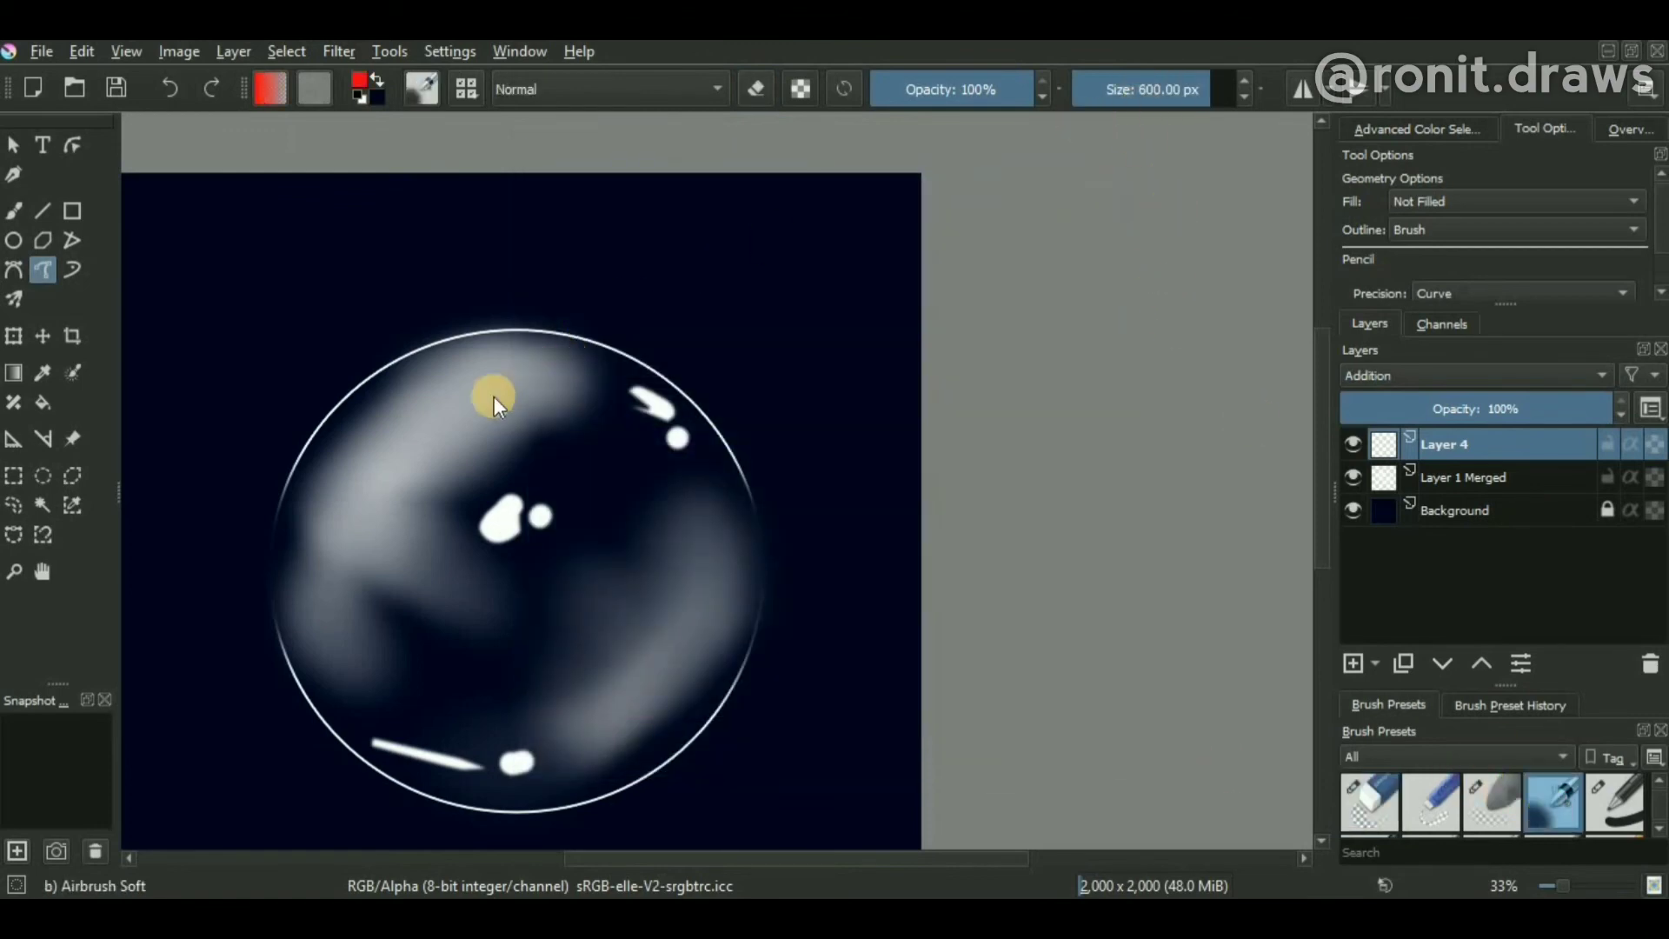
{"action": "left_click", "coordinate": [14, 210]}
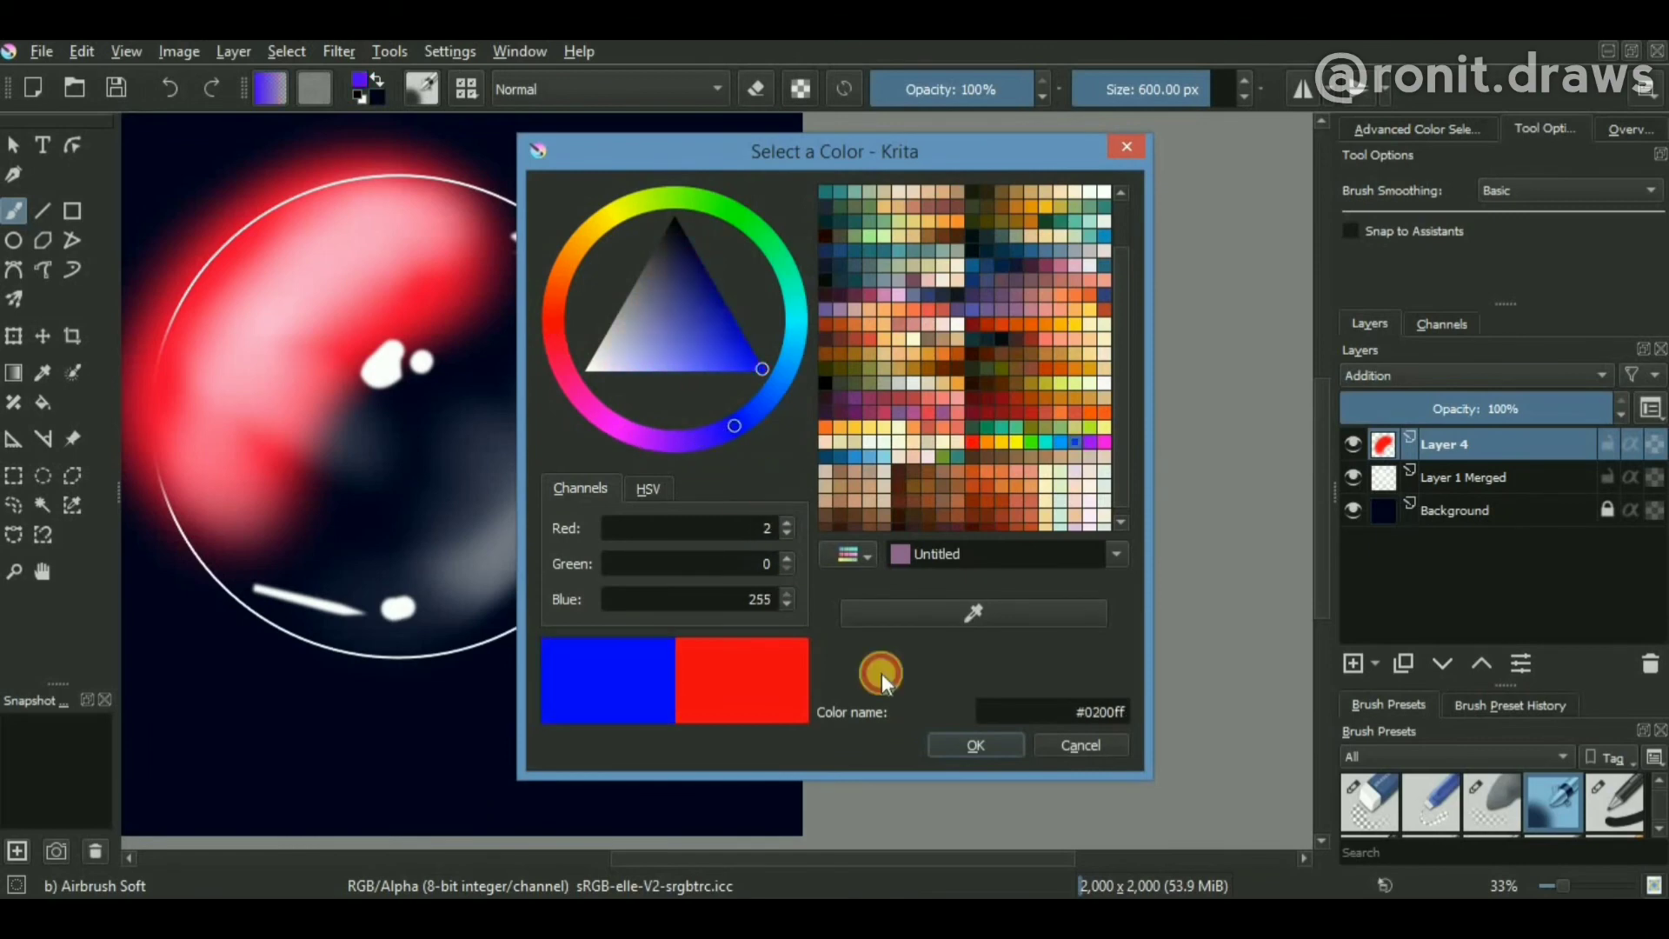
{"action": "left_click", "coordinate": [973, 745]}
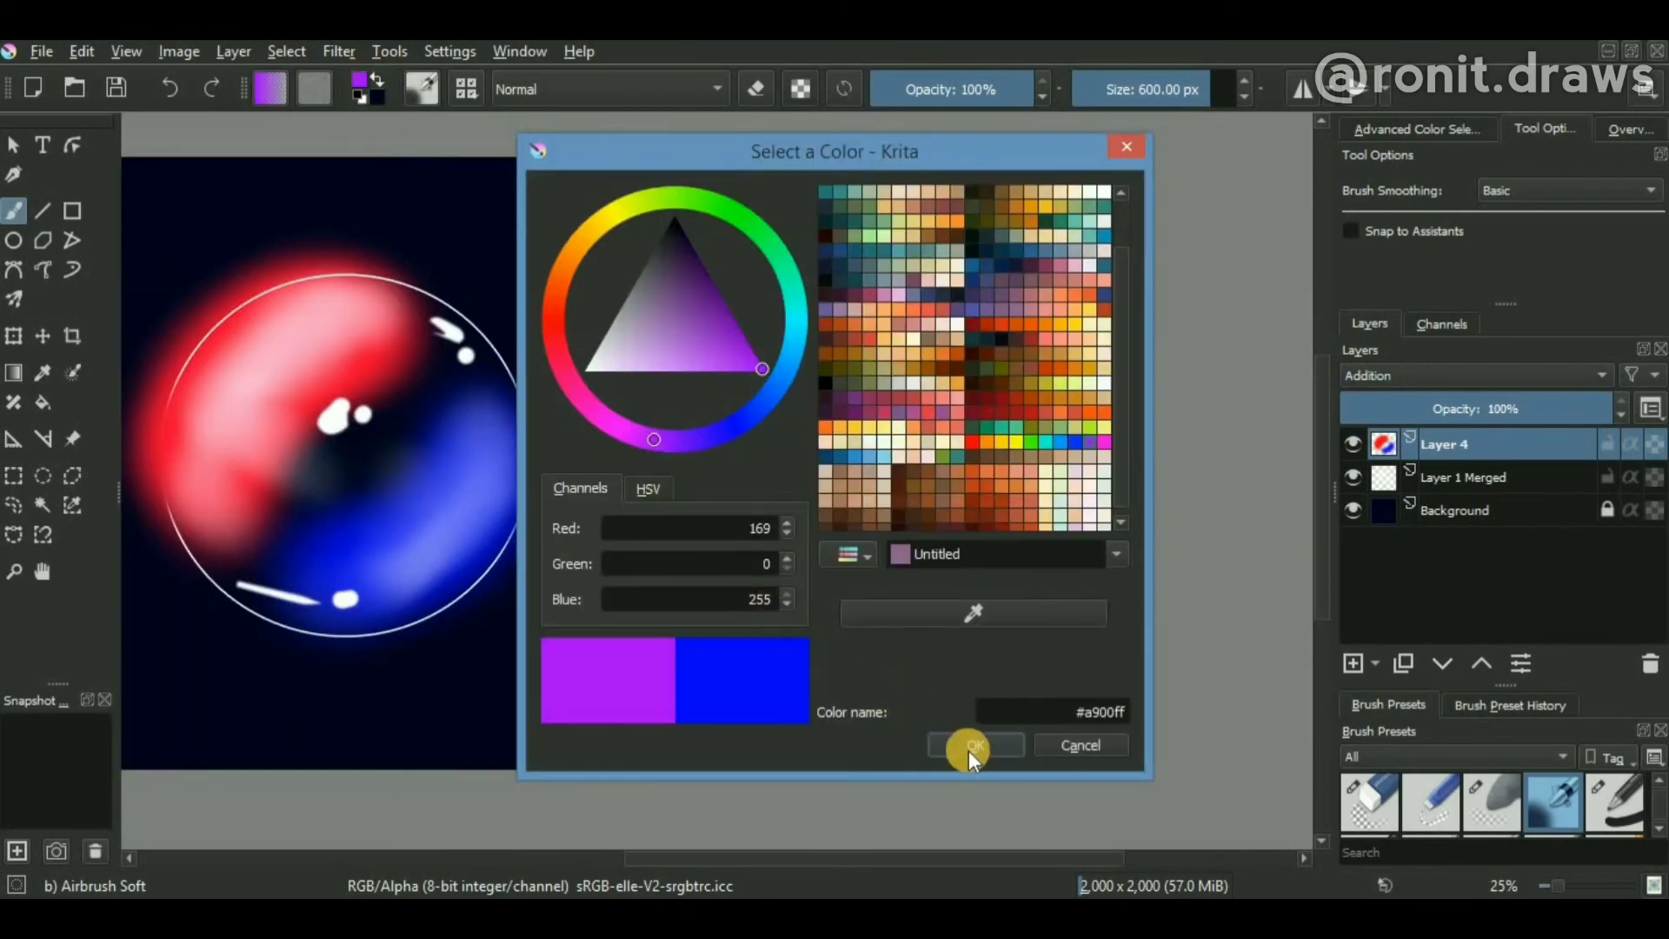
{"action": "left_click", "coordinate": [972, 746]}
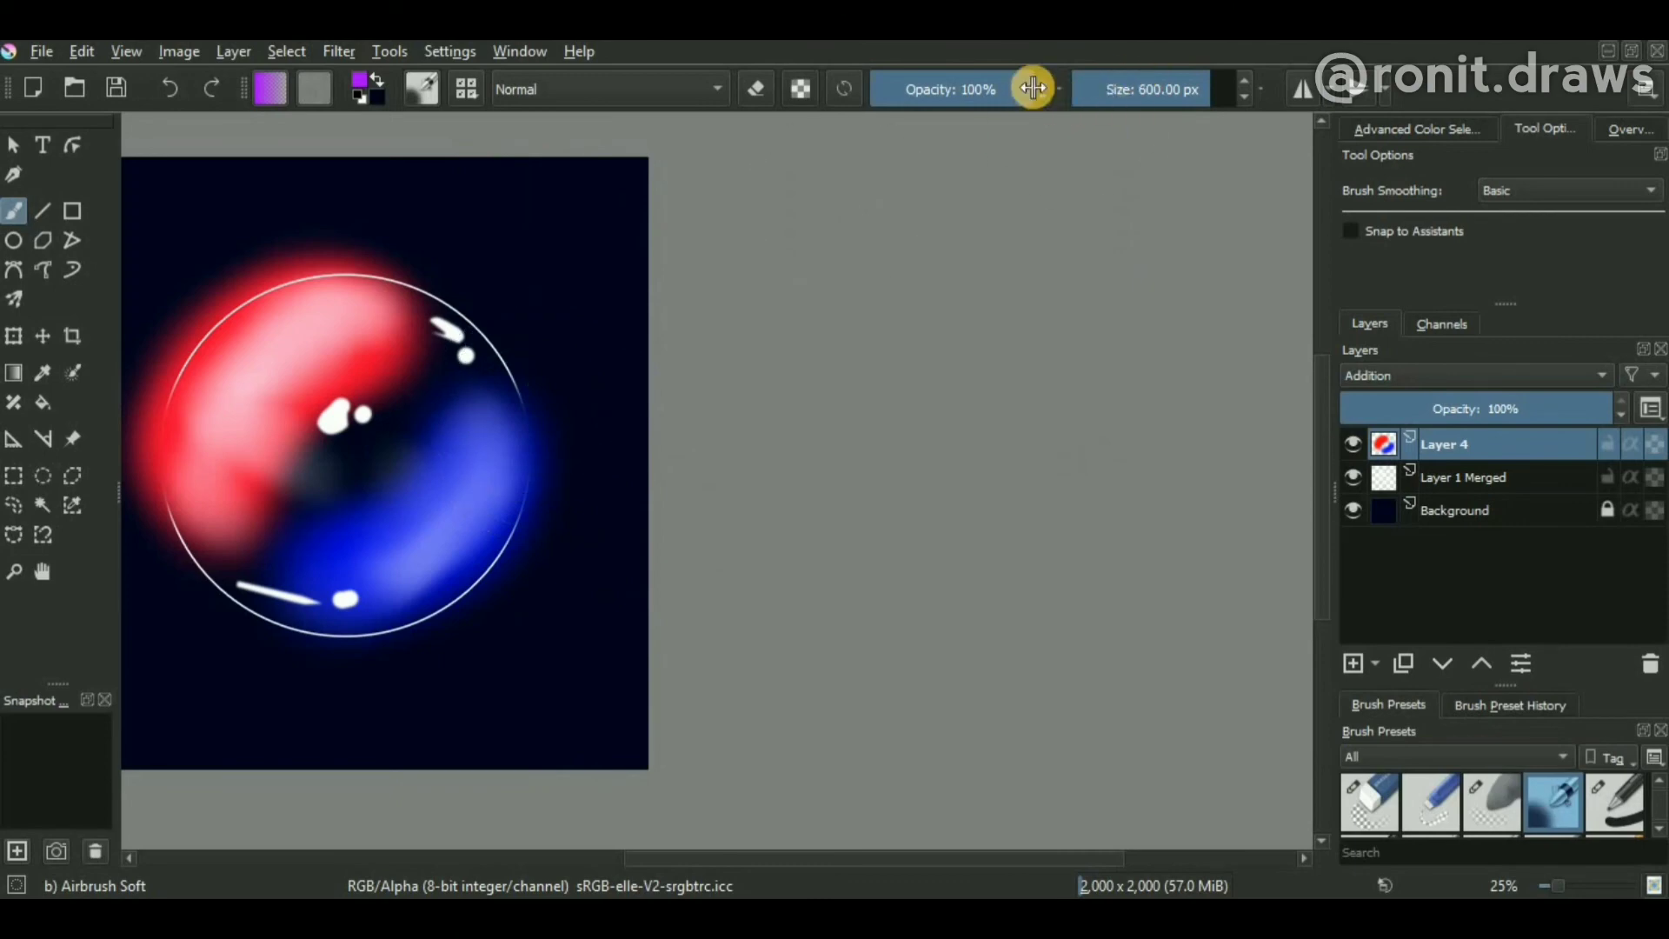